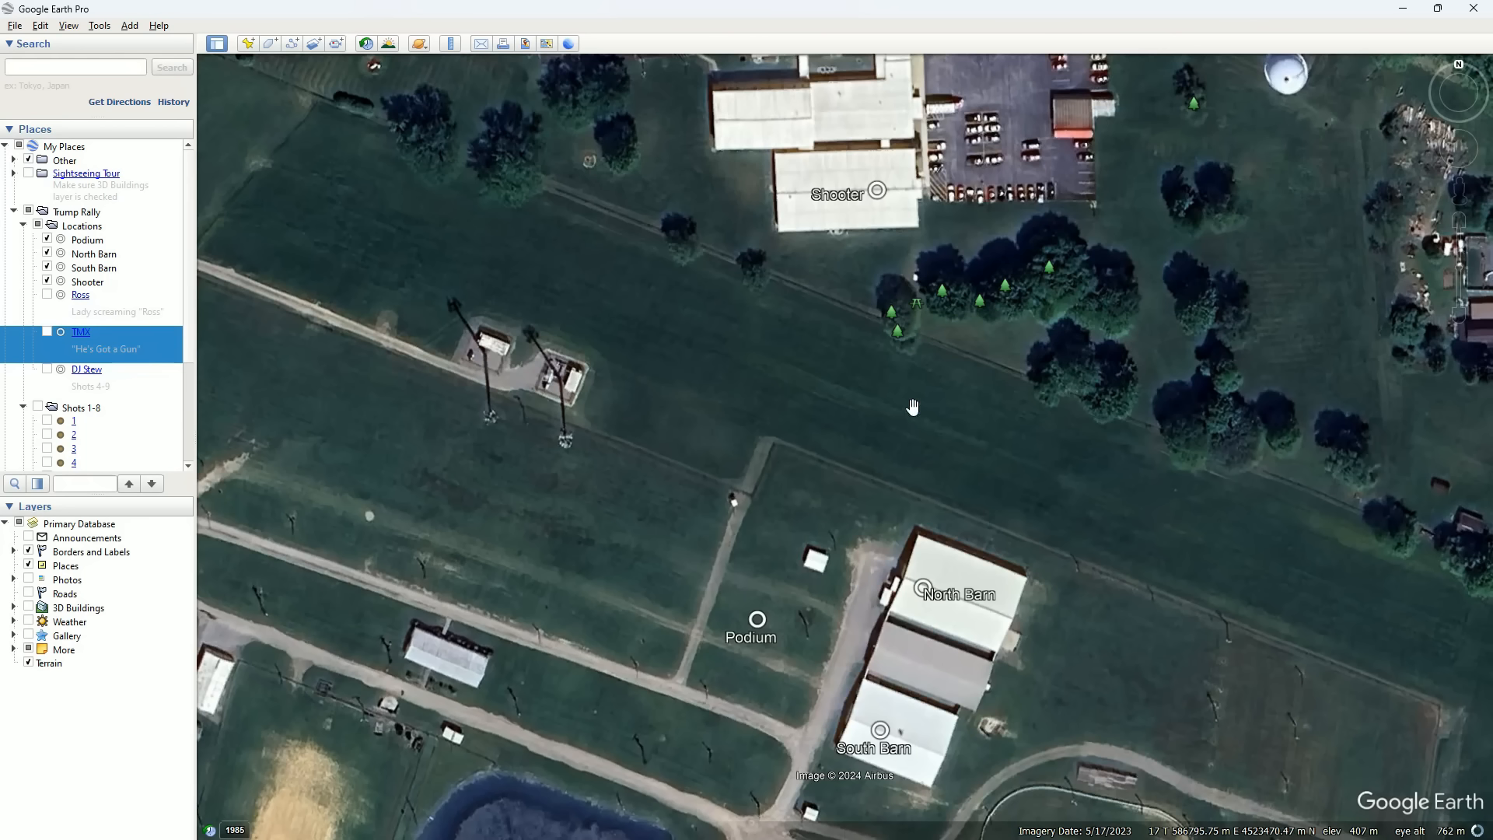
pyautogui.moveTo(721, 627)
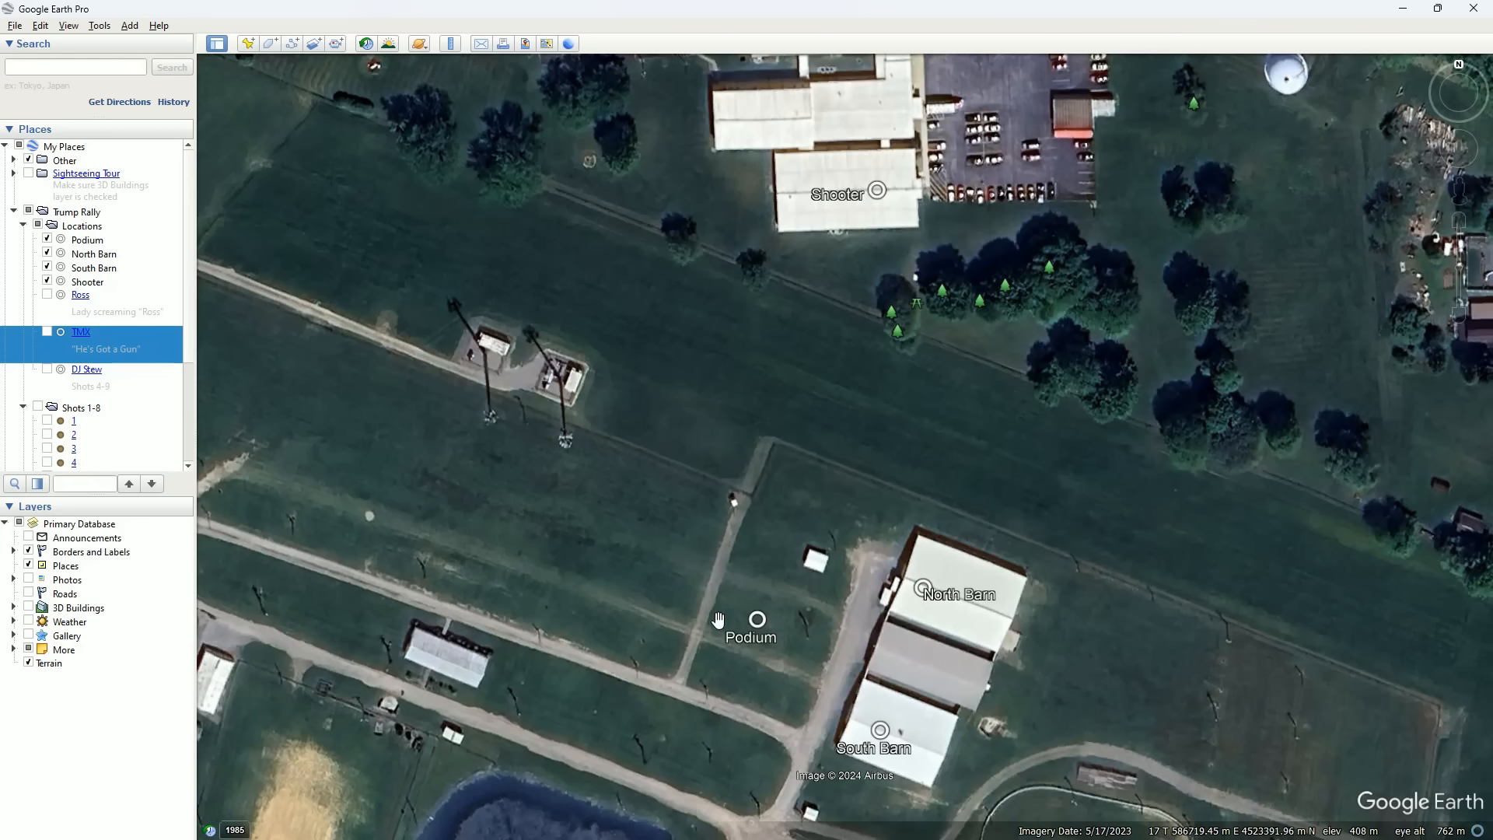
pyautogui.moveTo(736, 304)
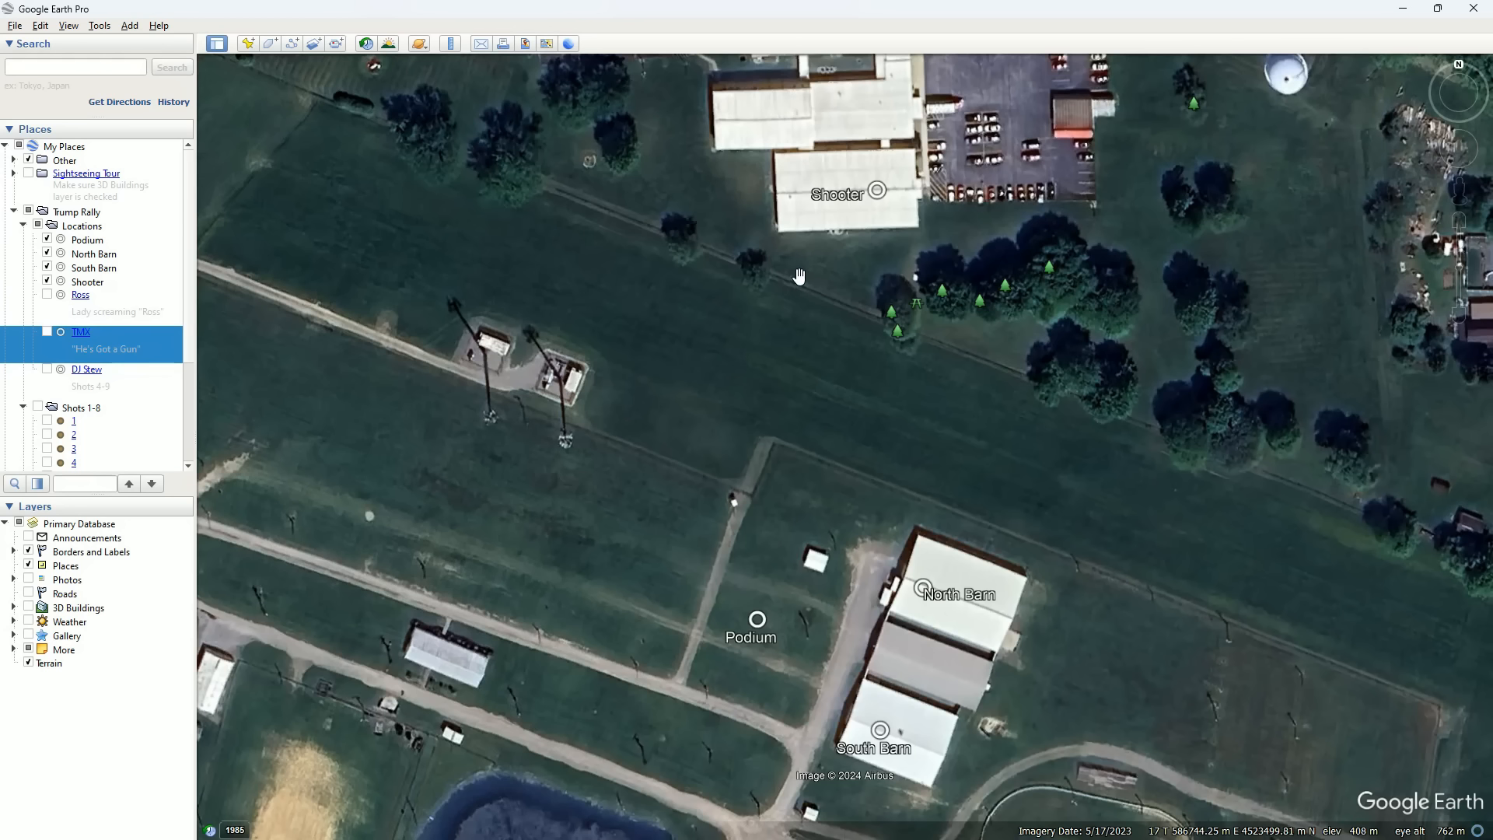
pyautogui.moveTo(643, 243)
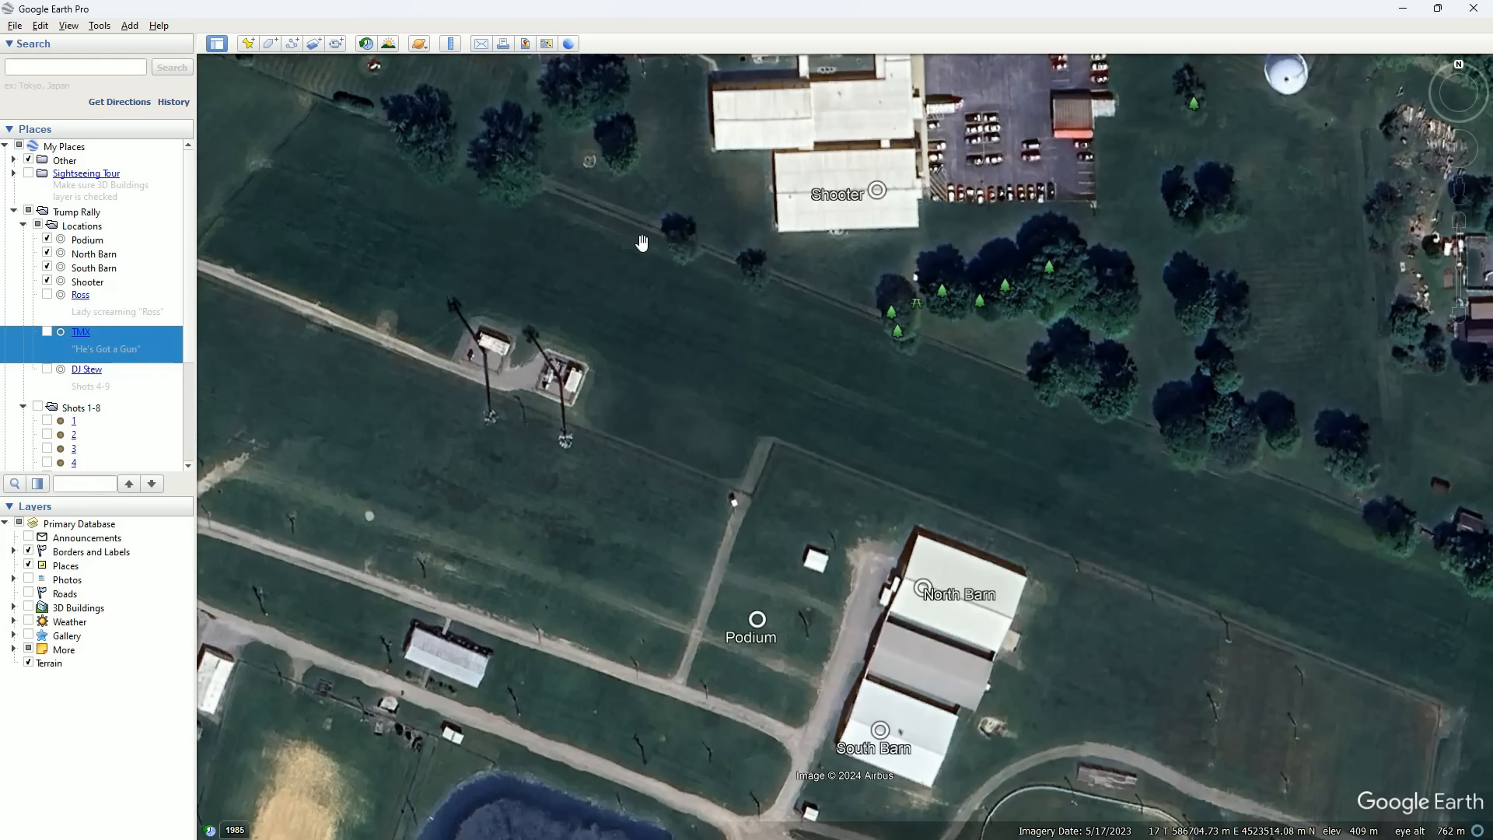
# - Show the Ross, TMX and DJ Stew placemarks on the Google Earth rally map
pyautogui.click(80, 294)
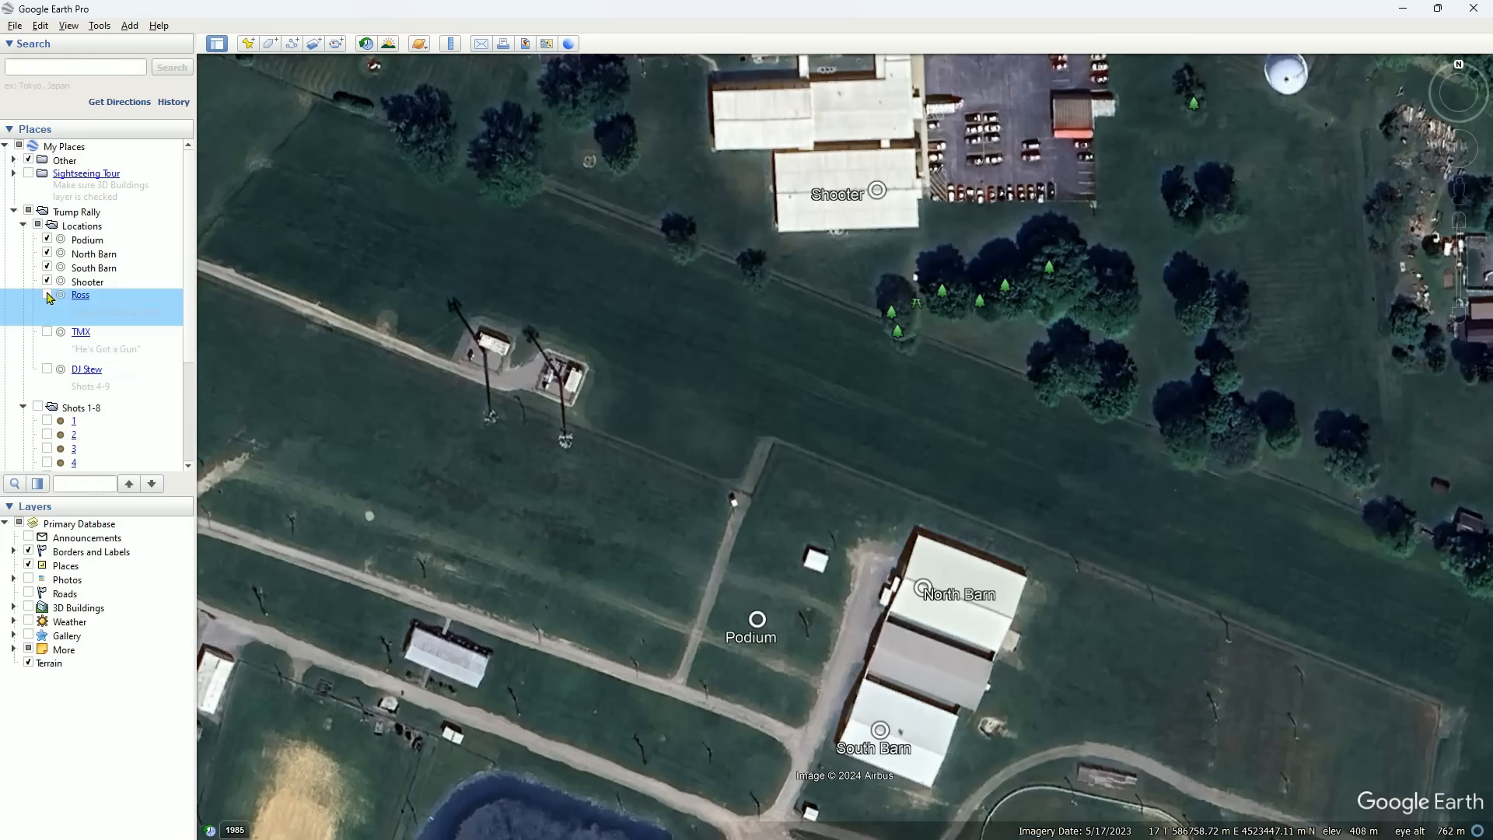
pyautogui.click(46, 294)
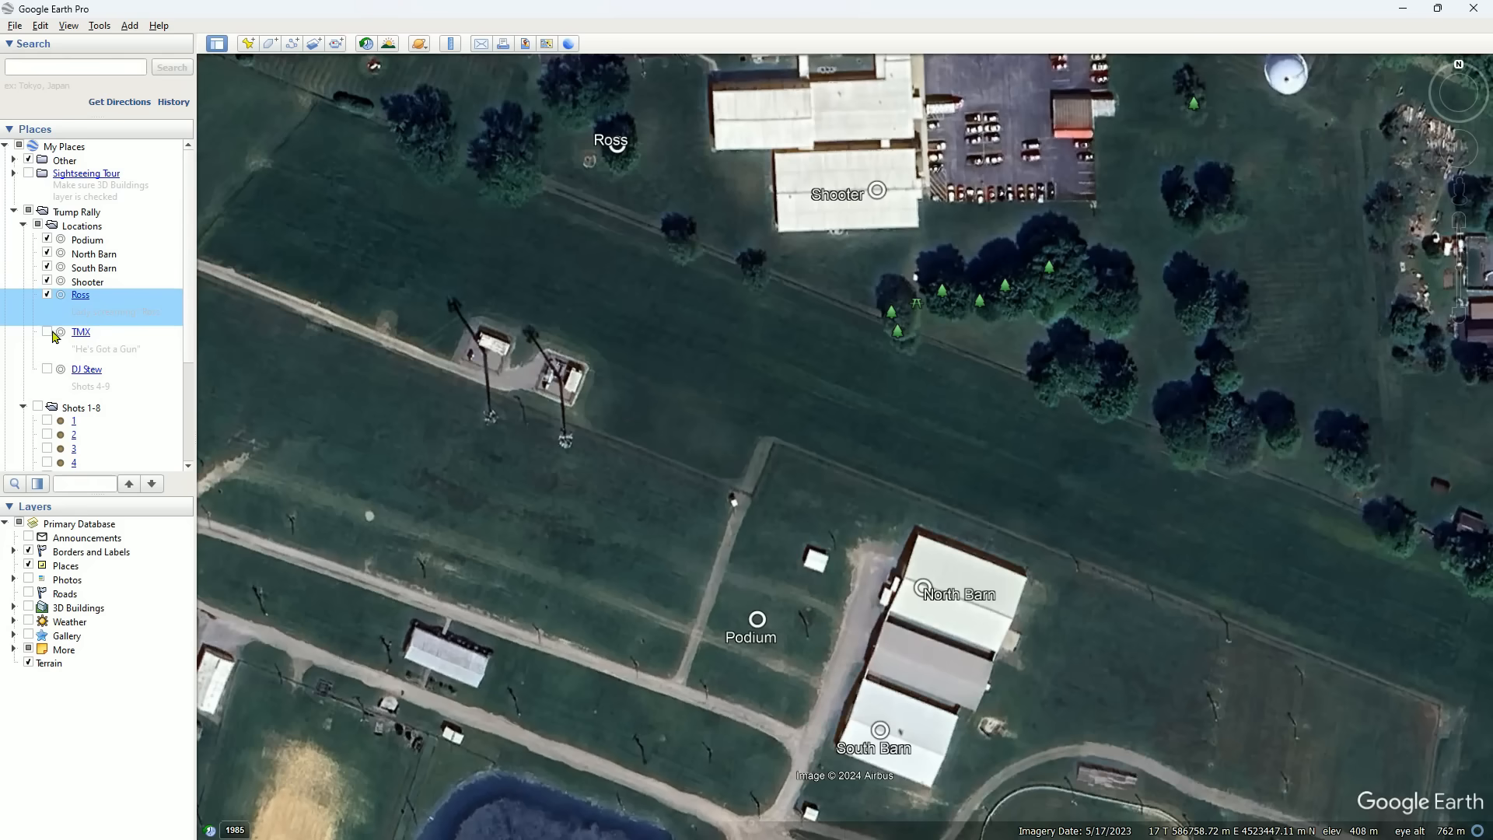
pyautogui.click(46, 331)
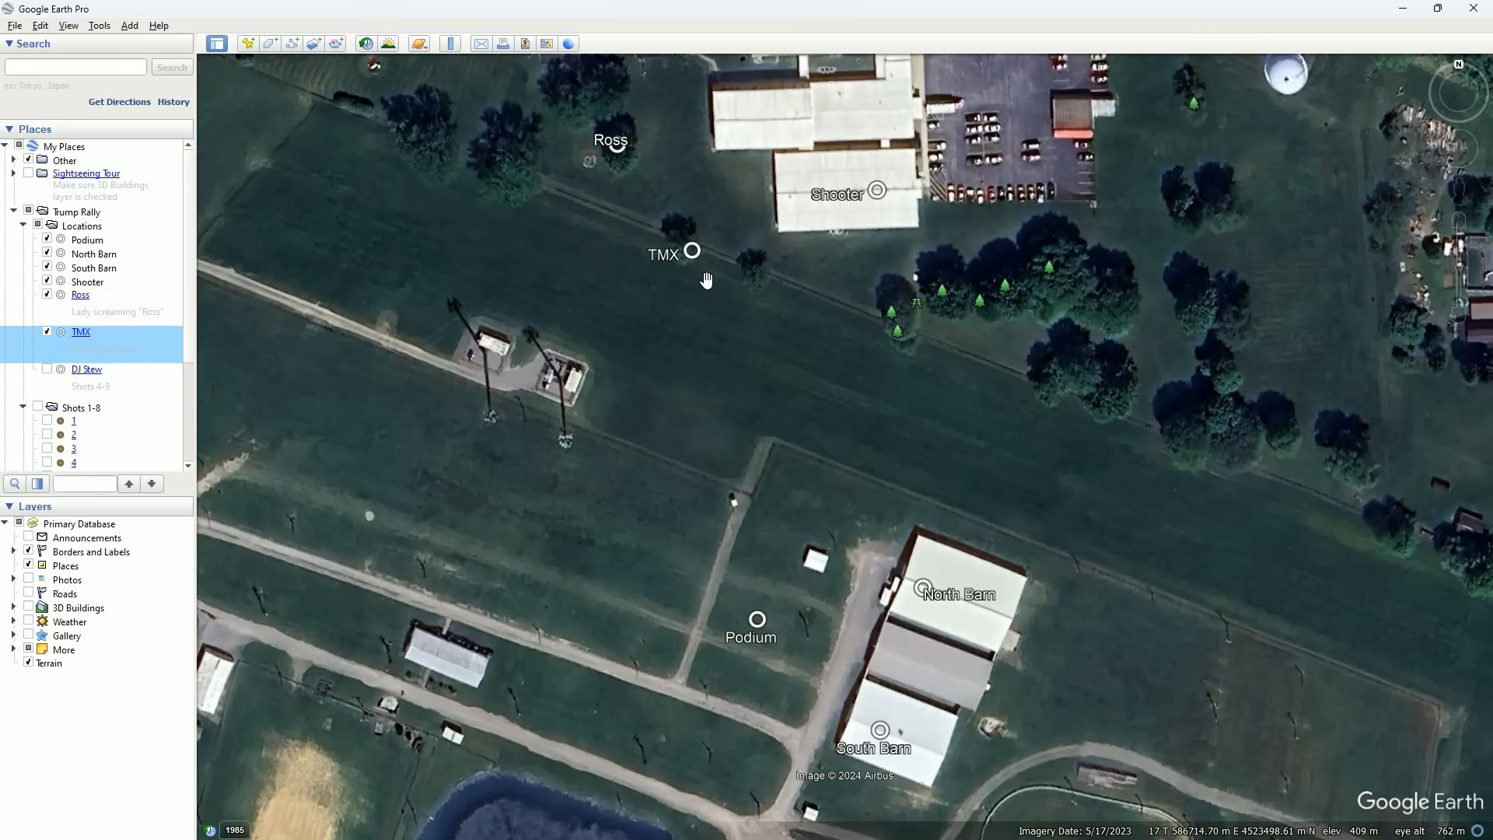
pyautogui.click(48, 369)
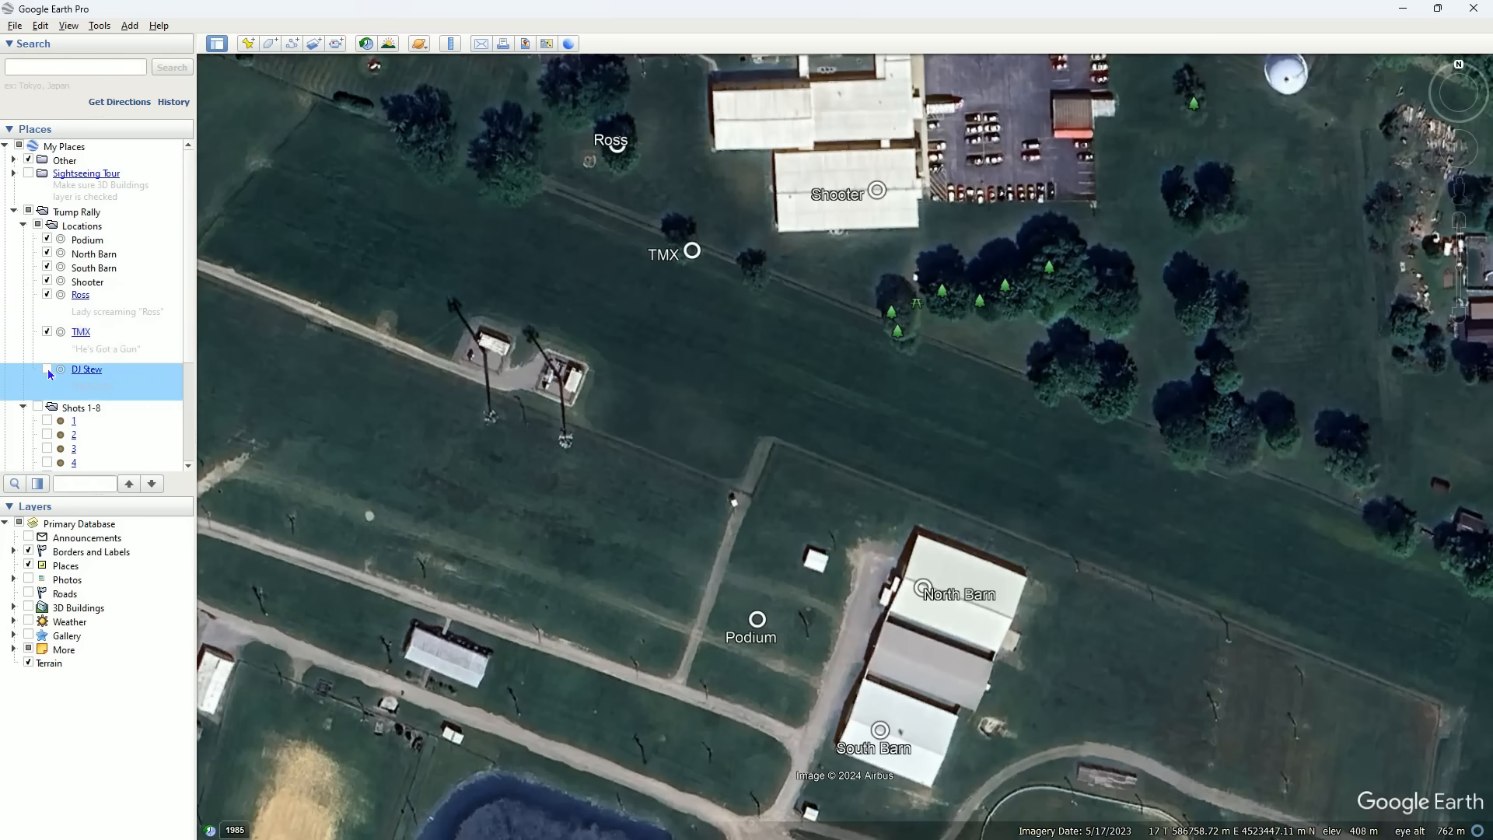
pyautogui.click(46, 369)
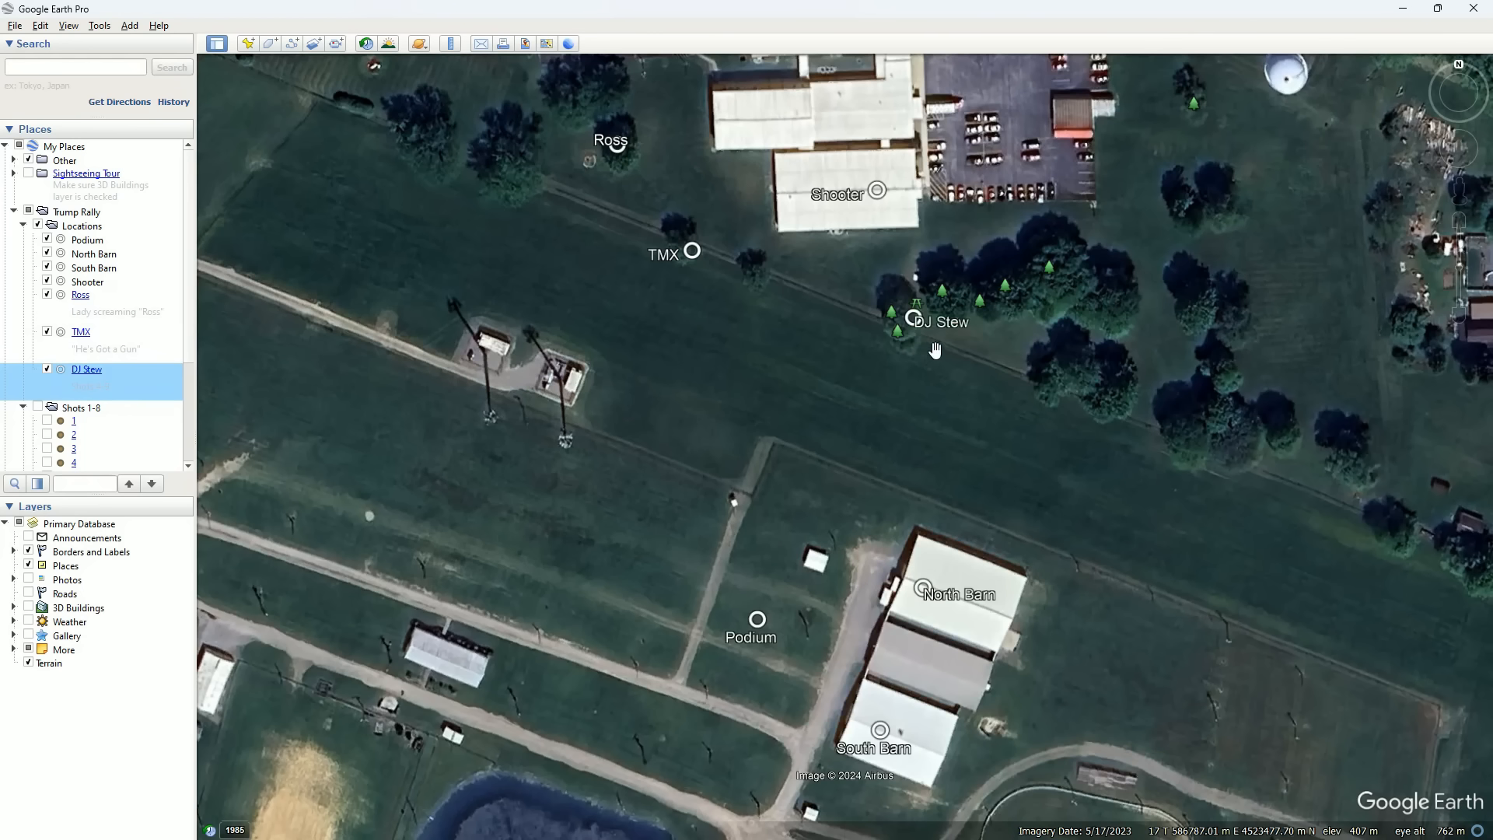
pyautogui.moveTo(935, 352)
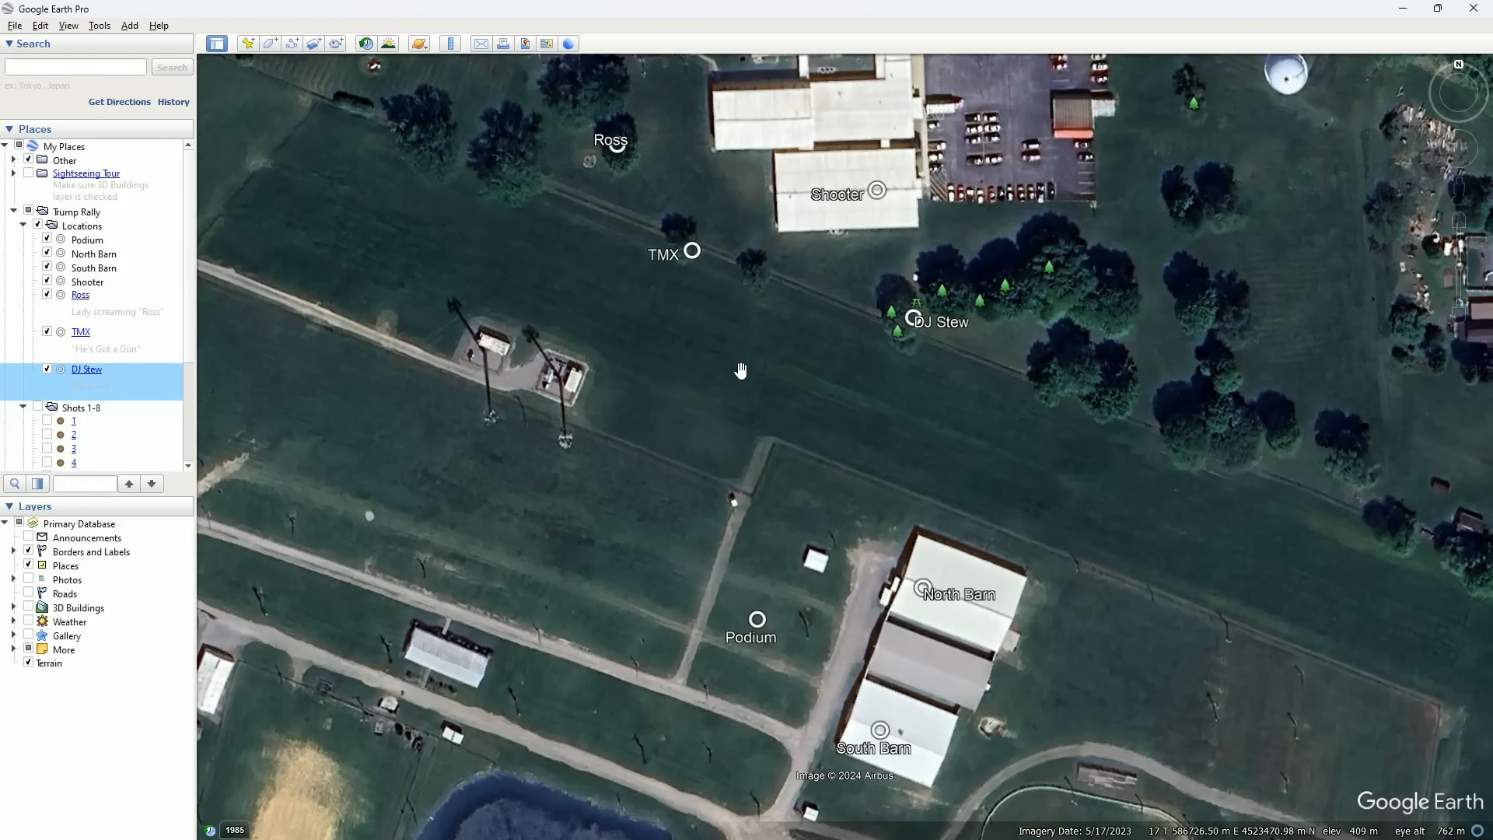
pyautogui.moveTo(724, 440)
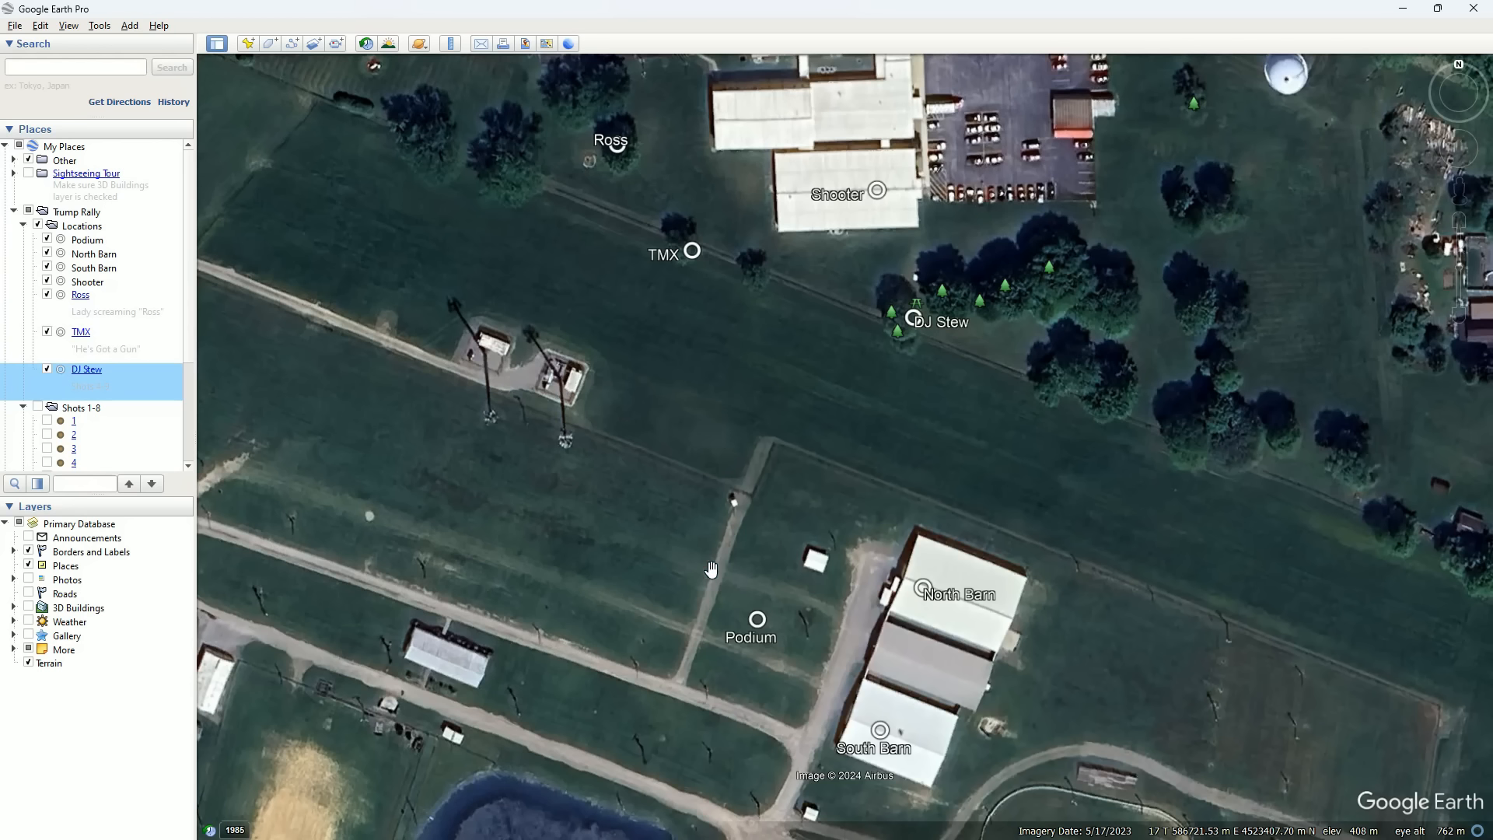
pyautogui.moveTo(654, 434)
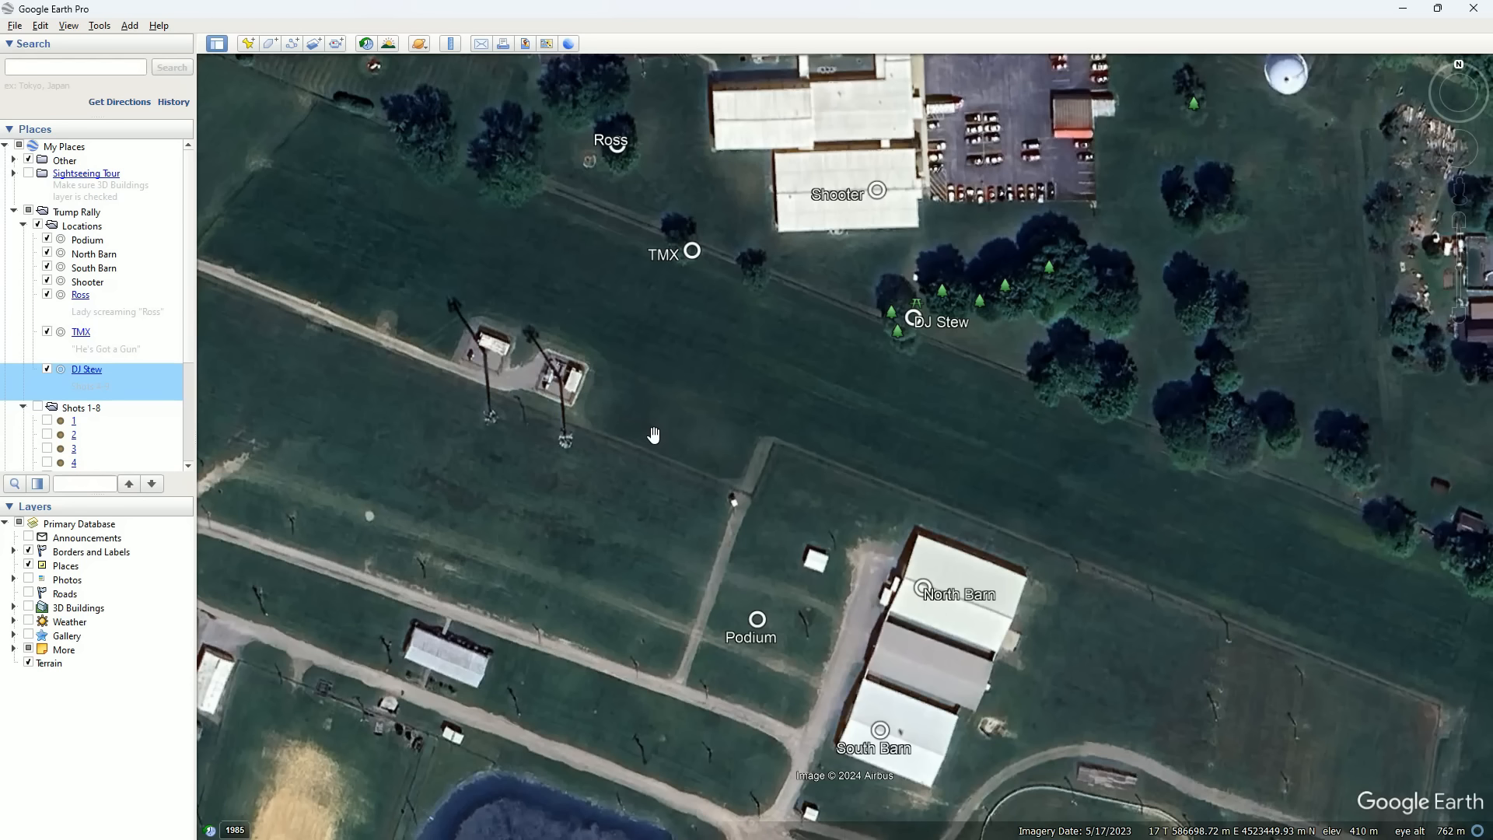
pyautogui.moveTo(798, 514)
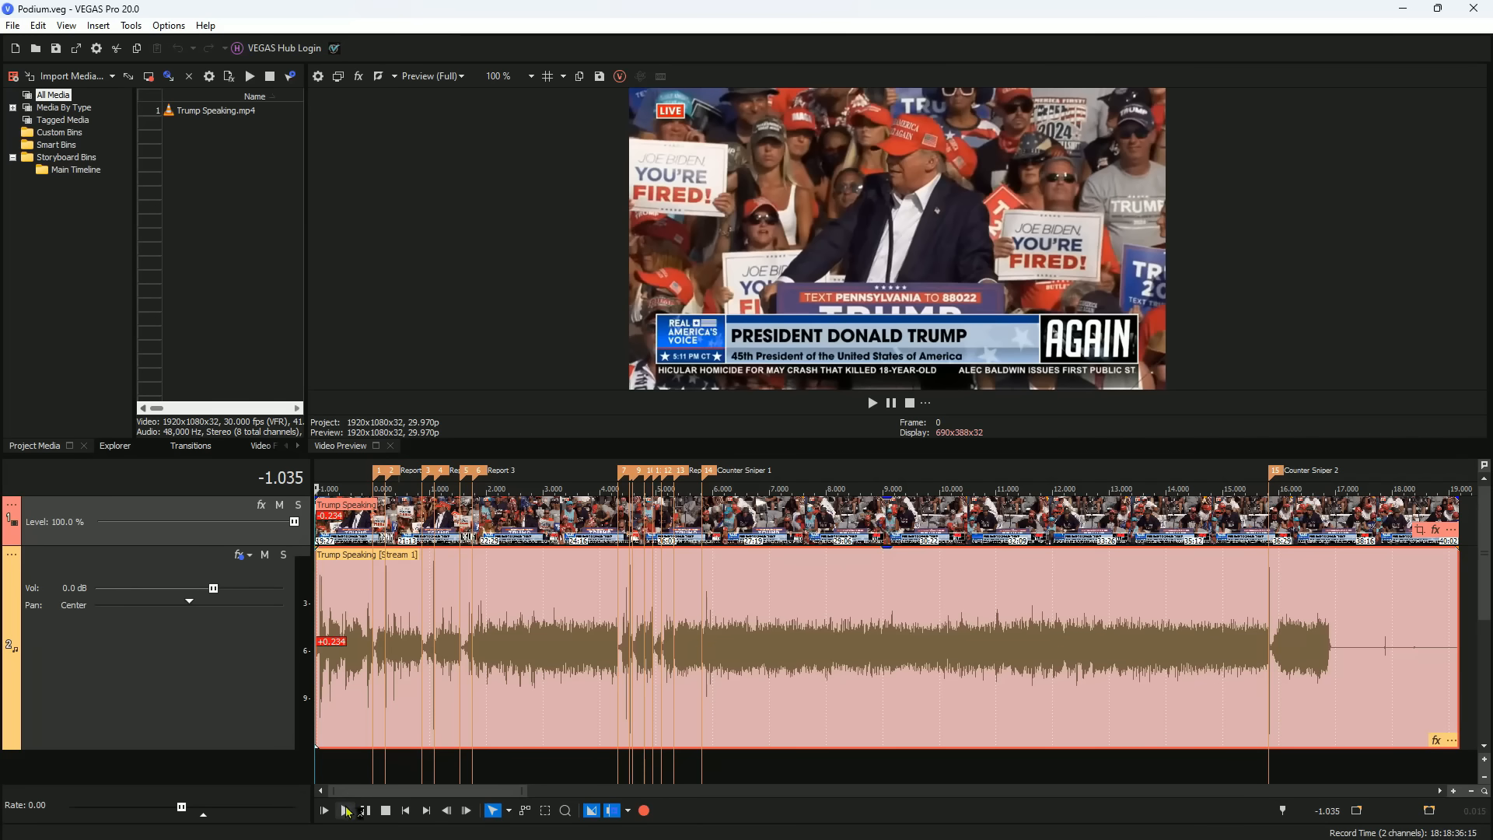
# - Play the podium recording at quarter speed, then stop and zoom around the Shot 1 marker
pyautogui.click(323, 811)
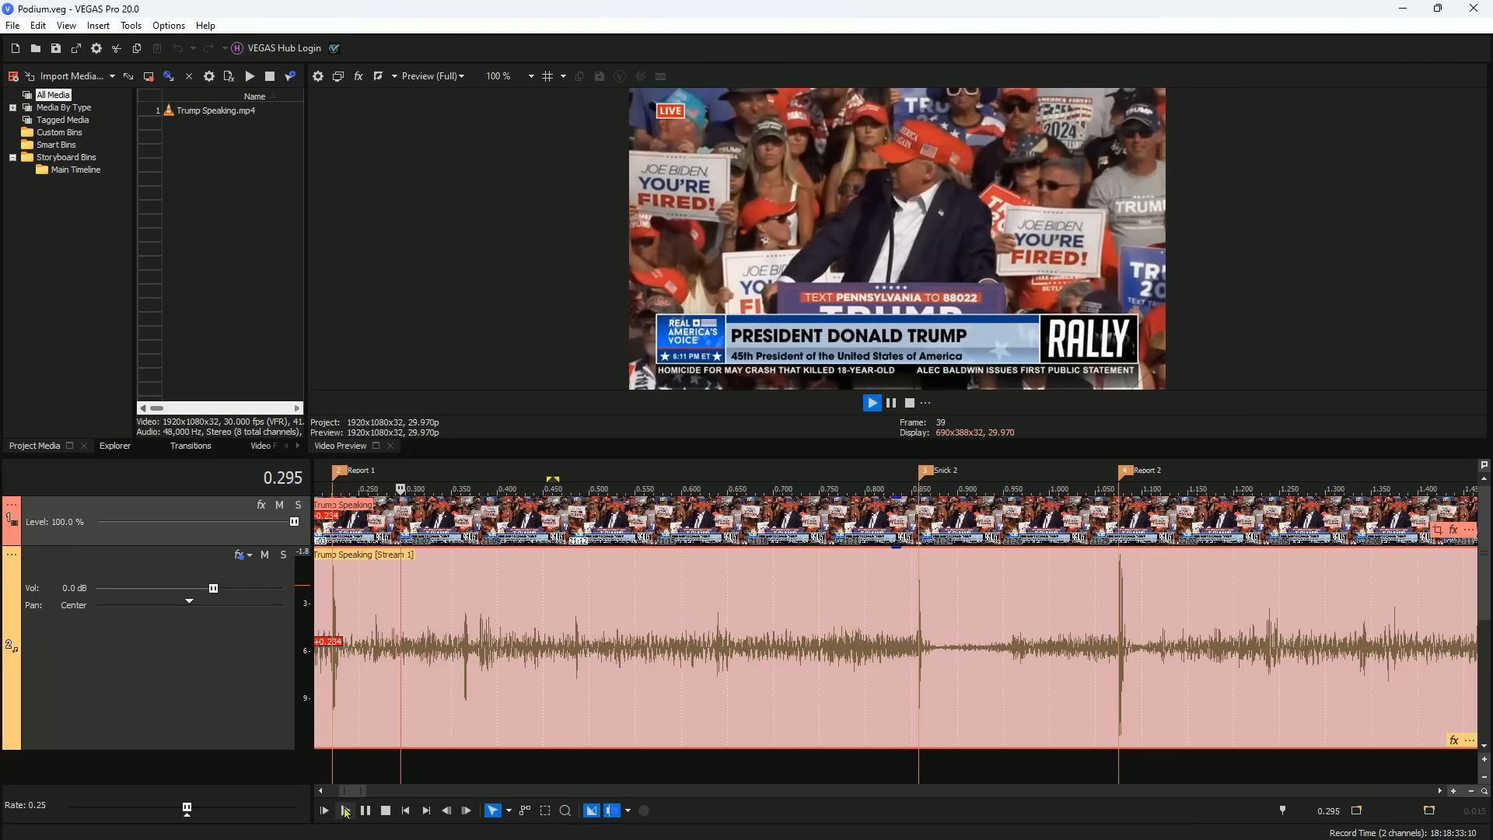
pyautogui.click(870, 402)
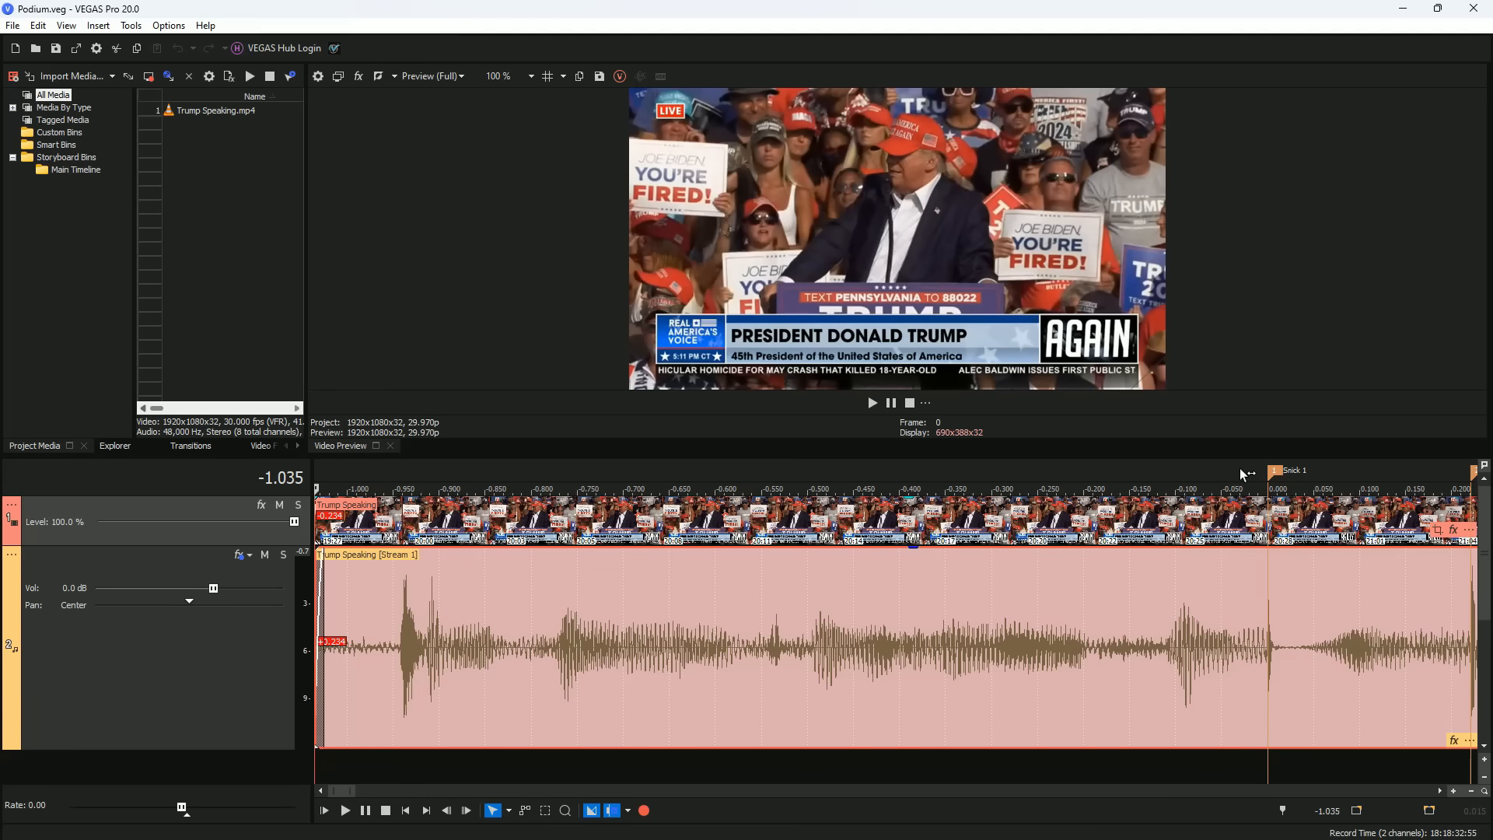
pyautogui.click(1155, 489)
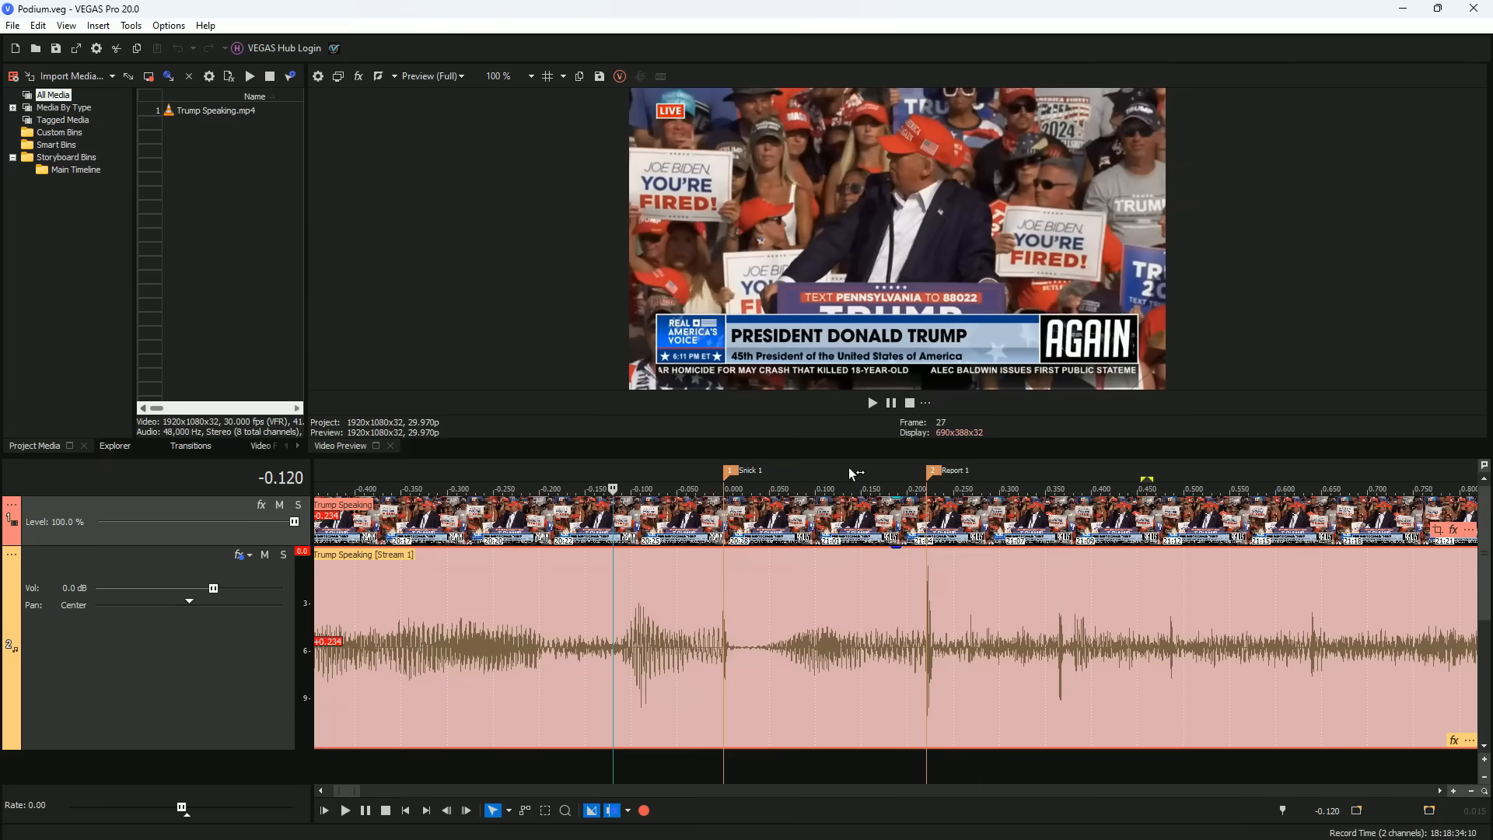
# - Replay the podium audio at 0.25 rate from just before Shot 1 past Counter Sniper 1
pyautogui.moveTo(724, 486); pyautogui.dragTo(845, 486)
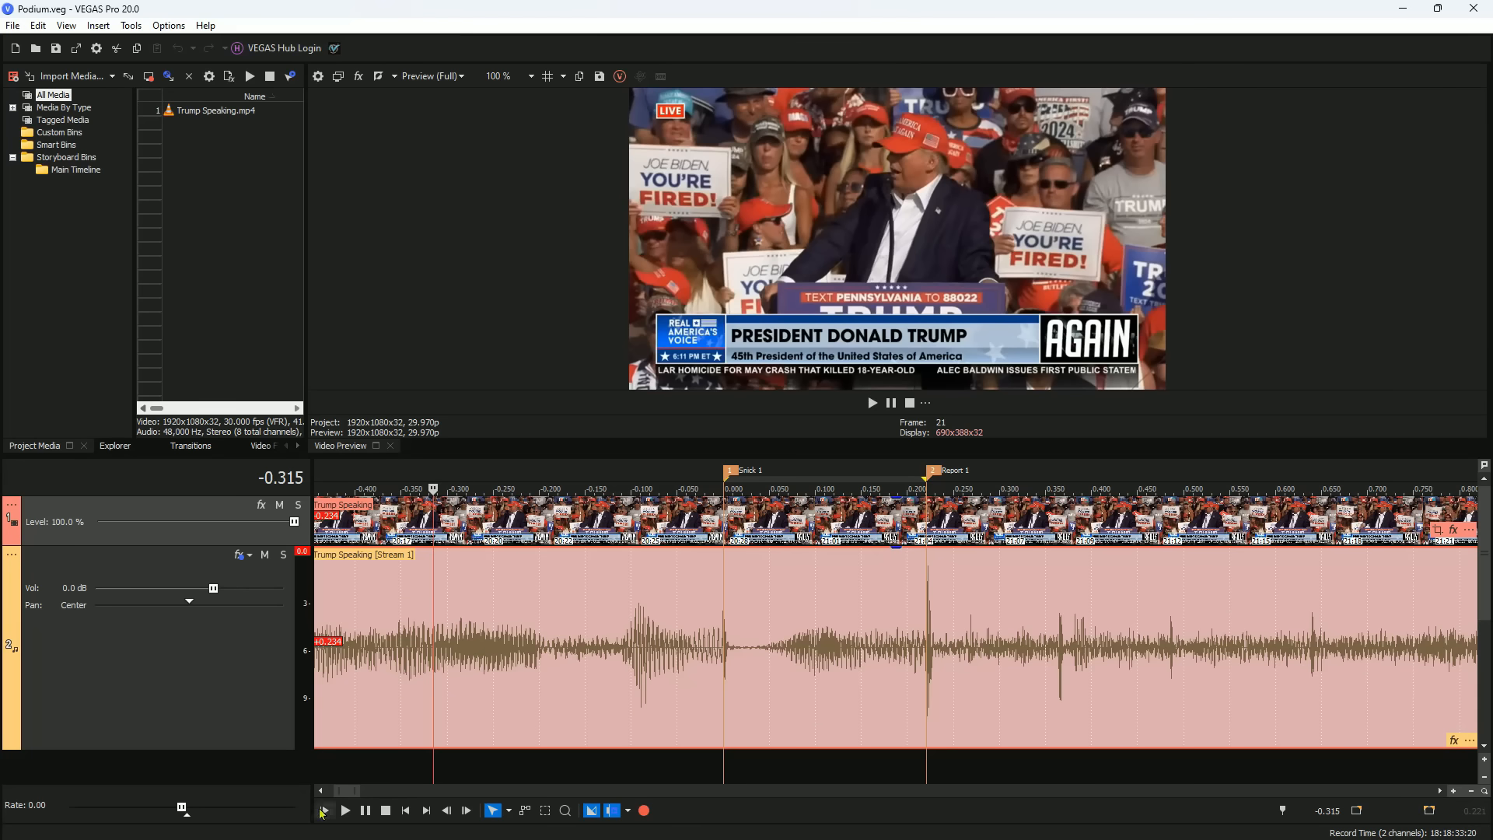
pyautogui.click(346, 810)
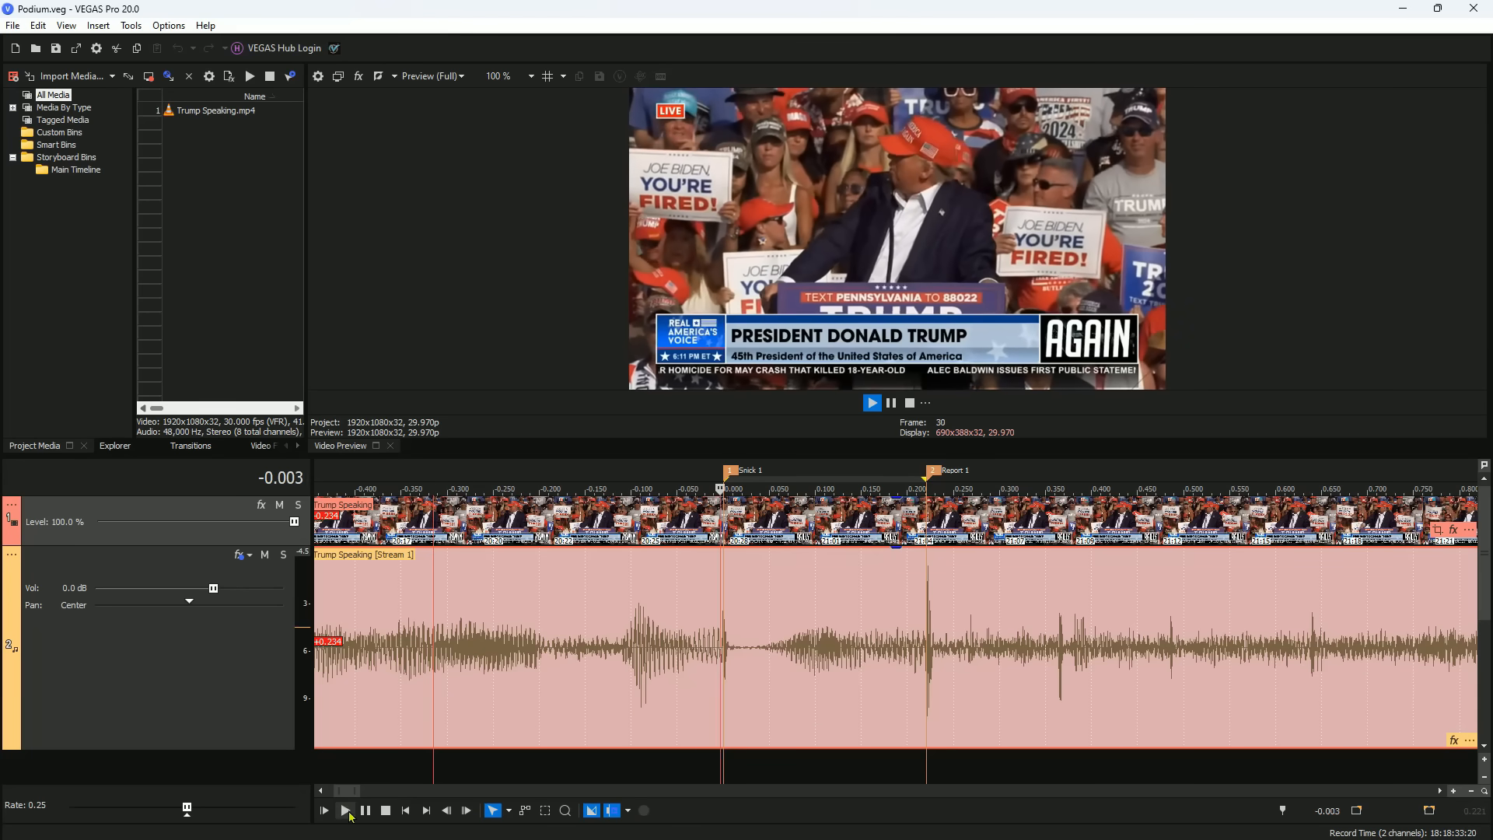
pyautogui.click(870, 402)
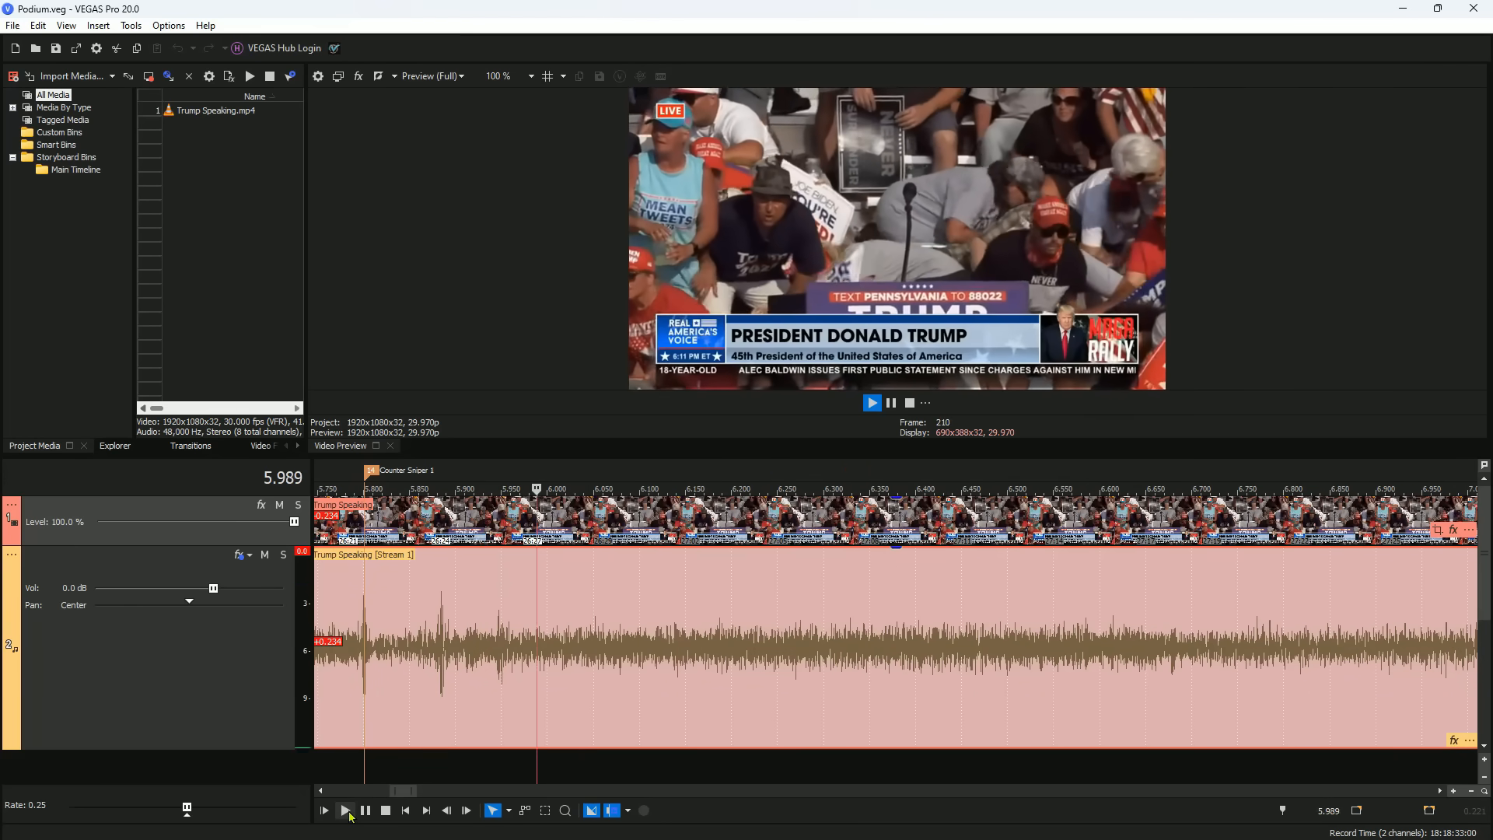
pyautogui.click(345, 811)
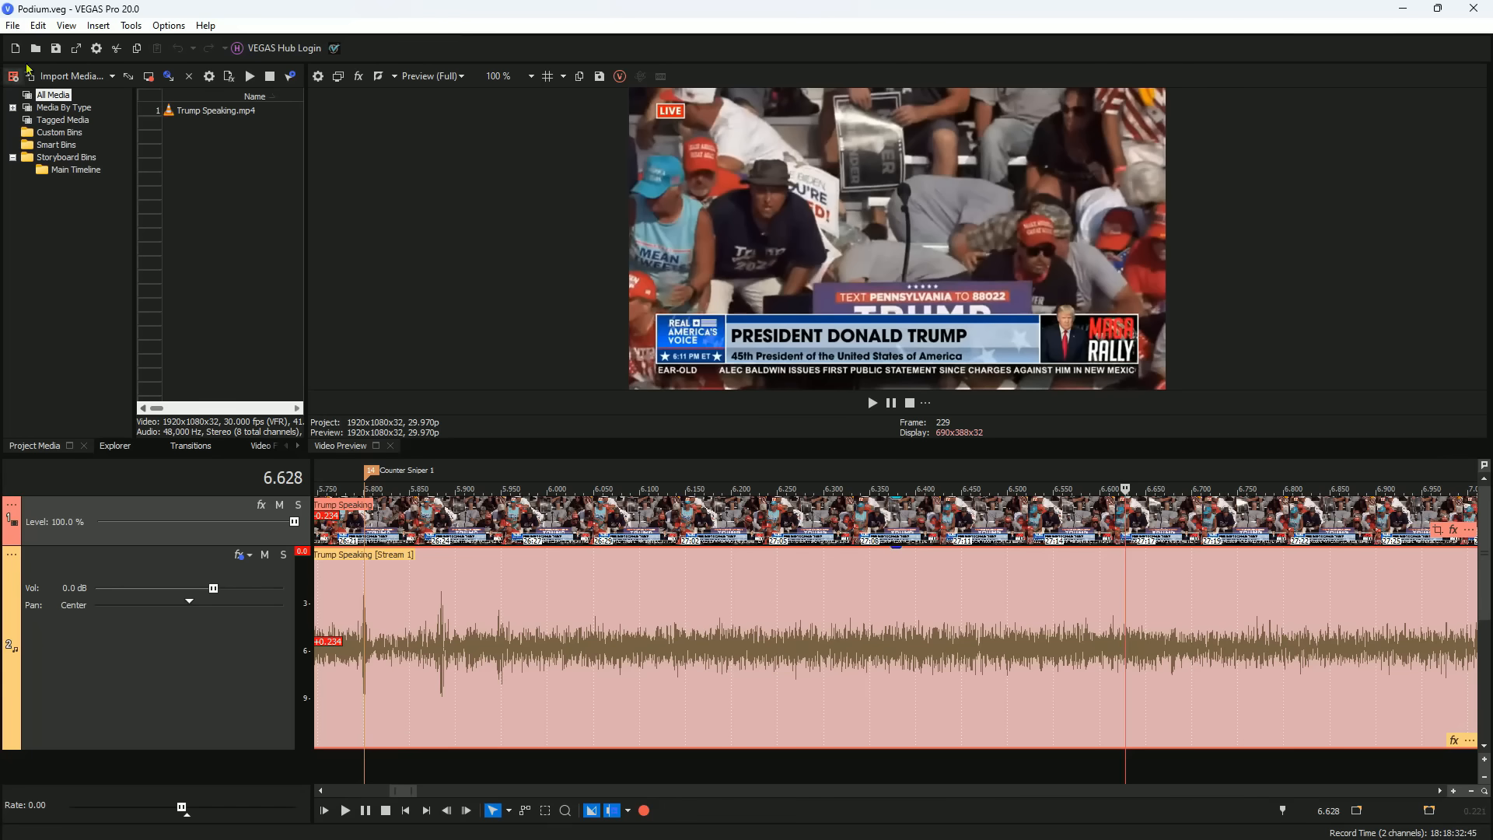
pyautogui.click(13, 25)
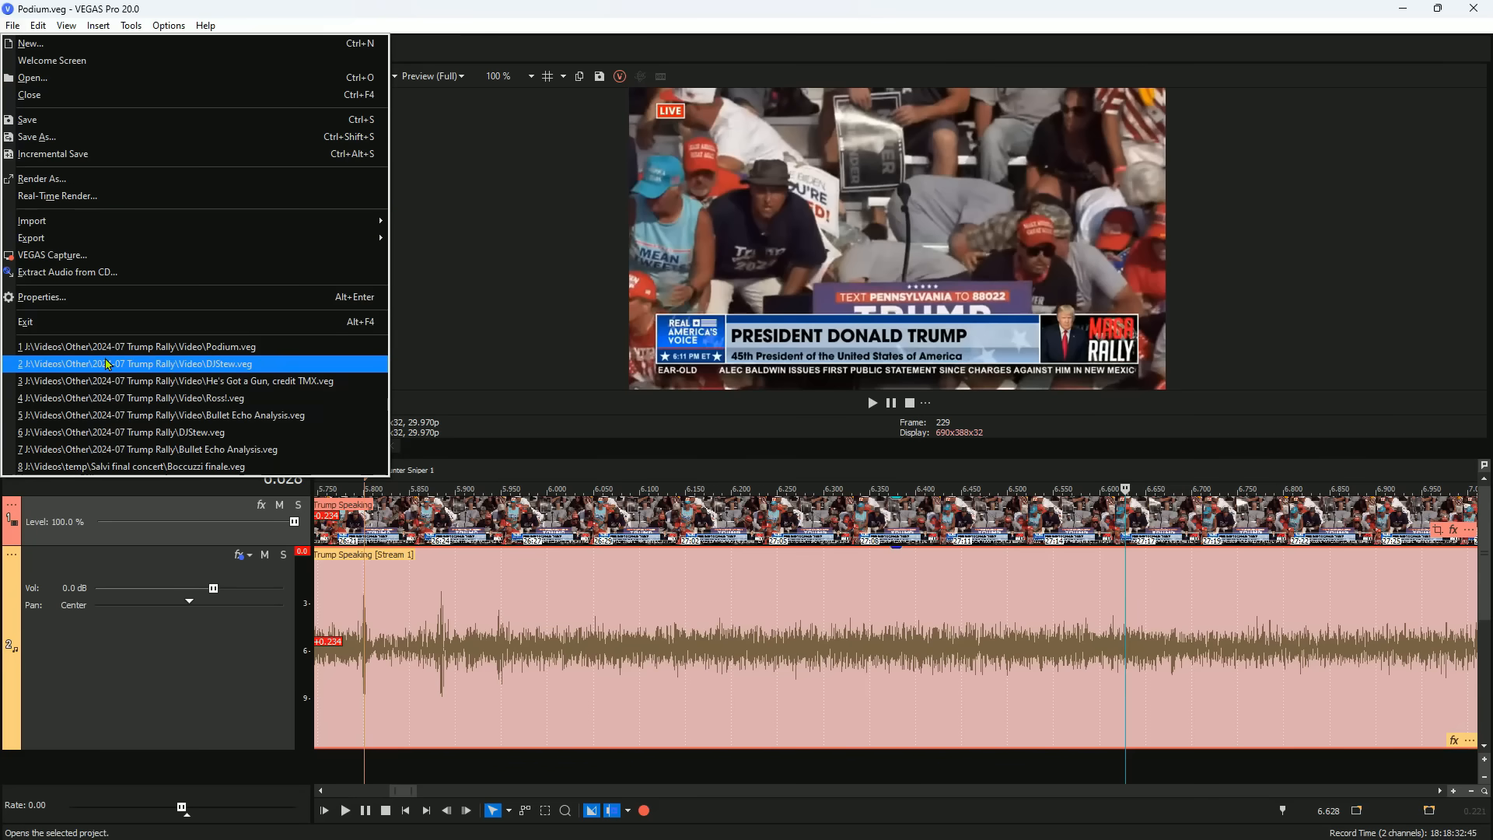
# - Open the Rossi project and play its Shooter on Roof clip through to the end
pyautogui.click(143, 398)
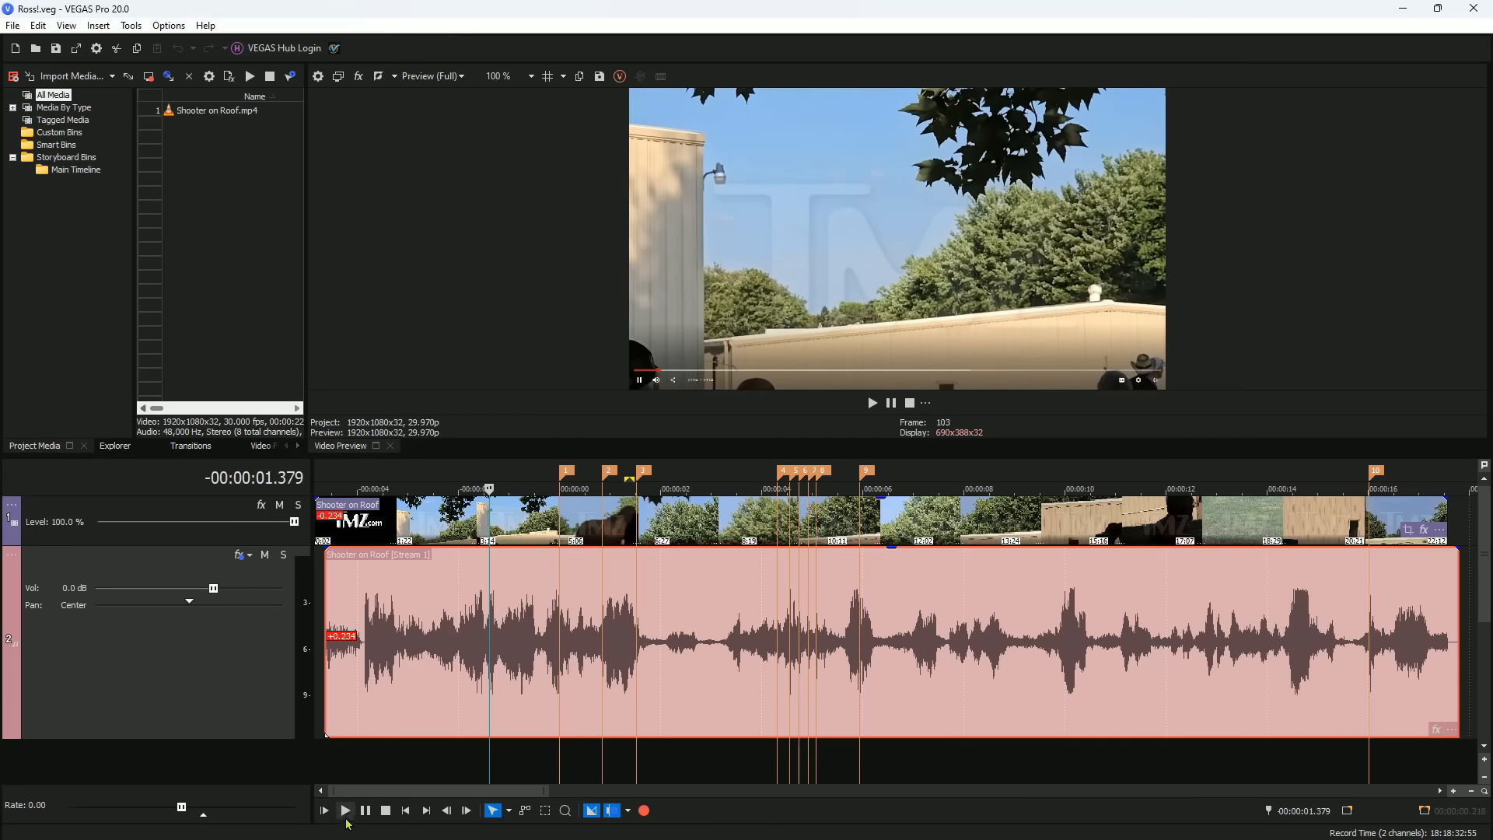
pyautogui.click(345, 810)
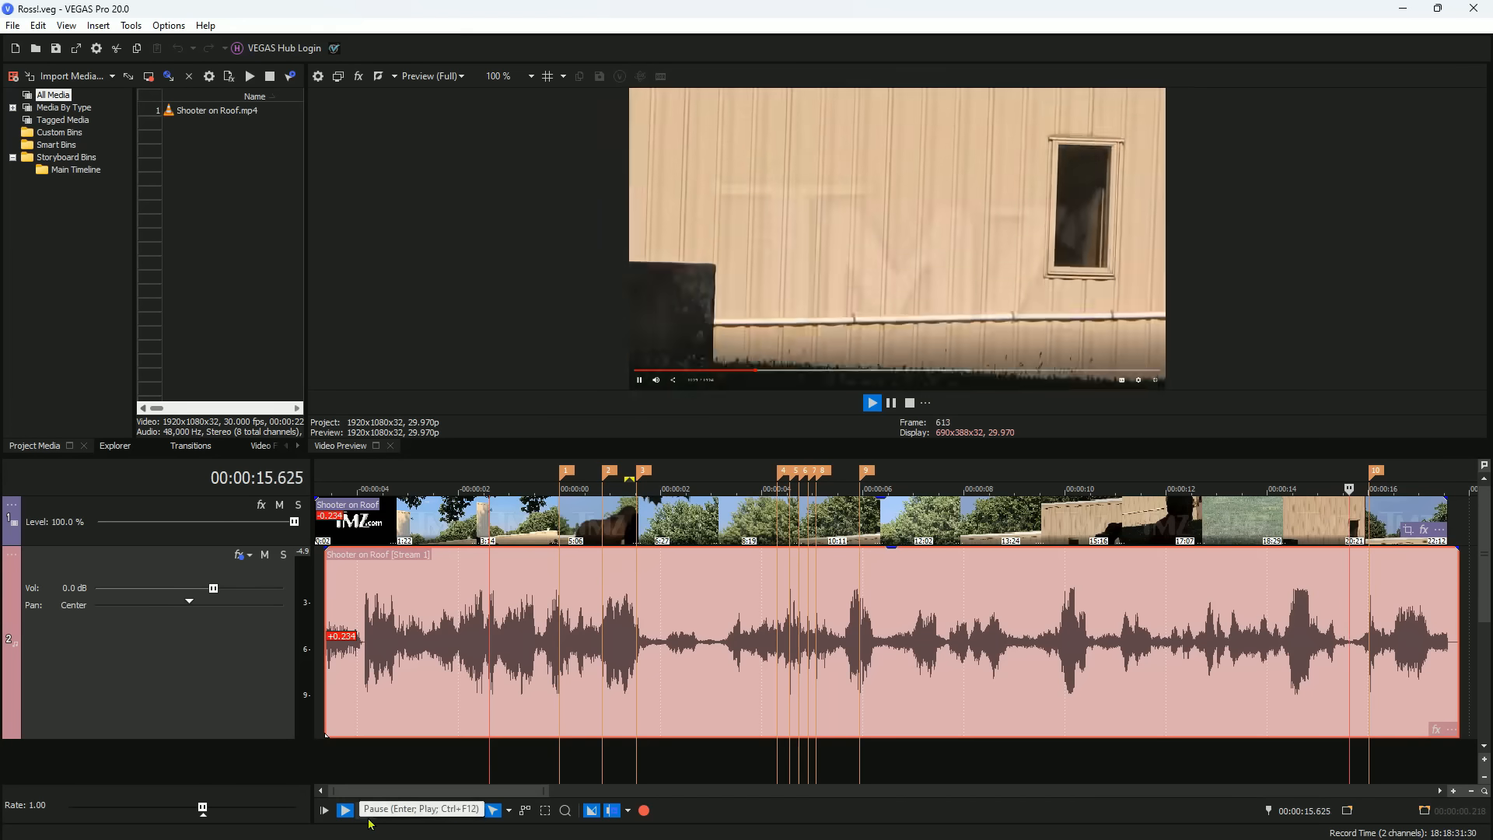
pyautogui.click(347, 810)
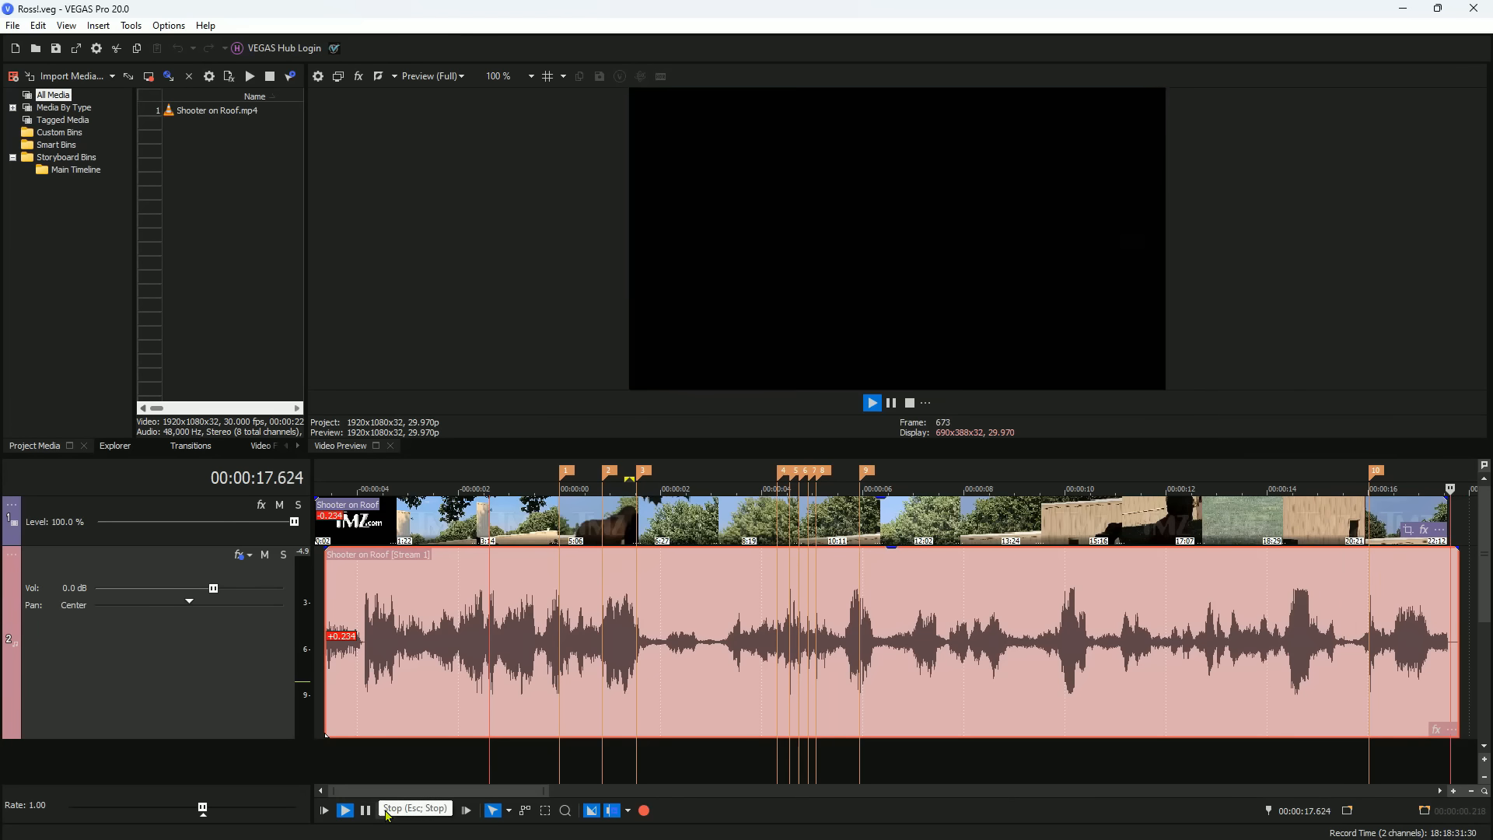
pyautogui.click(13, 25)
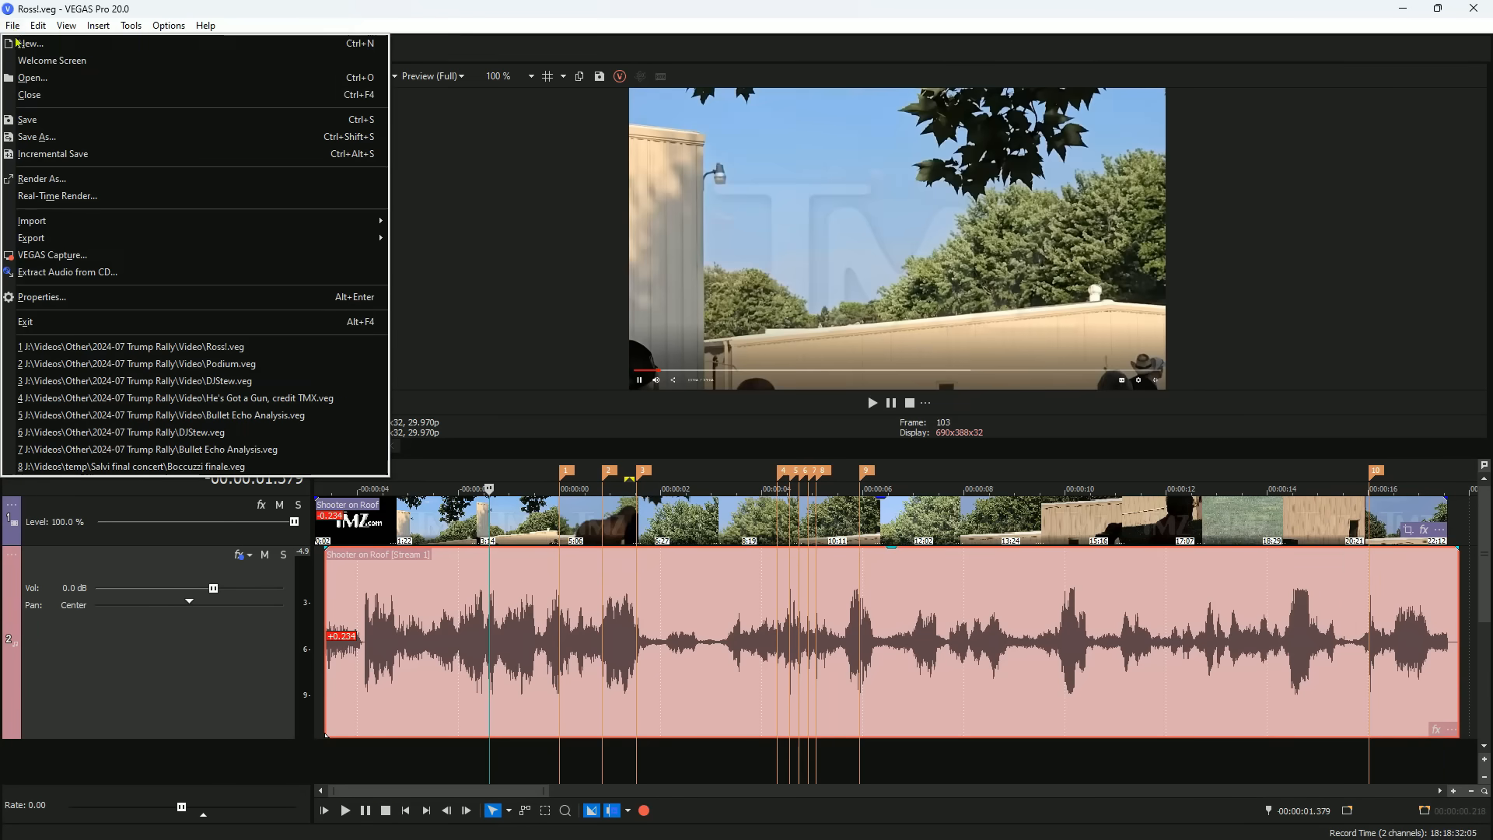
# - Open He's Got a Gun, credit TMX.veg and briefly play its gun recording
pyautogui.click(181, 398)
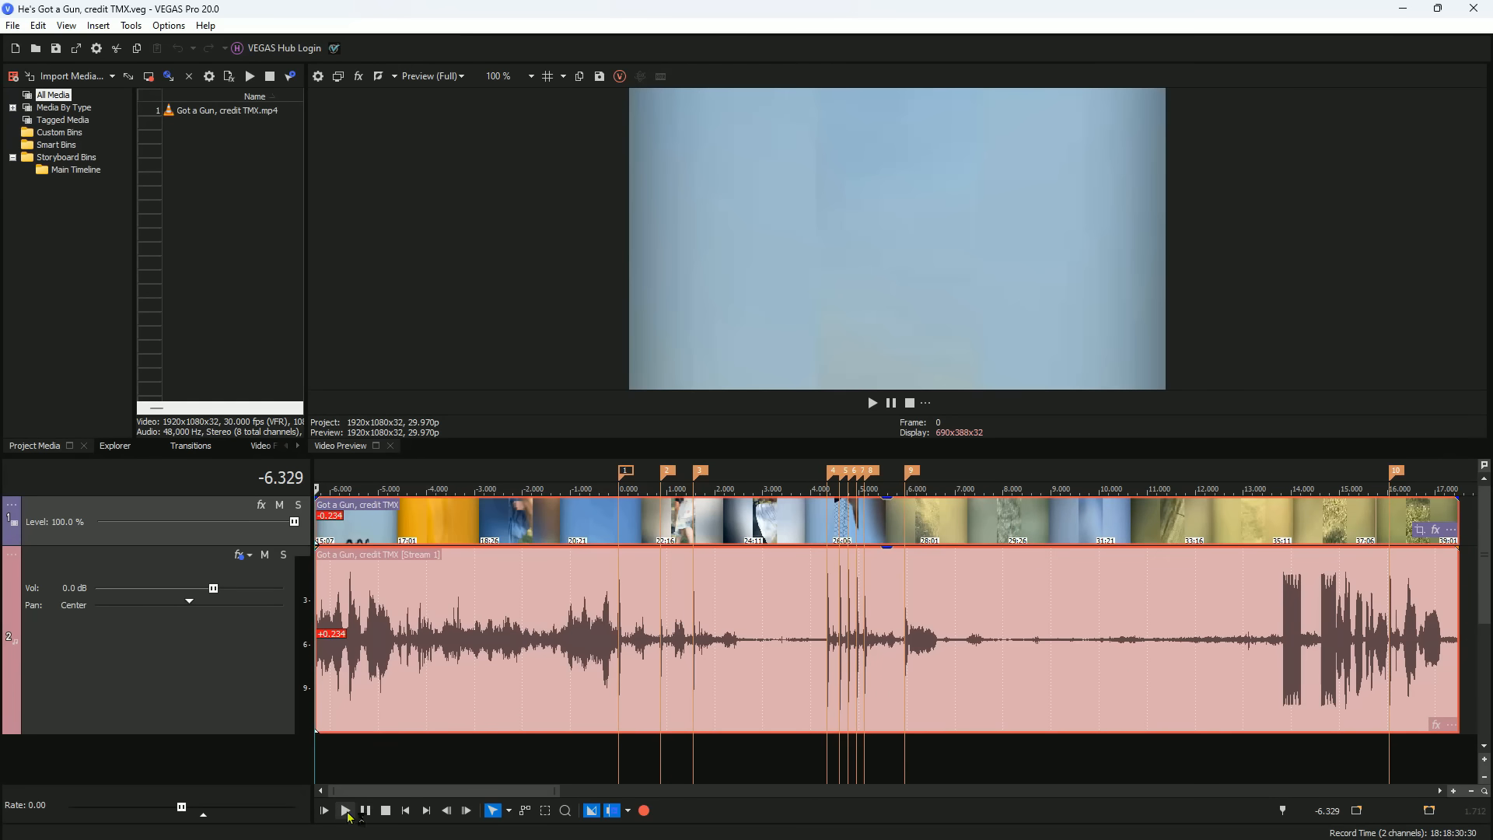
pyautogui.click(323, 811)
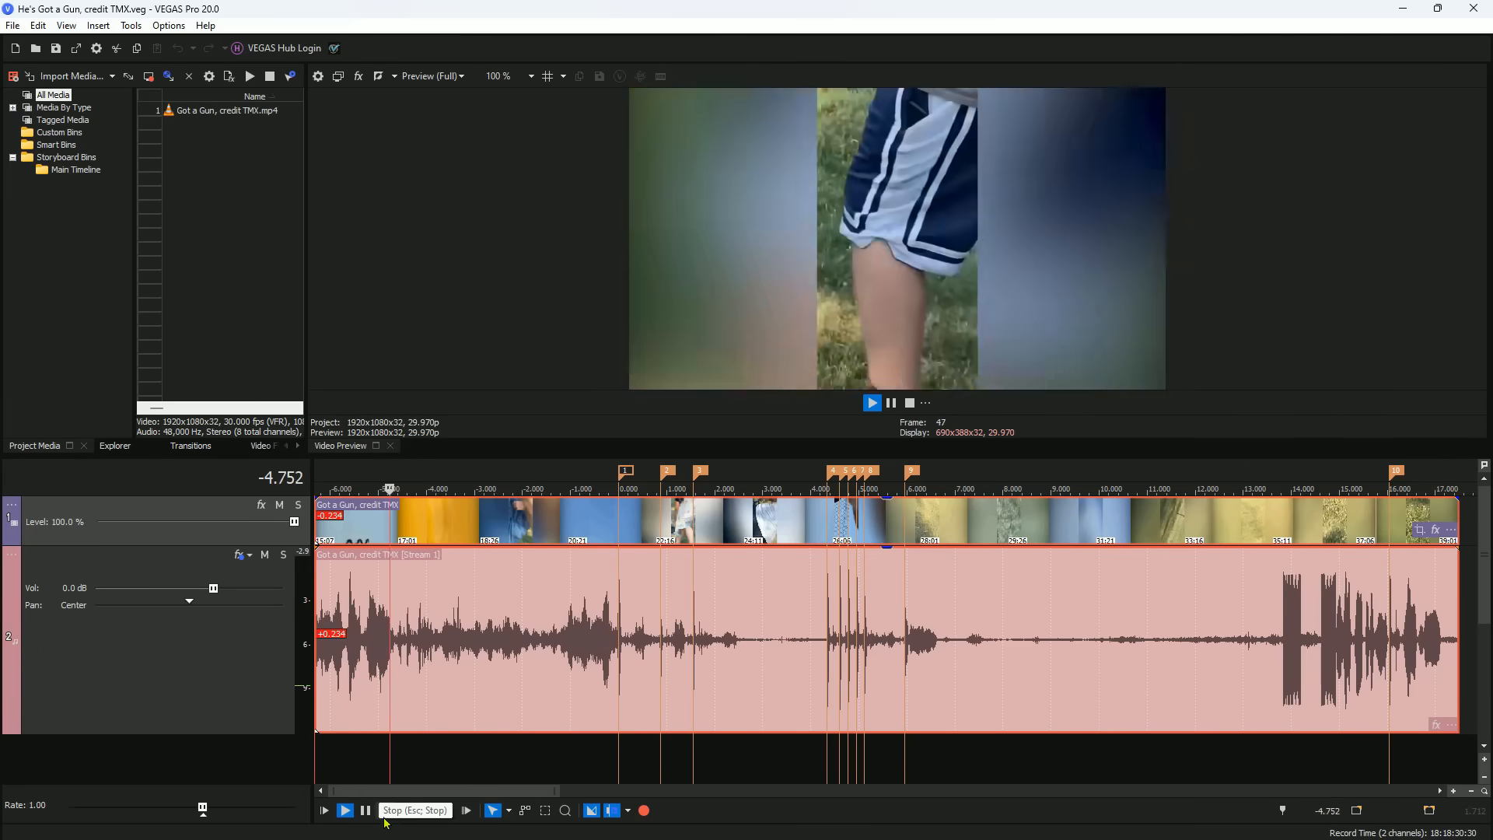
pyautogui.click(322, 811)
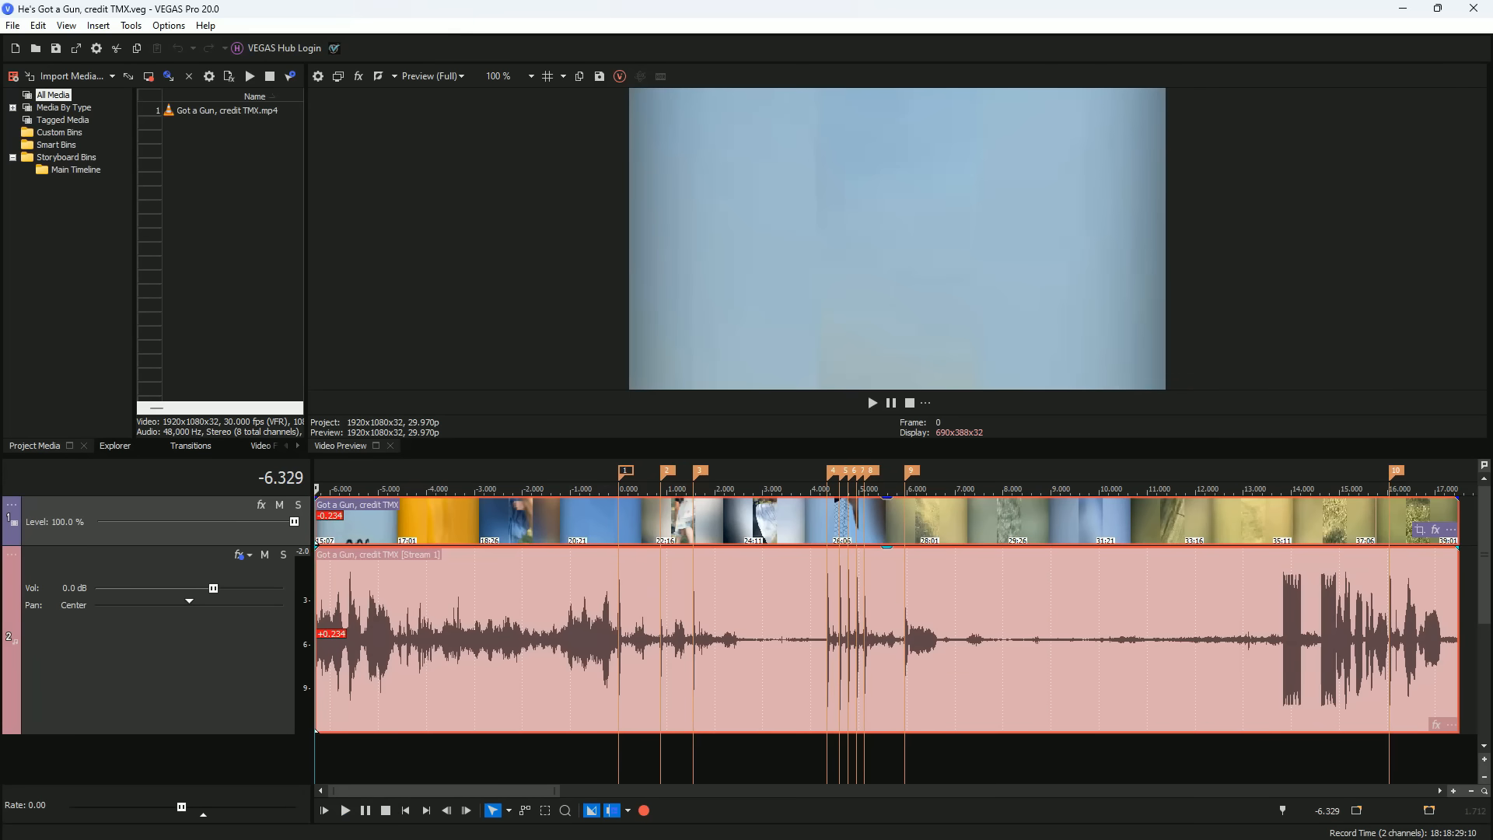
pyautogui.click(12, 25)
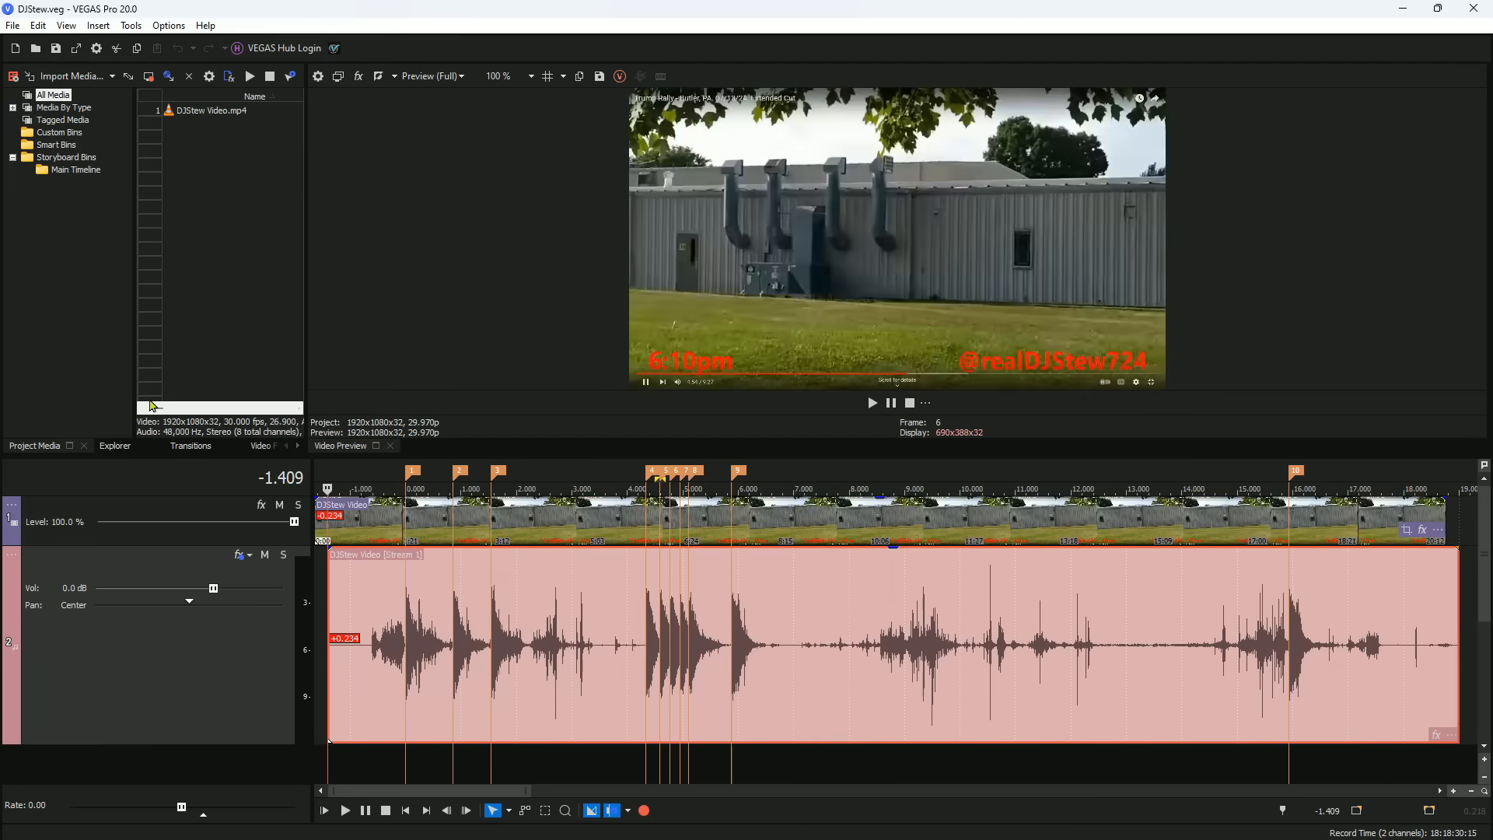
# - Play the DJStew recording past its shot markers, about fourteen seconds in, then stop
pyautogui.click(345, 810)
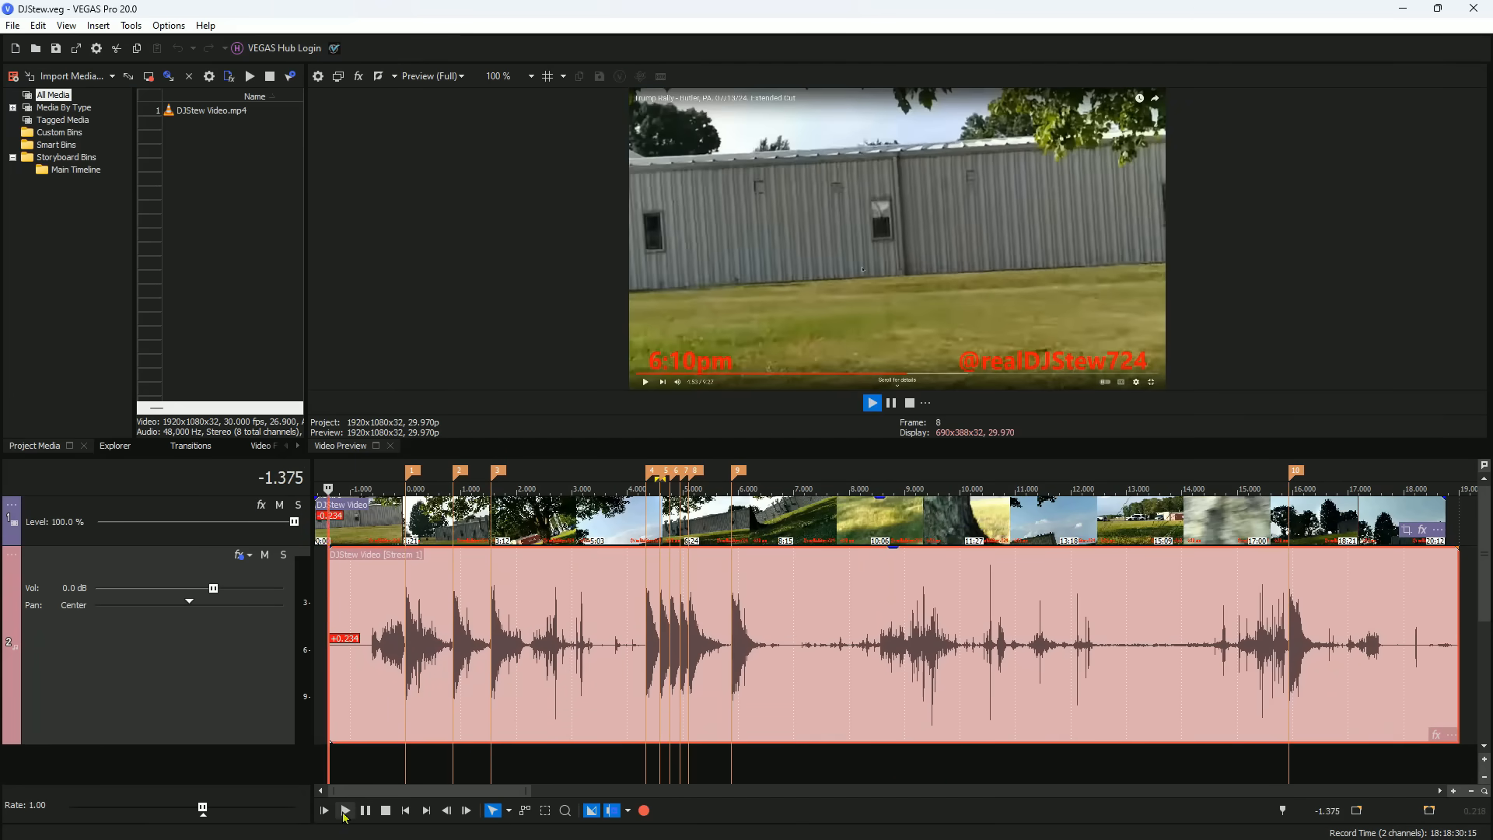
pyautogui.click(345, 810)
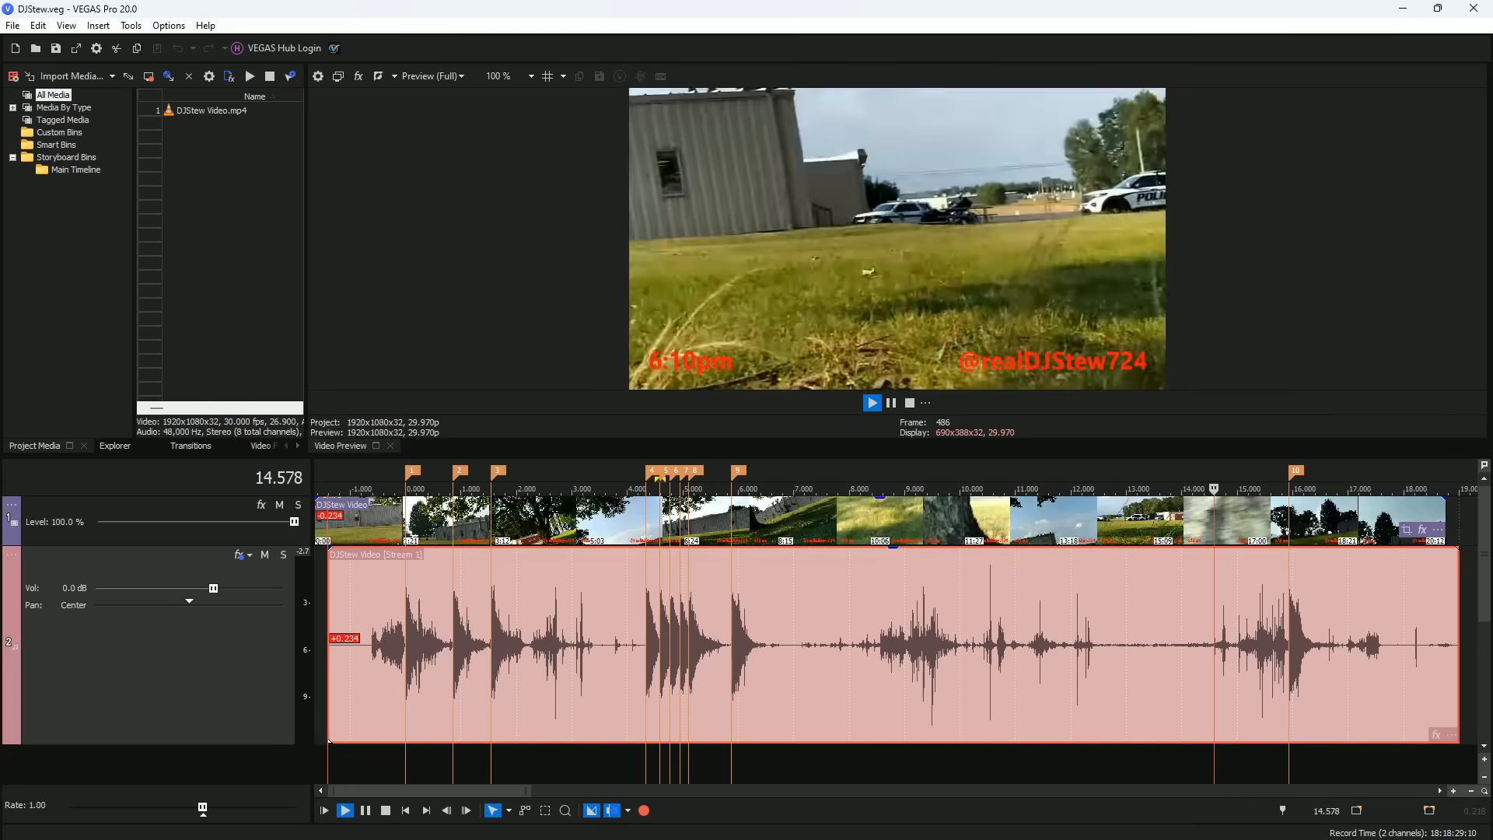
pyautogui.click(870, 402)
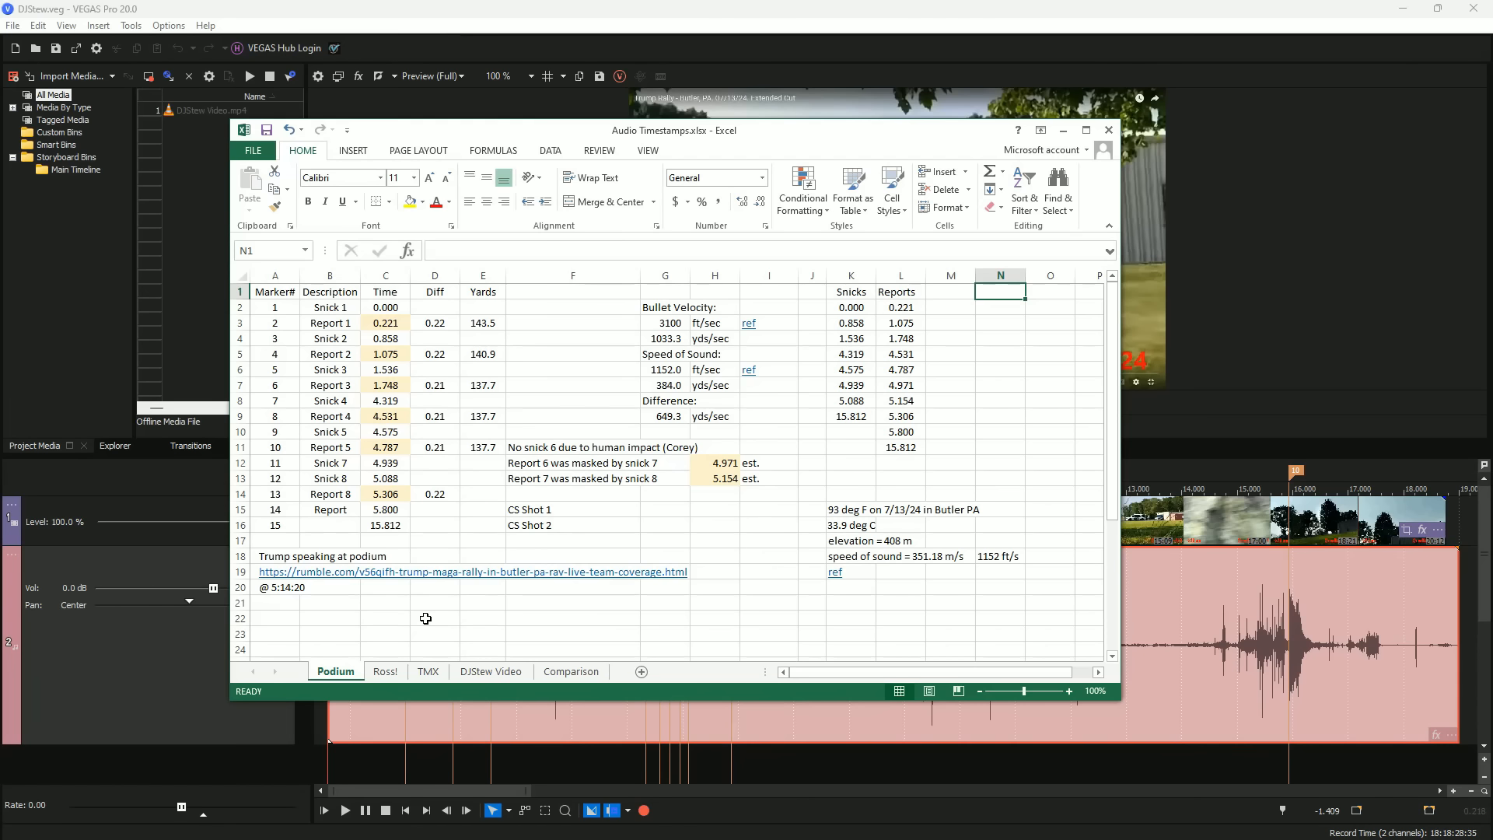
pyautogui.moveTo(678, 467)
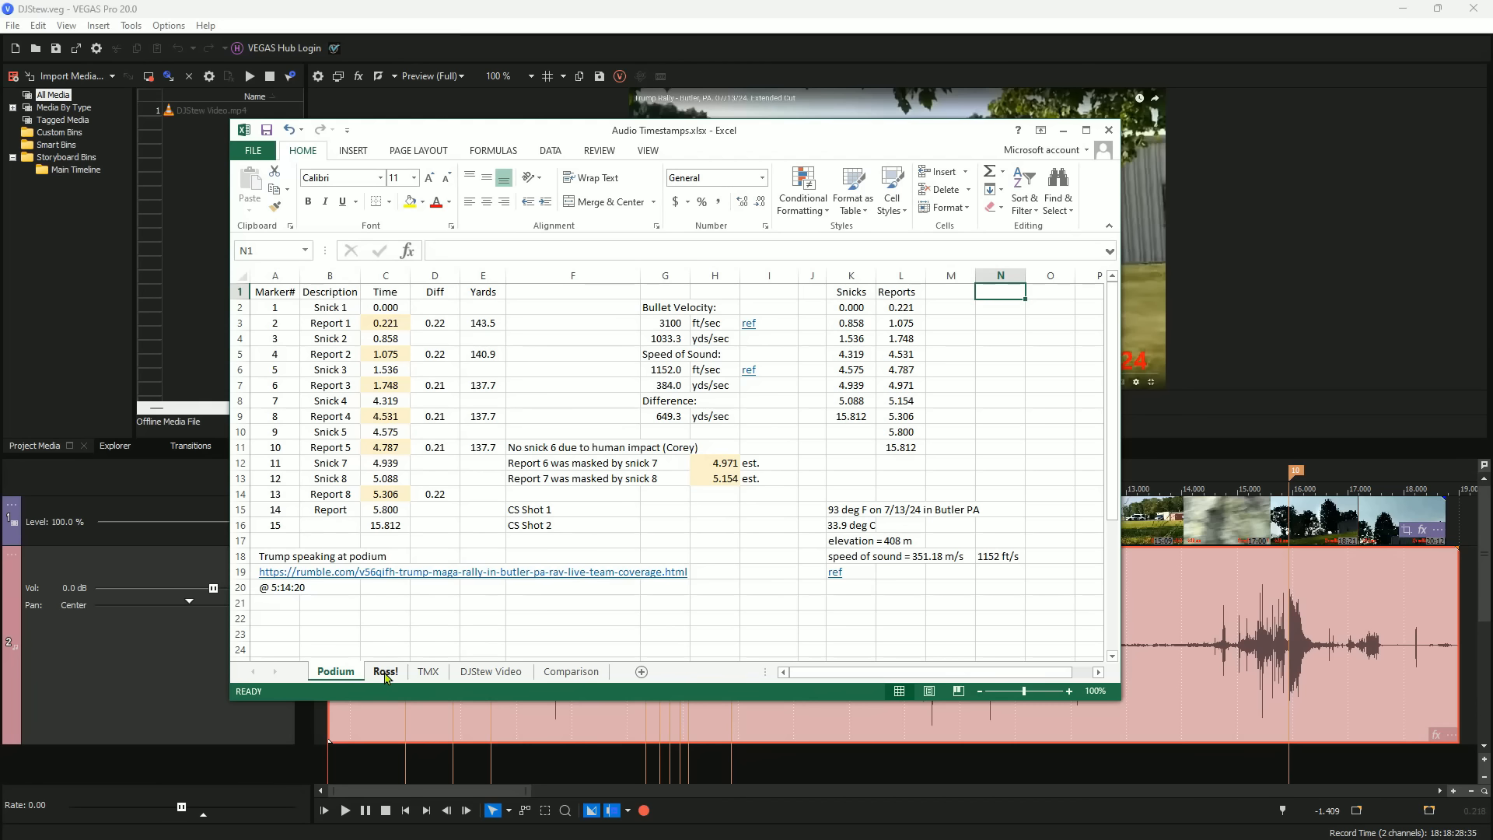
# - View the Ross!, TMX and DJStew Video timestamp sheets, ending on the Comparison sheet
pyautogui.click(386, 671)
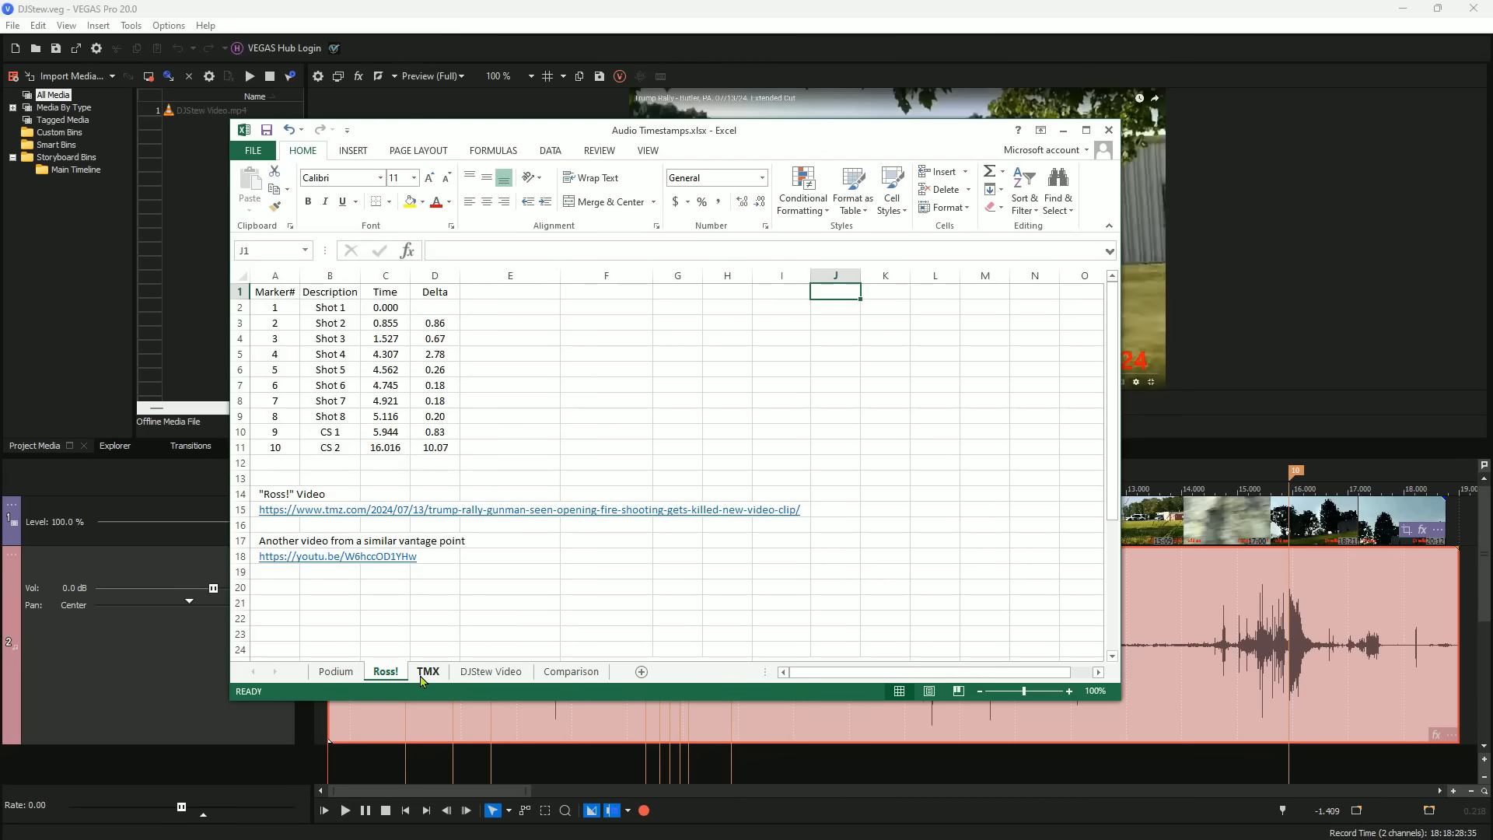
pyautogui.click(428, 672)
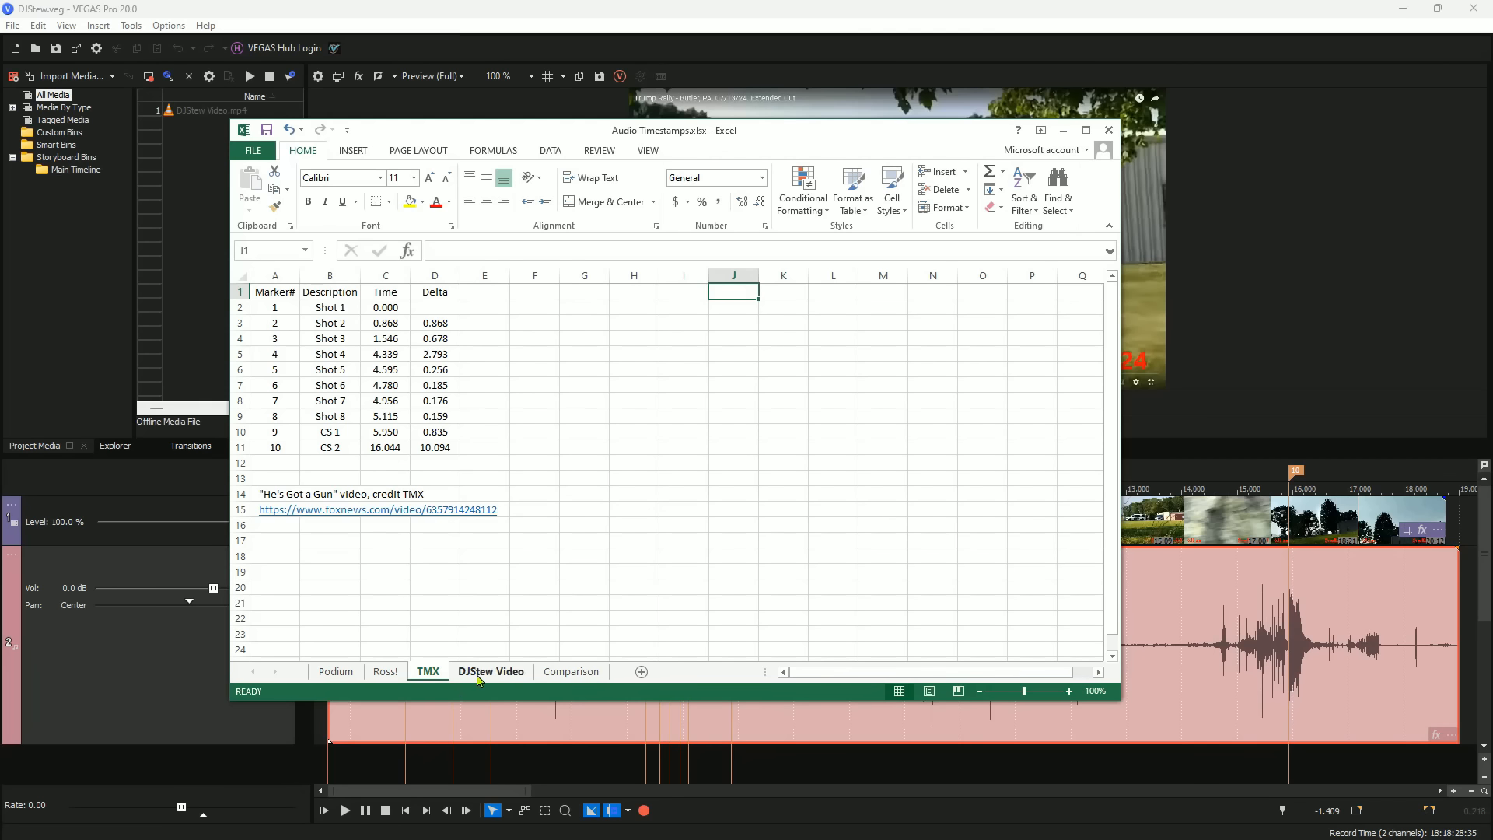
pyautogui.click(491, 671)
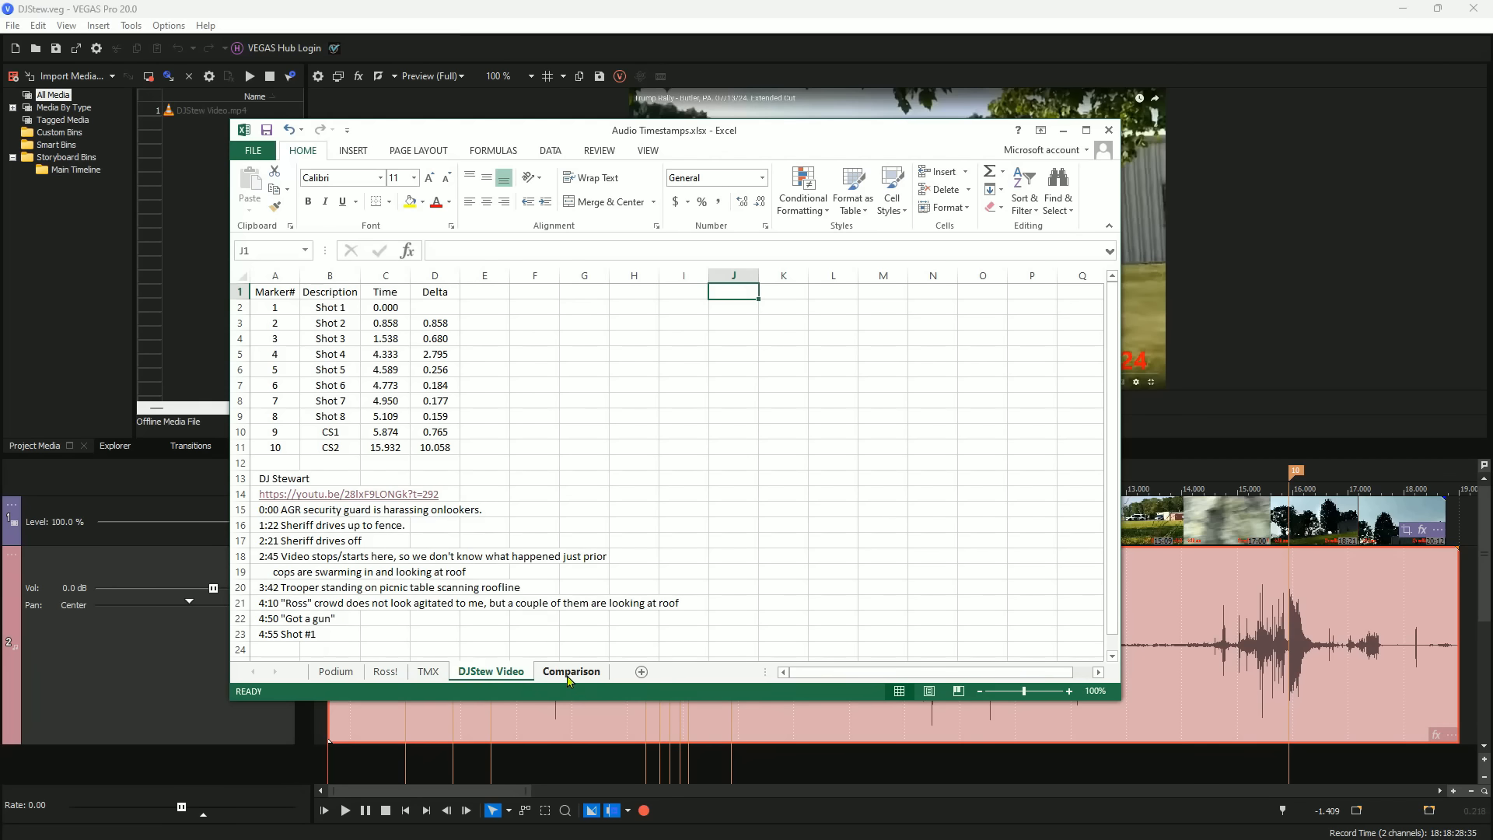
pyautogui.click(570, 671)
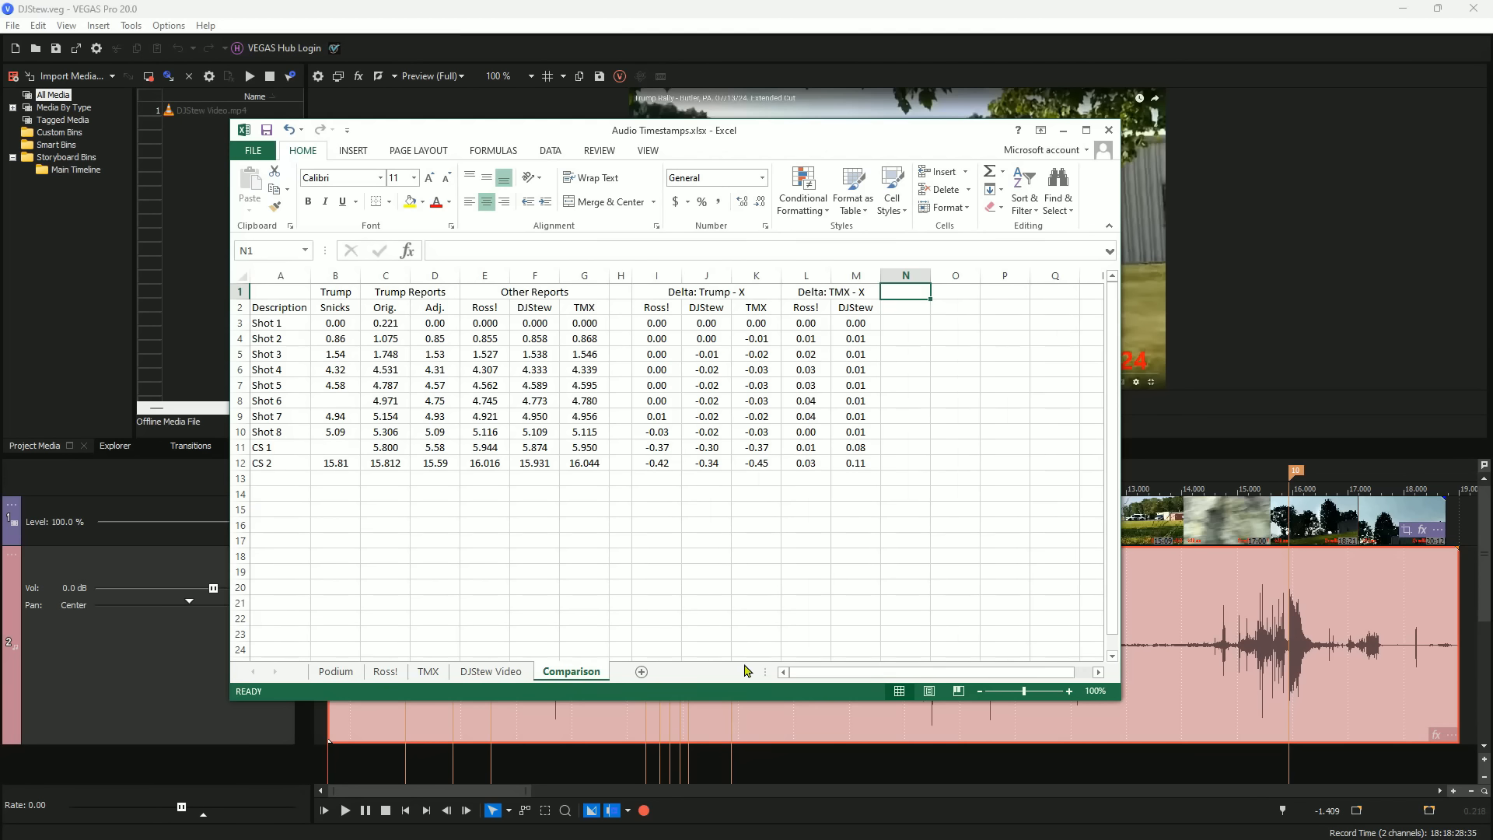
pyautogui.moveTo(665, 313)
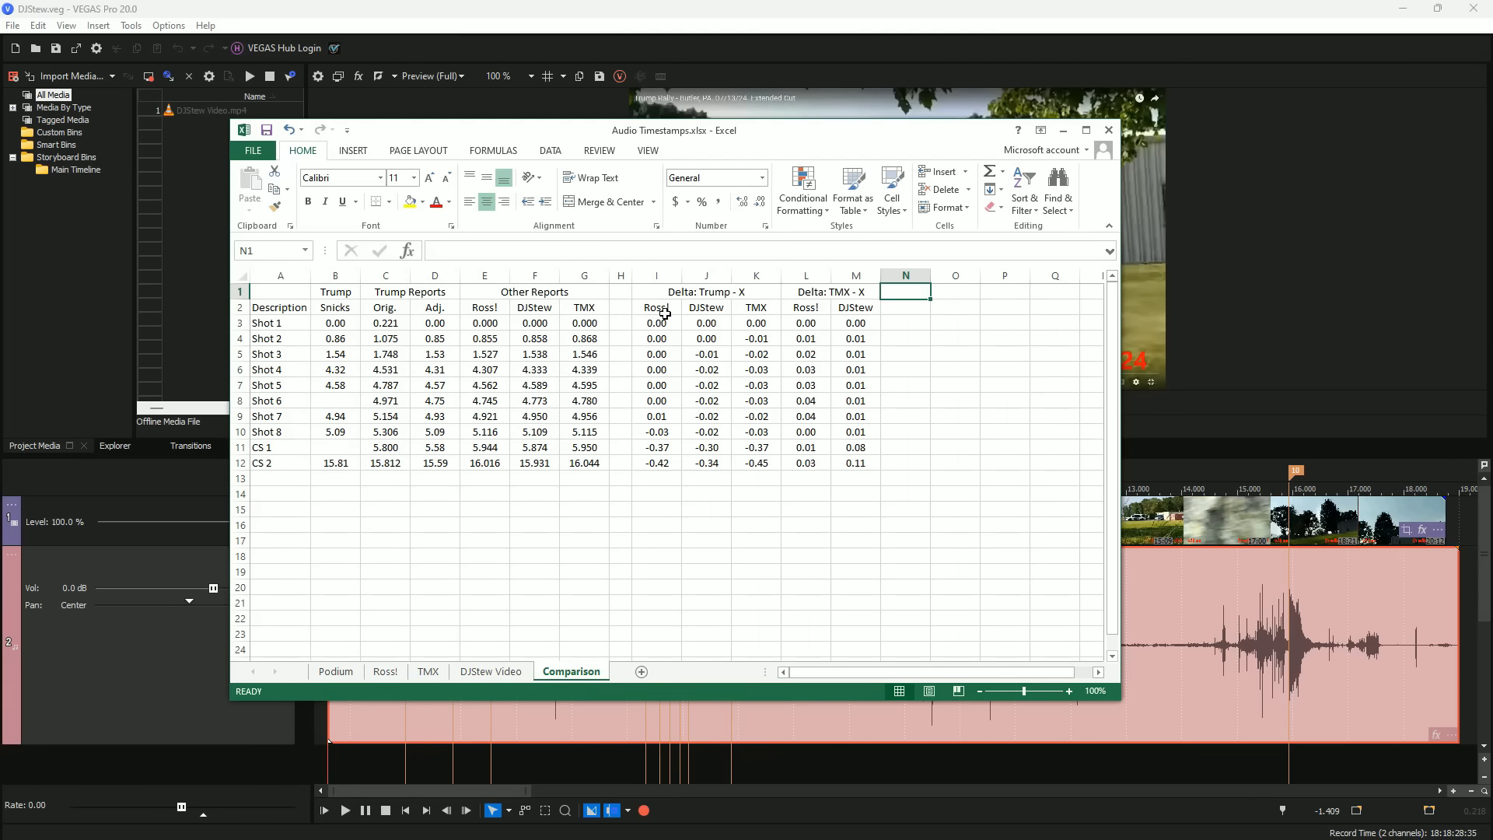
pyautogui.moveTo(650, 357)
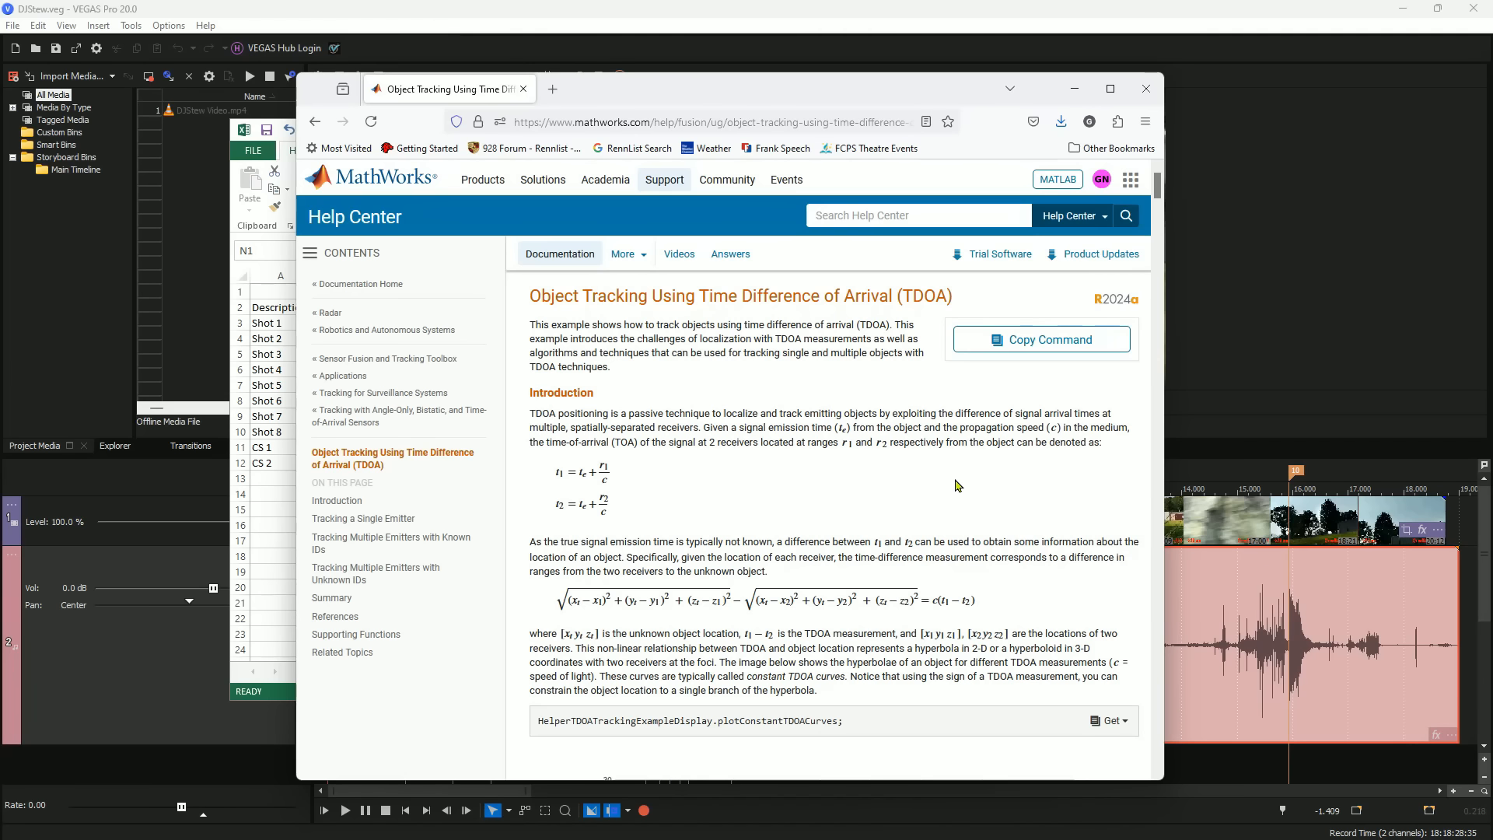
pyautogui.moveTo(953, 485)
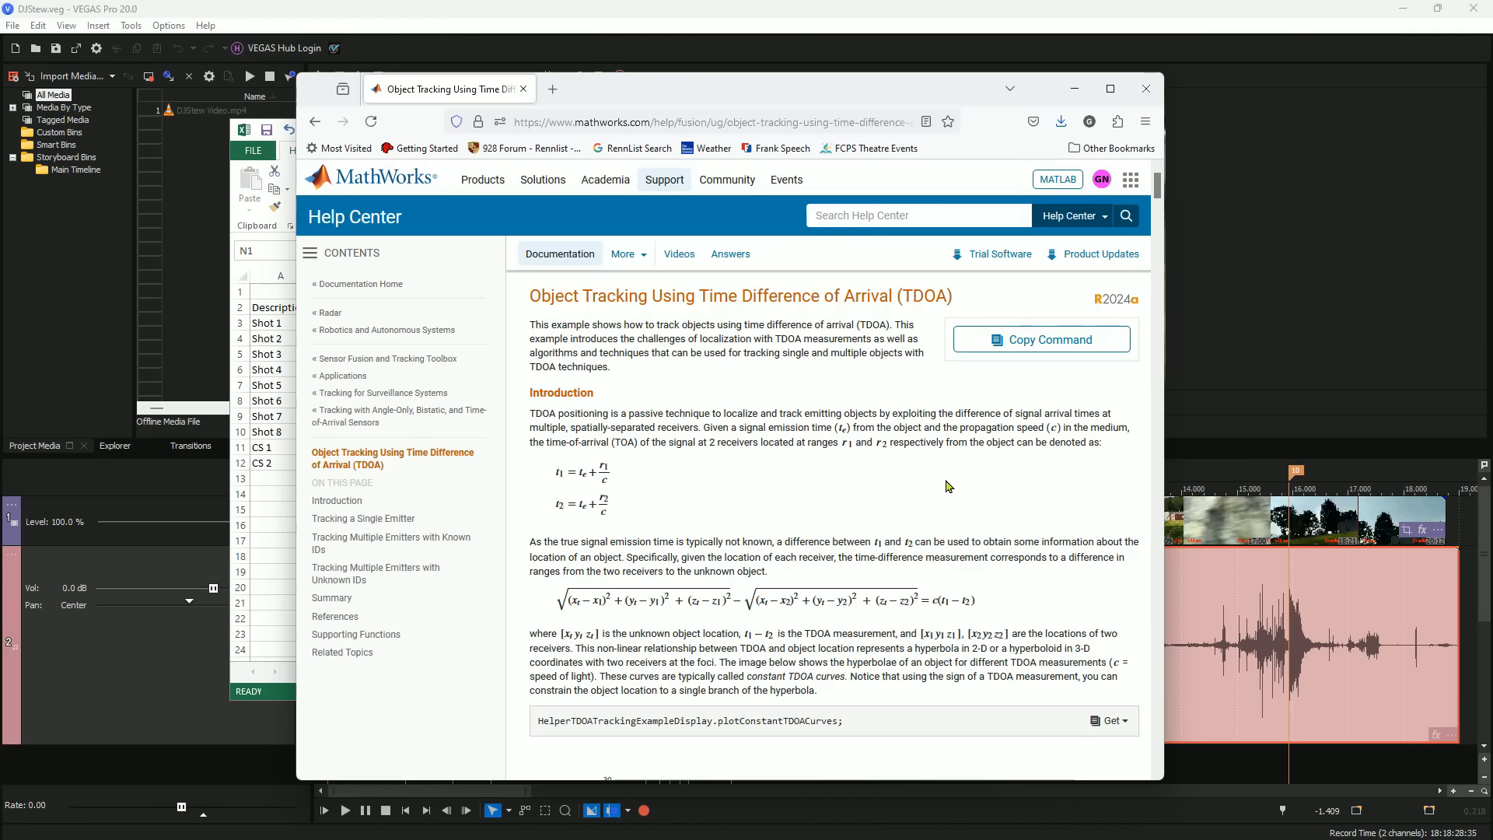
pyautogui.moveTo(715, 607)
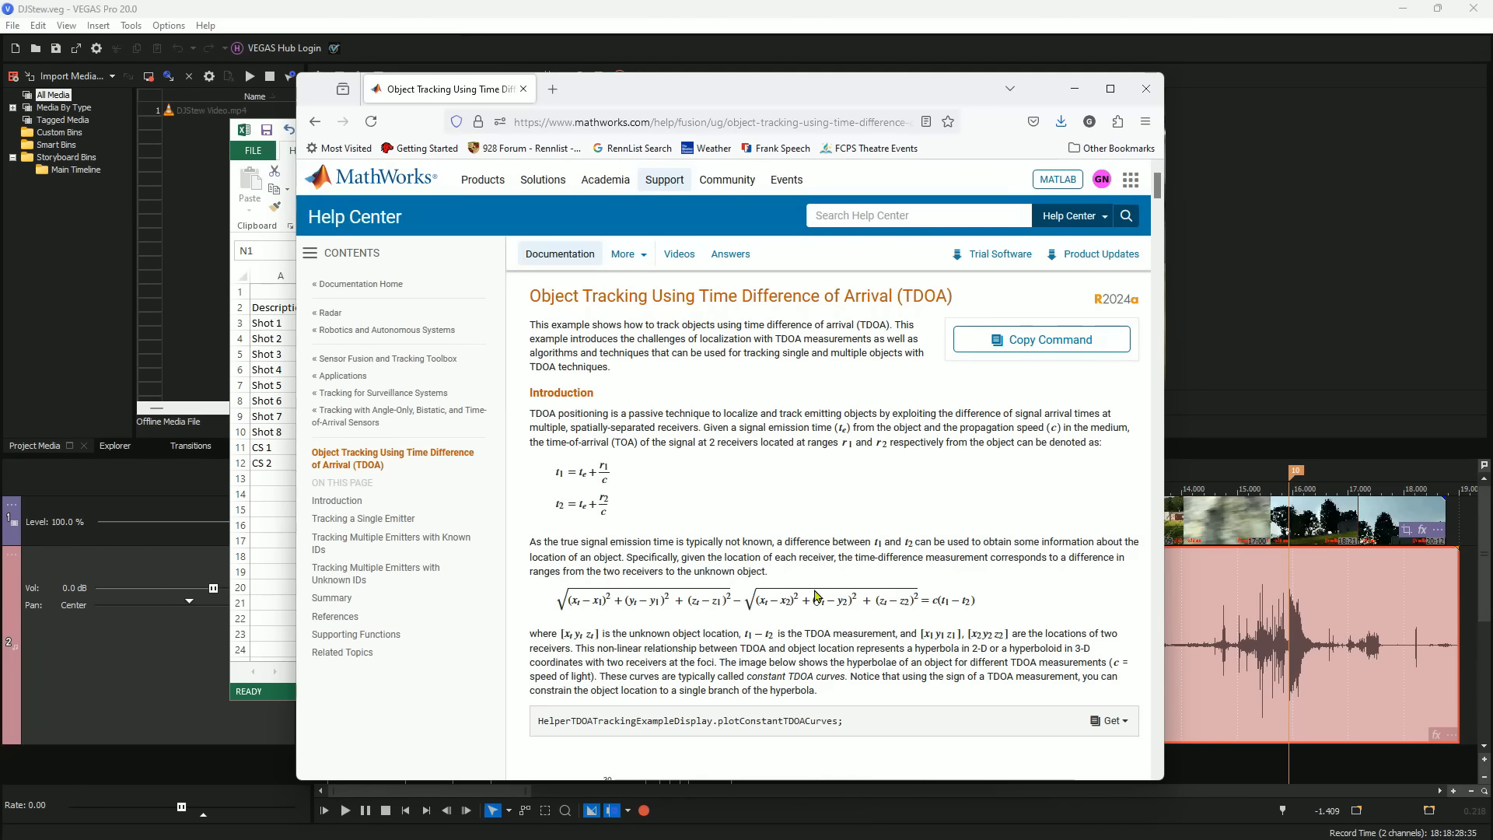
# - Scroll the MathWorks TDOA example down to the constant TDOA curves plot
pyautogui.scroll(-3)
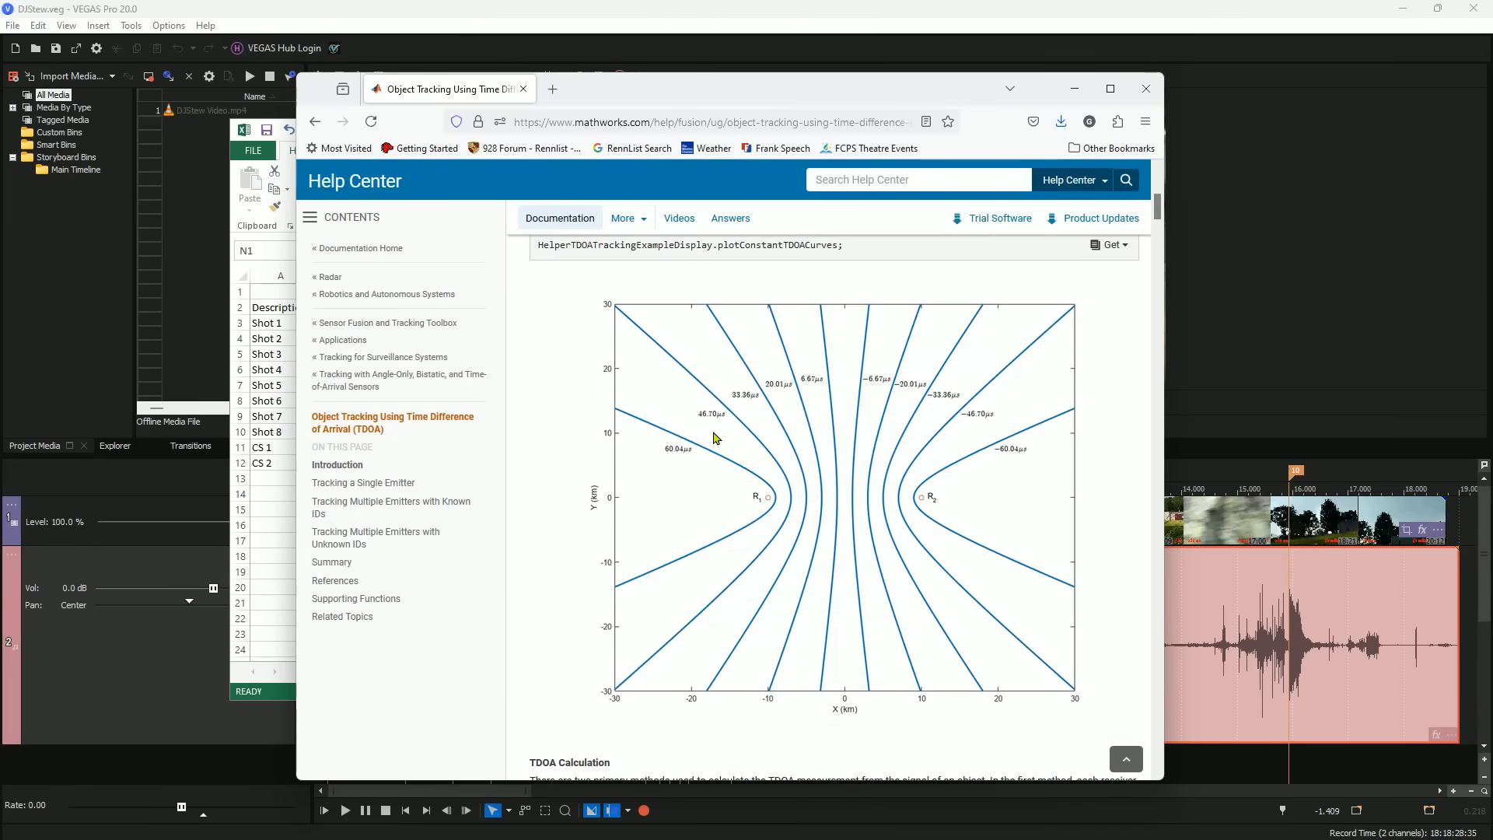
pyautogui.moveTo(677, 527)
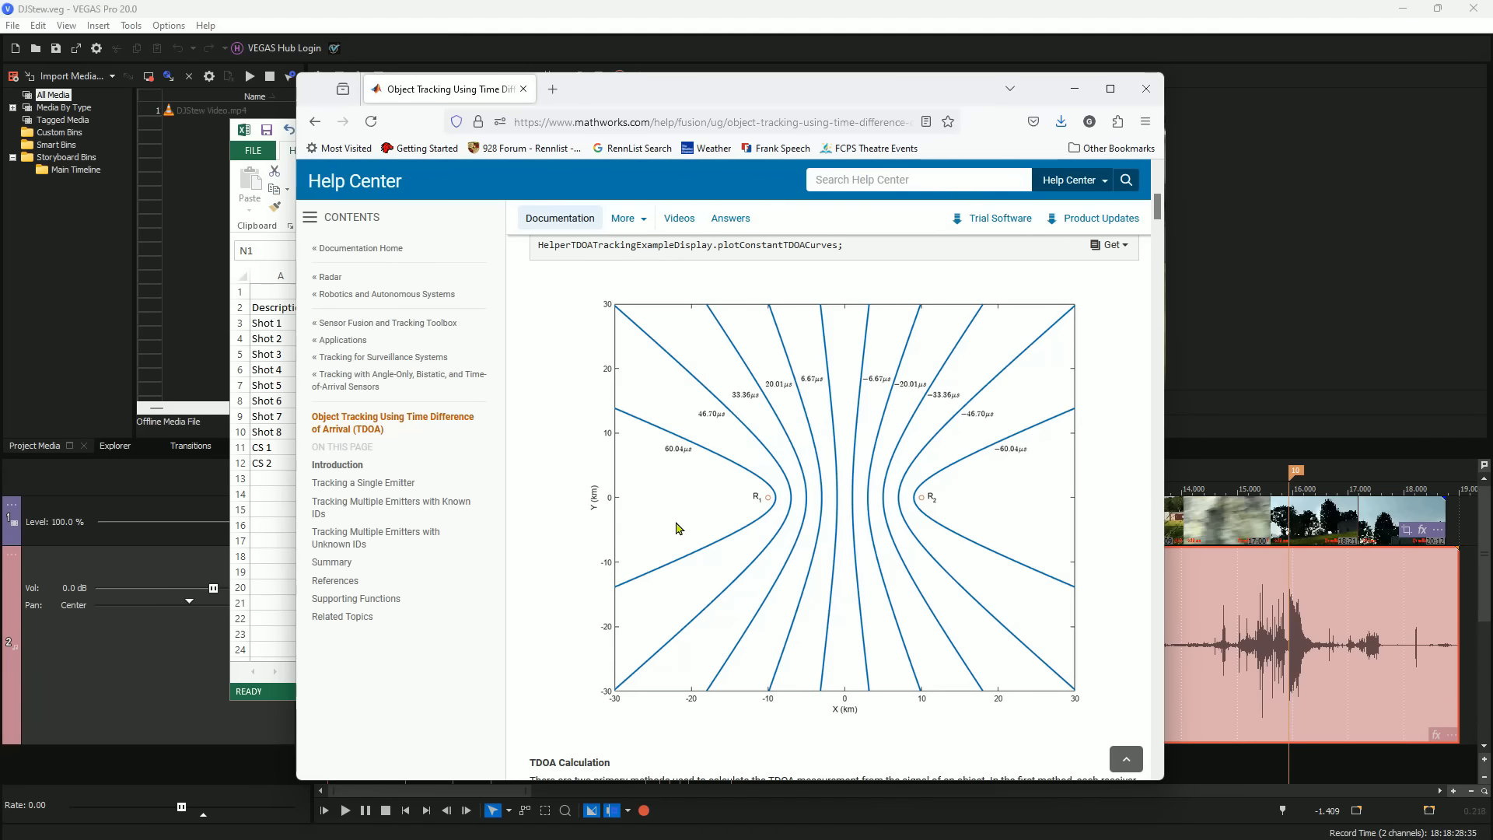
pyautogui.moveTo(535, 578)
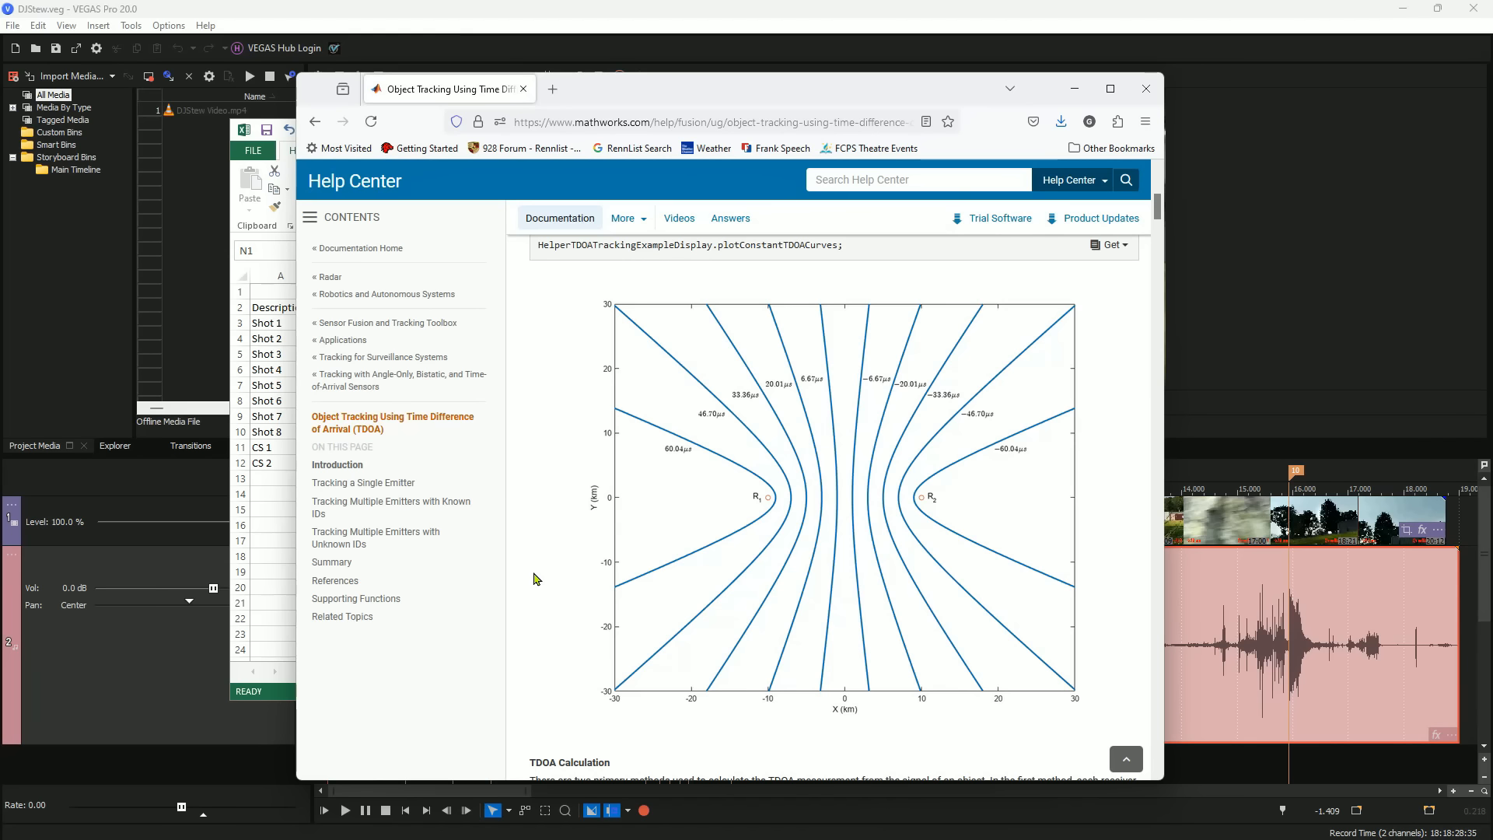
pyautogui.moveTo(487, 587)
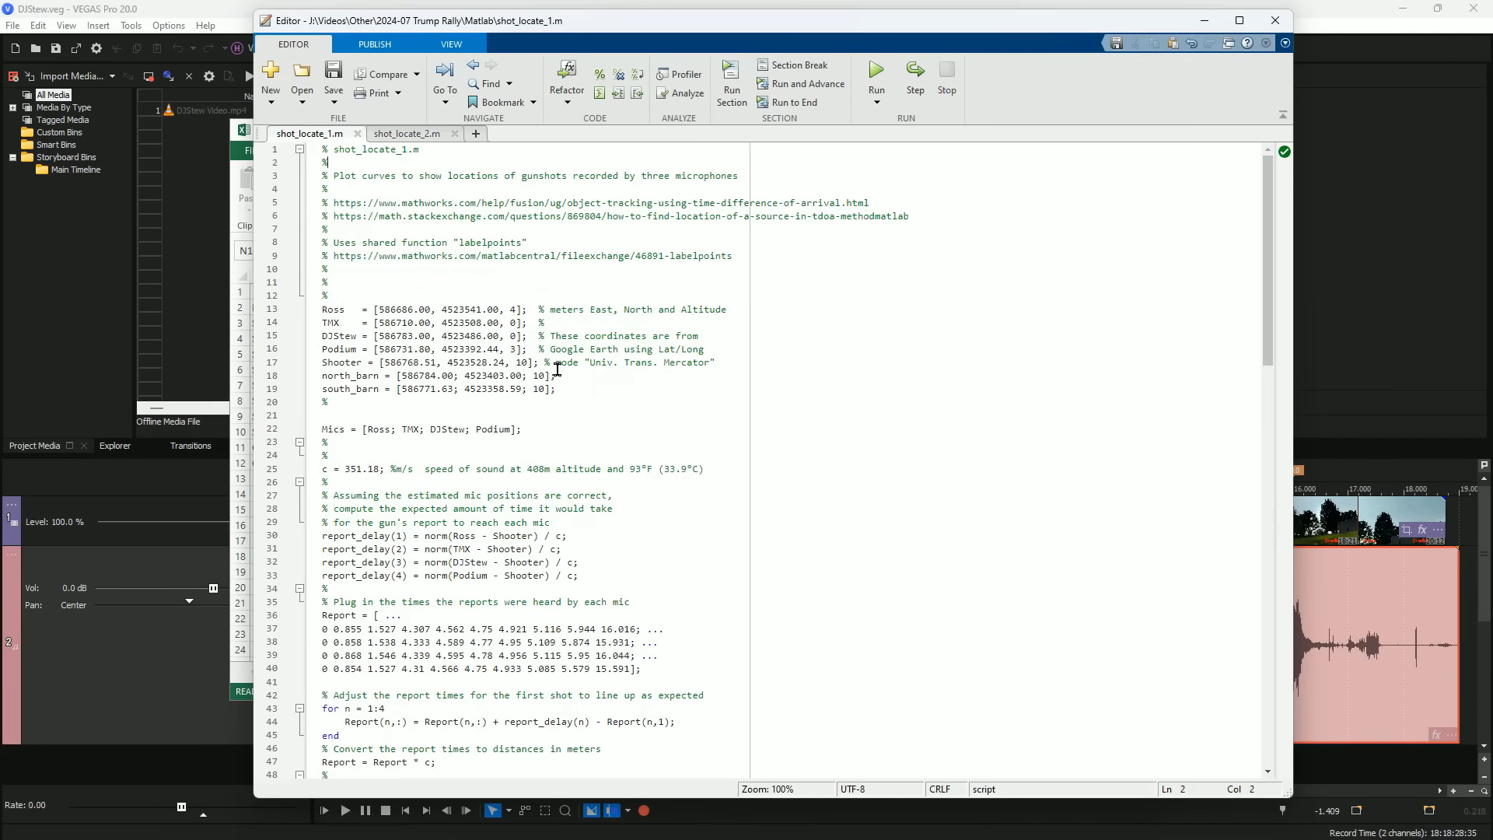
pyautogui.moveTo(567, 390)
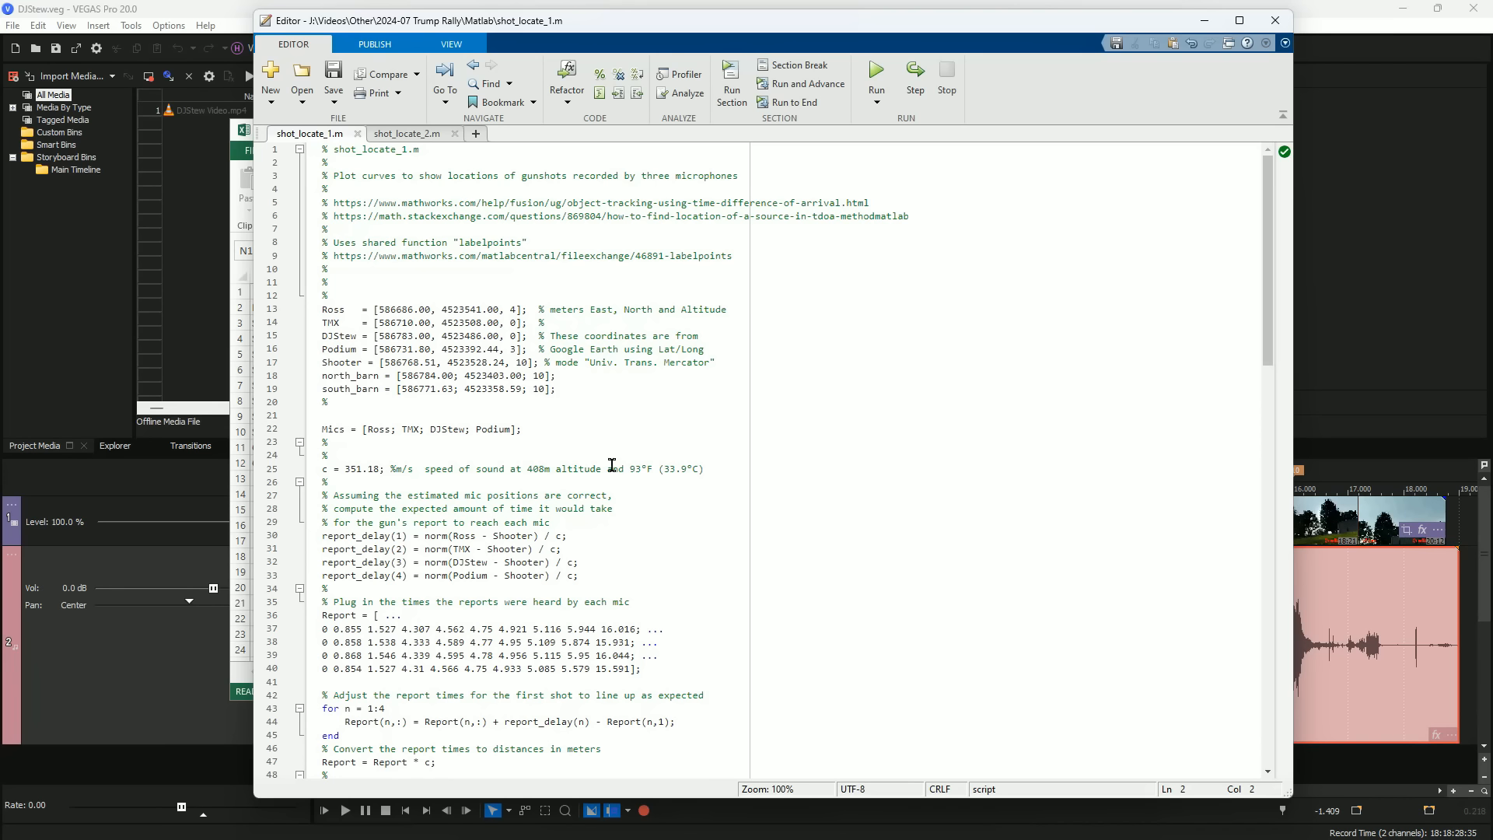
# - Scroll through shot_locate_1.m to the shot loop and run the script
pyautogui.moveTo(422, 642); pyautogui.dragTo(640, 667)
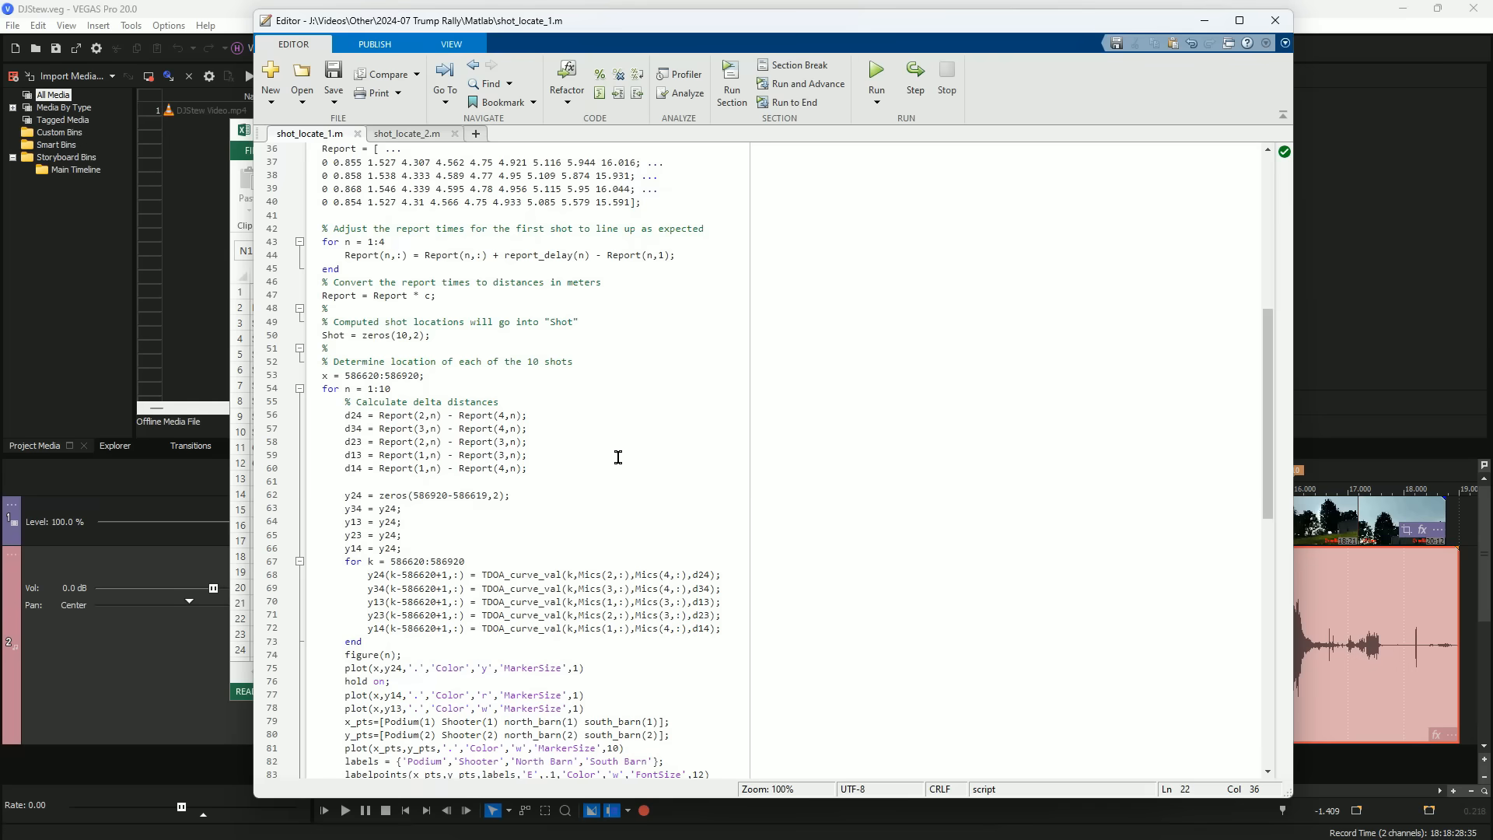
pyautogui.scroll(-3)
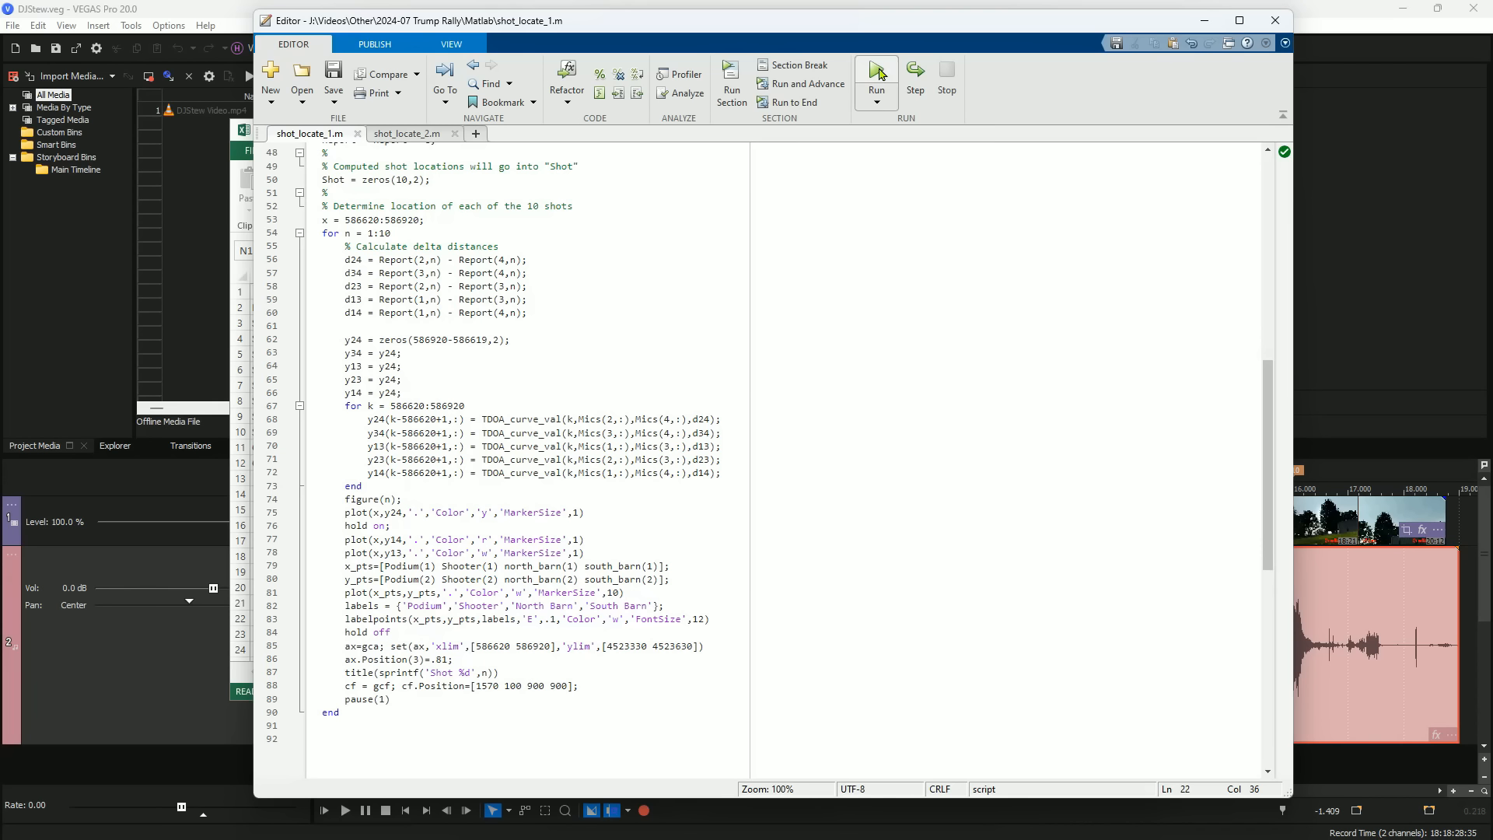
pyautogui.click(874, 75)
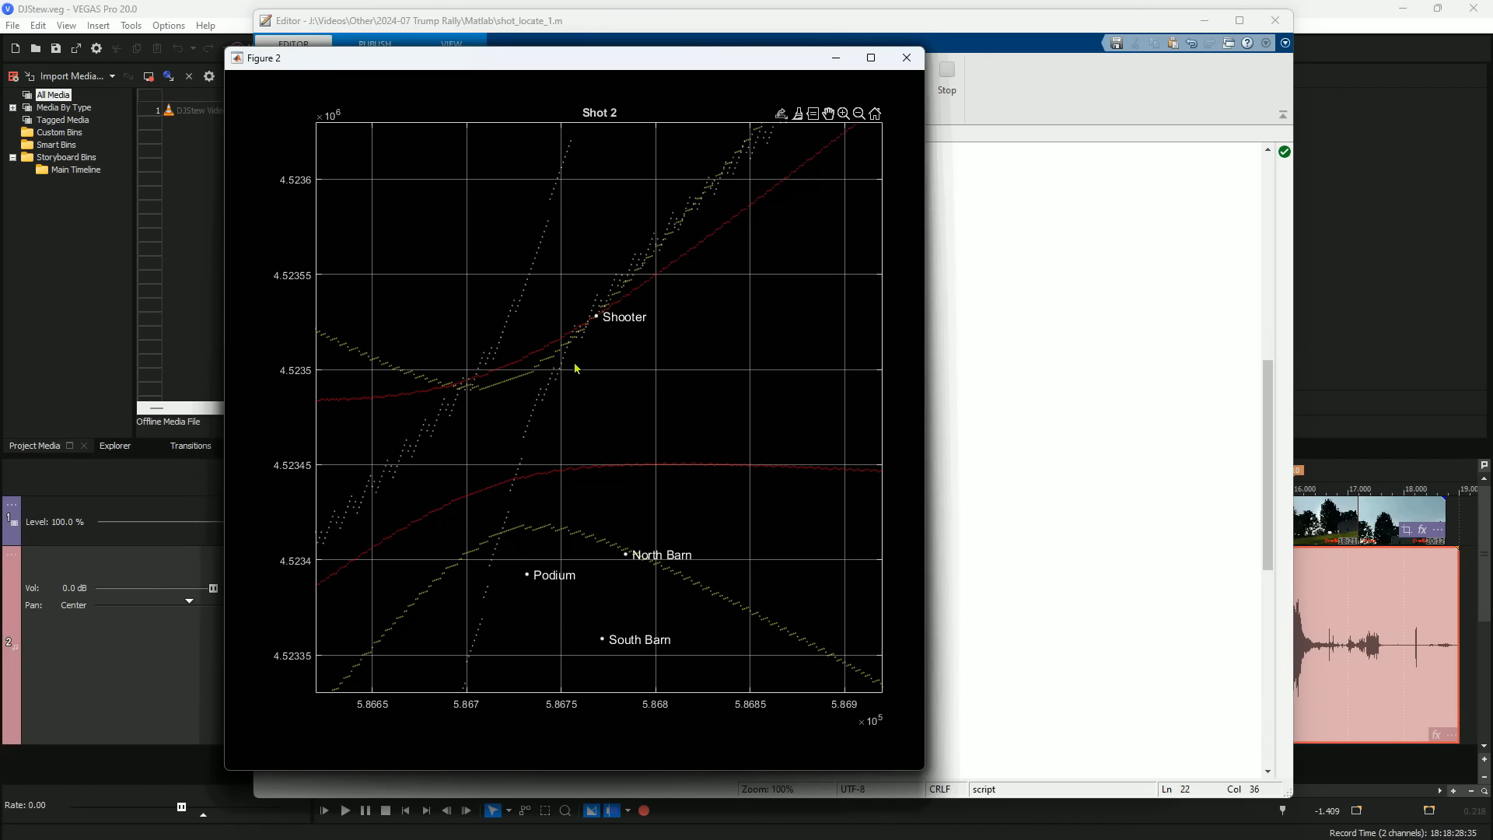
pyautogui.moveTo(474, 398)
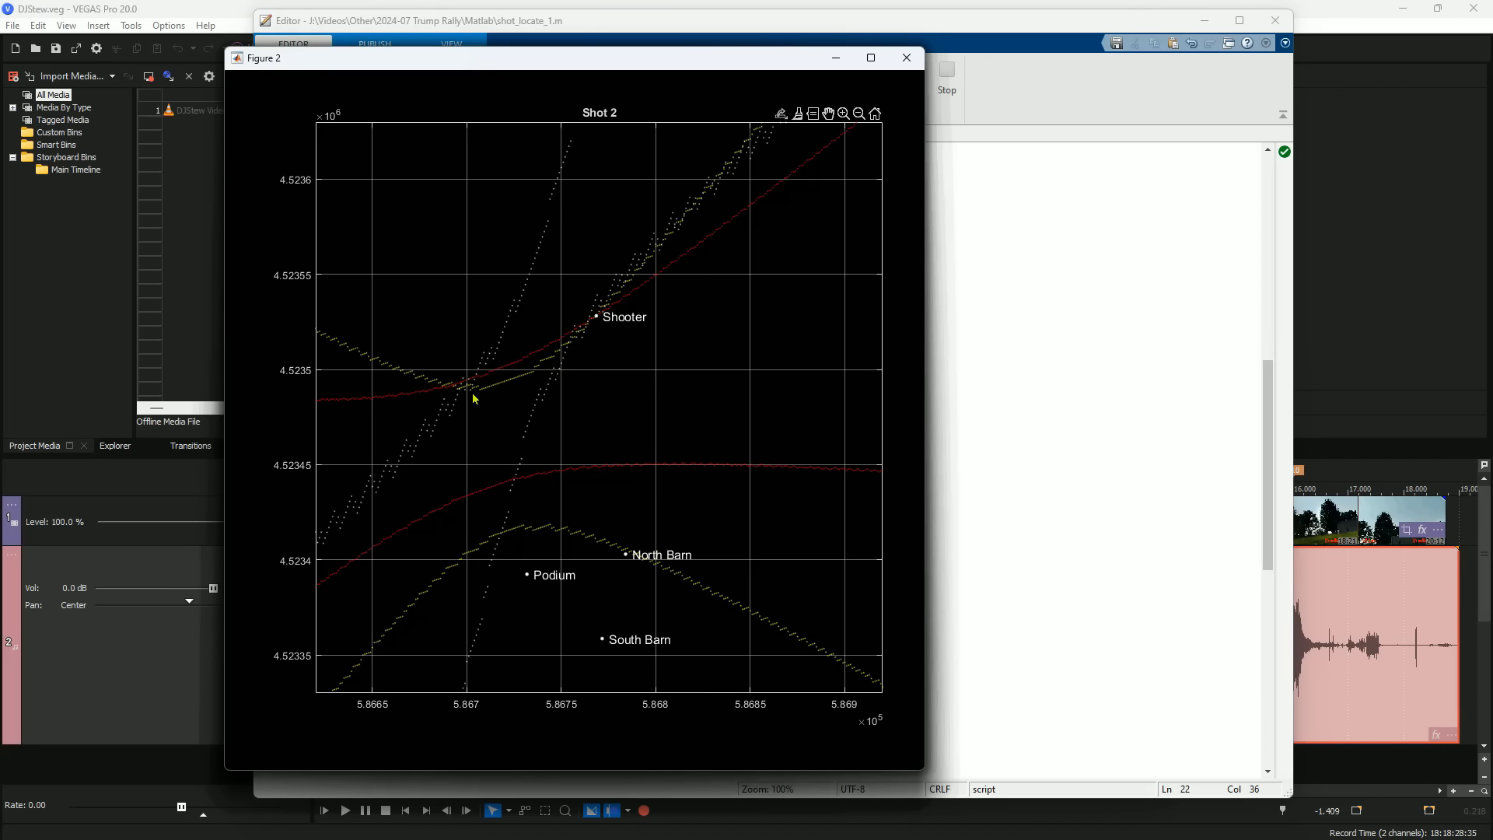
pyautogui.moveTo(576, 378)
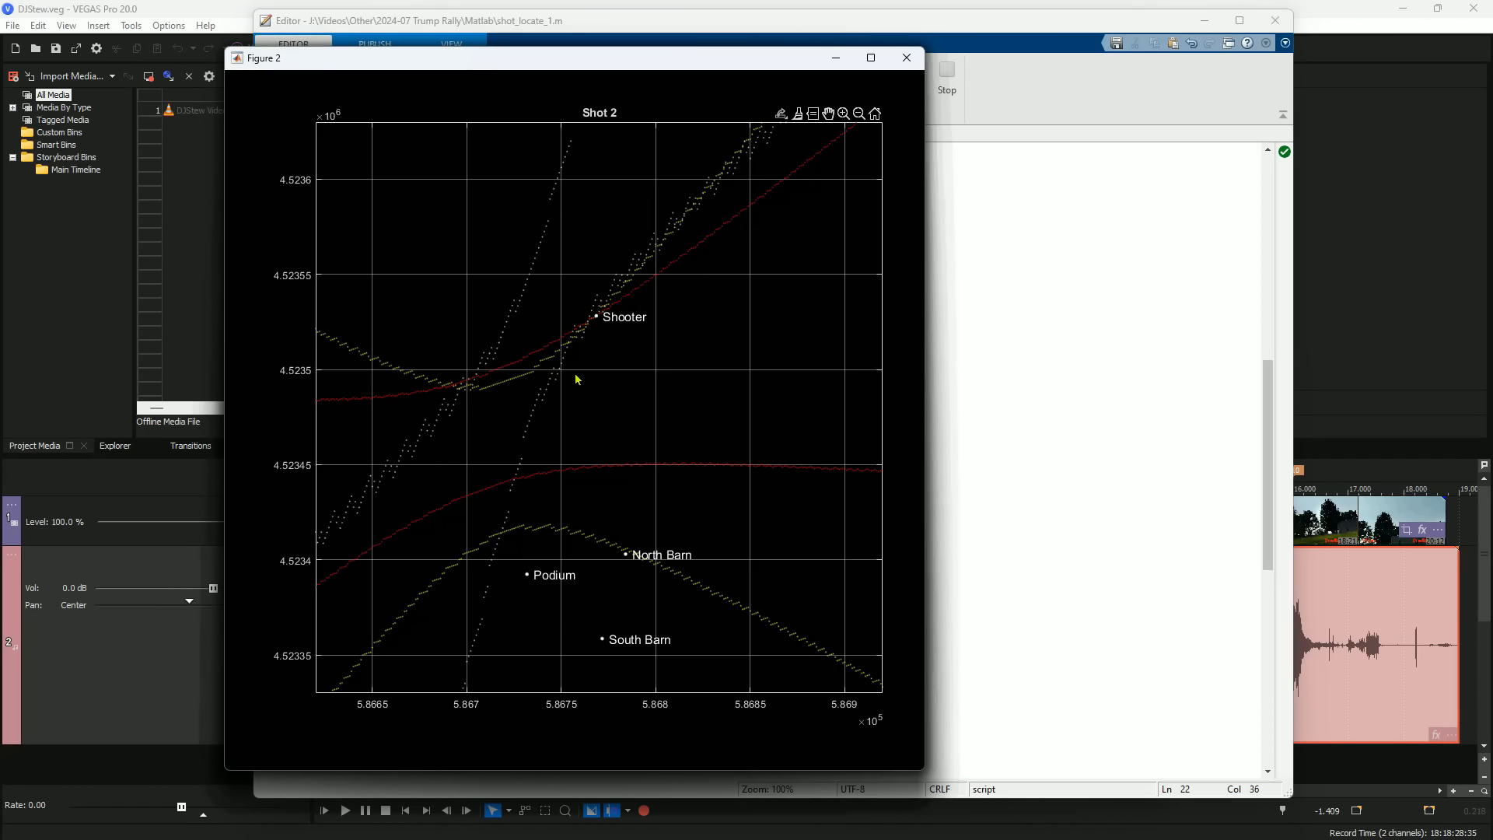
pyautogui.moveTo(470, 413)
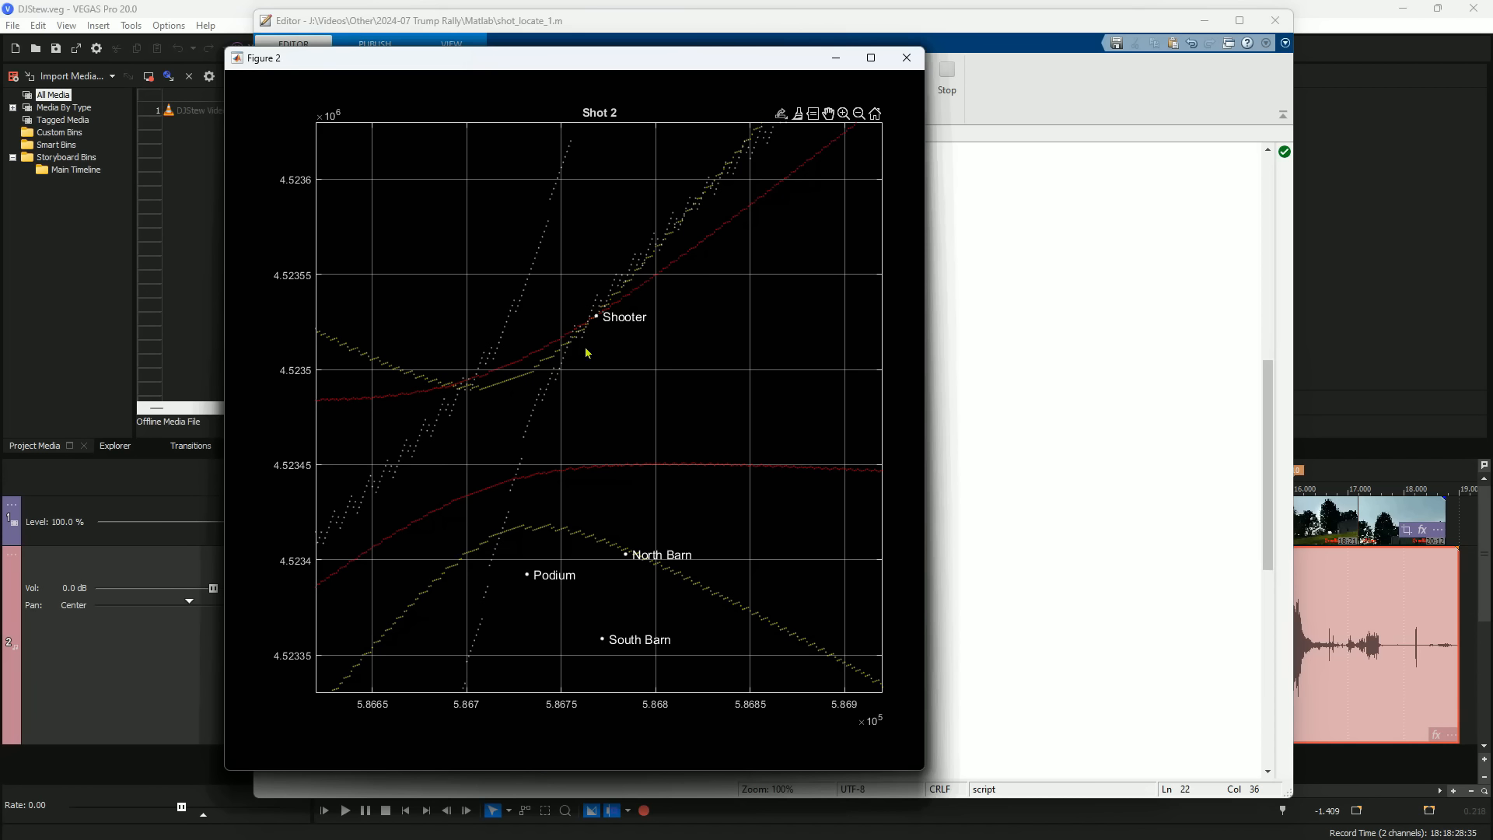
pyautogui.moveTo(605, 343)
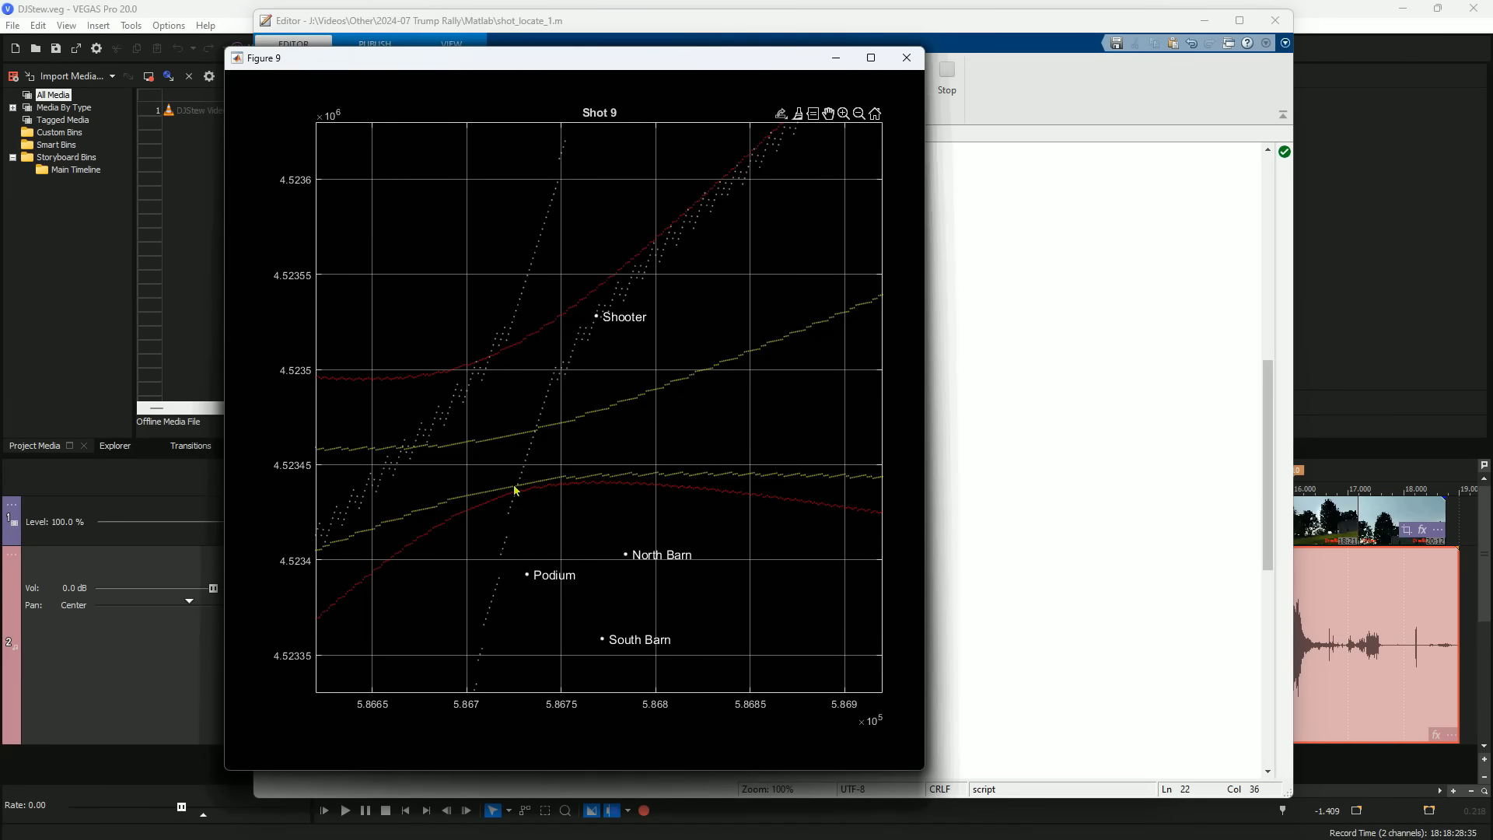
pyautogui.moveTo(535, 503)
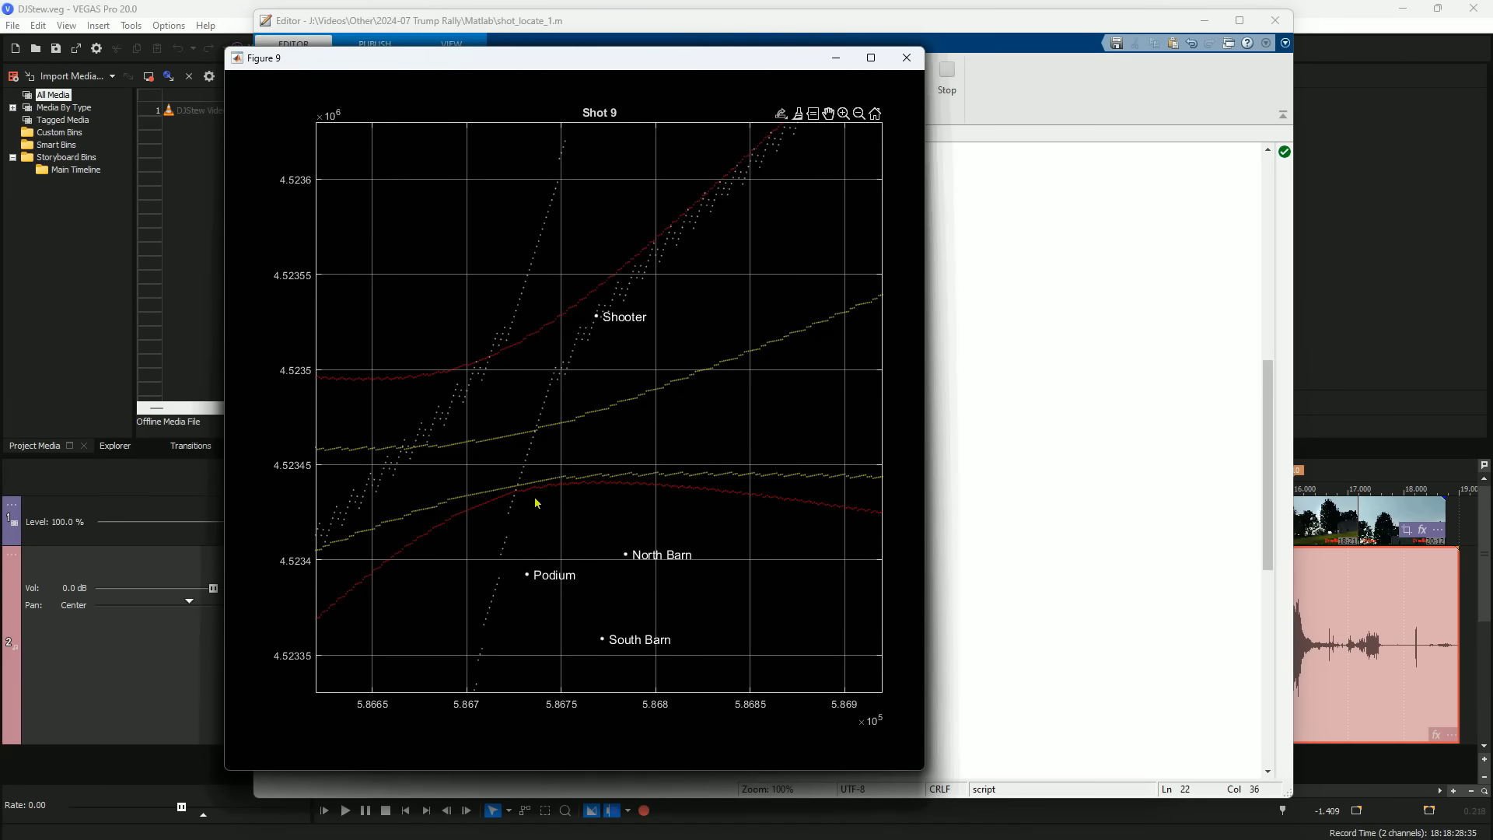
pyautogui.moveTo(531, 505)
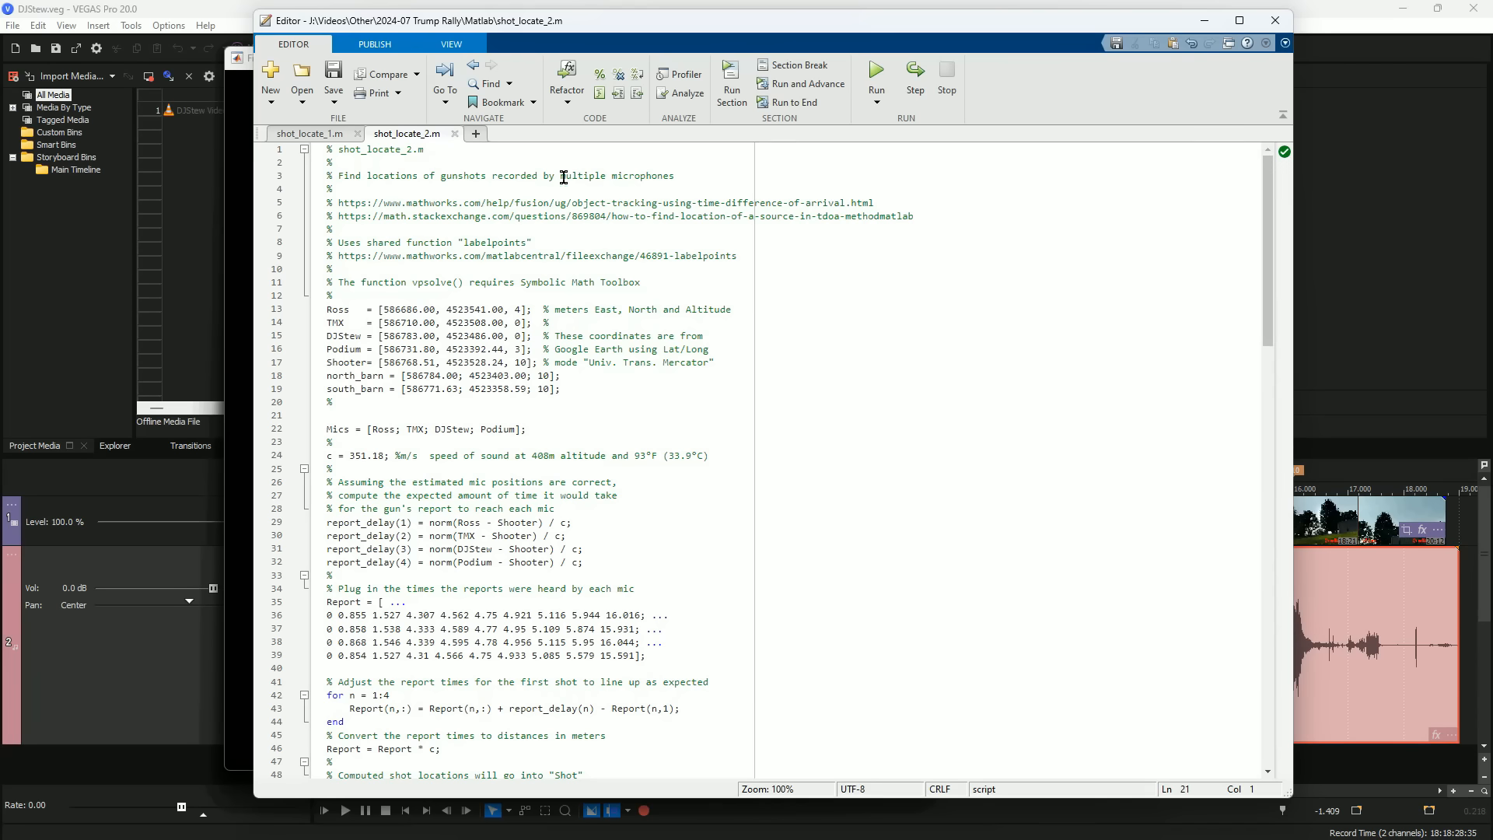
# - Highlight the vpasolve call in shot_locate_2.m and run it to solve shot positions
pyautogui.scroll(-3)
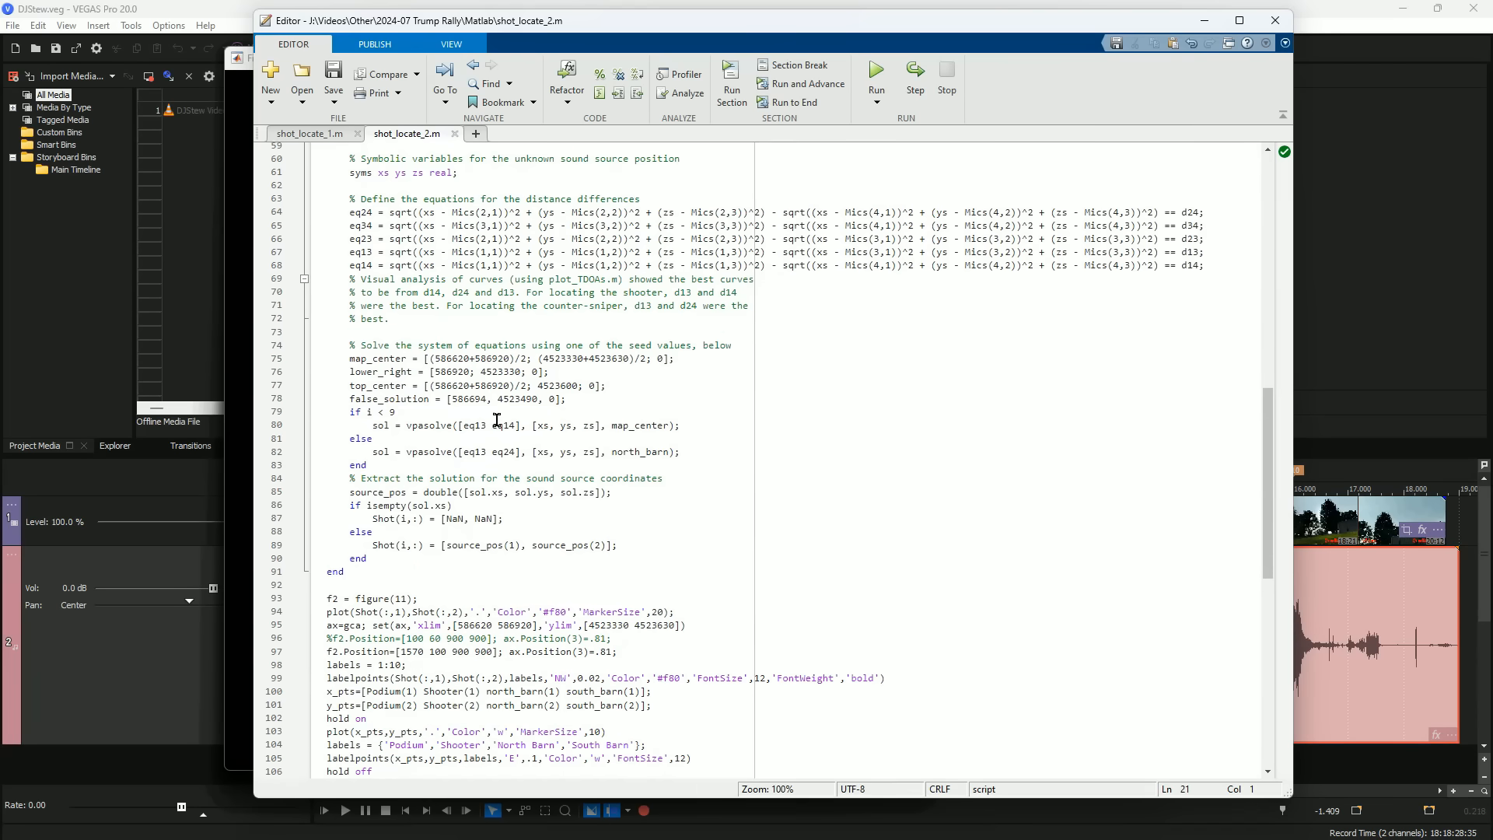
pyautogui.doubleClick(428, 450)
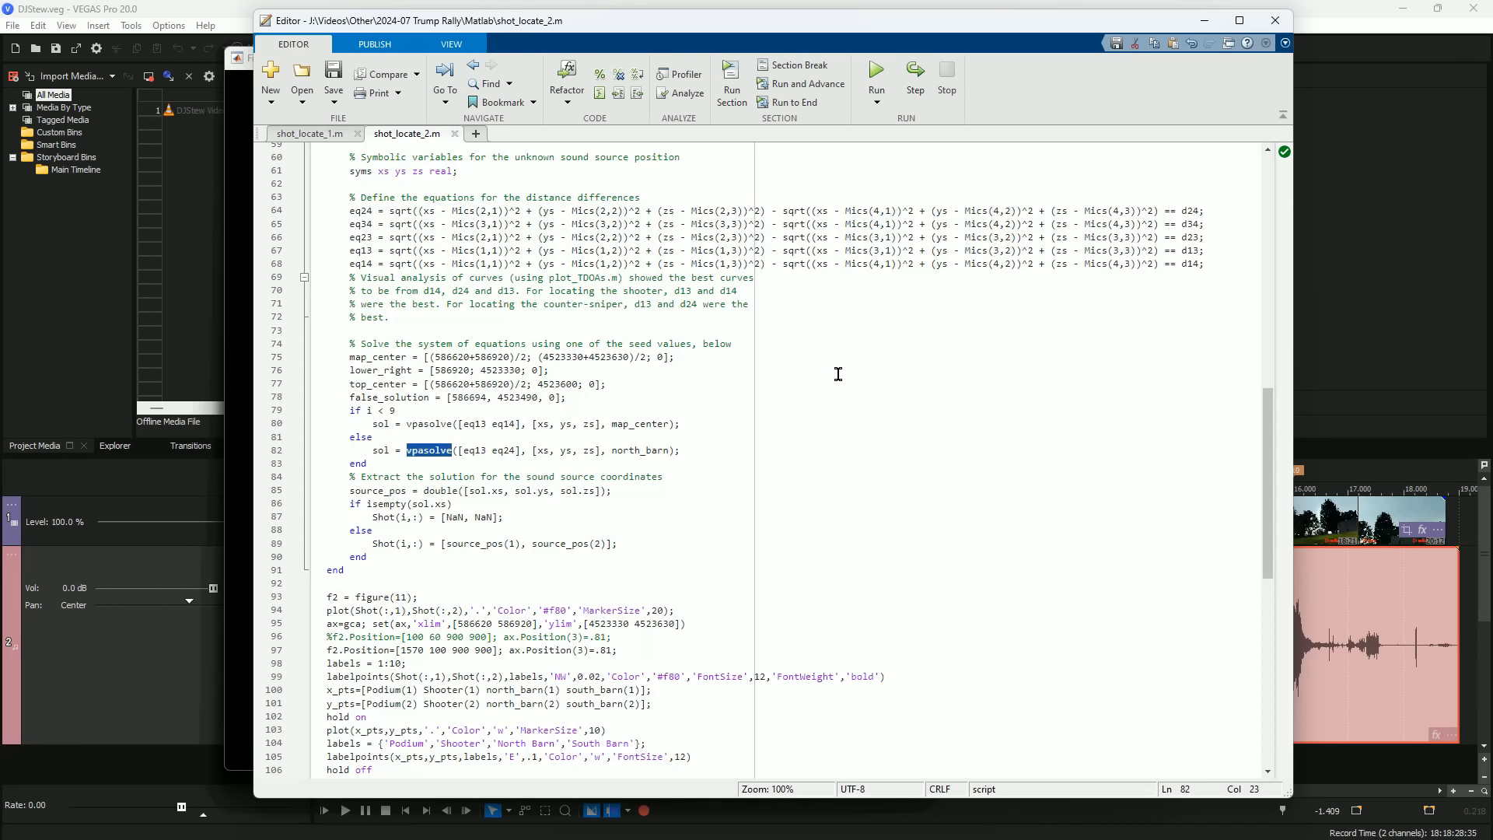
pyautogui.moveTo(743, 245)
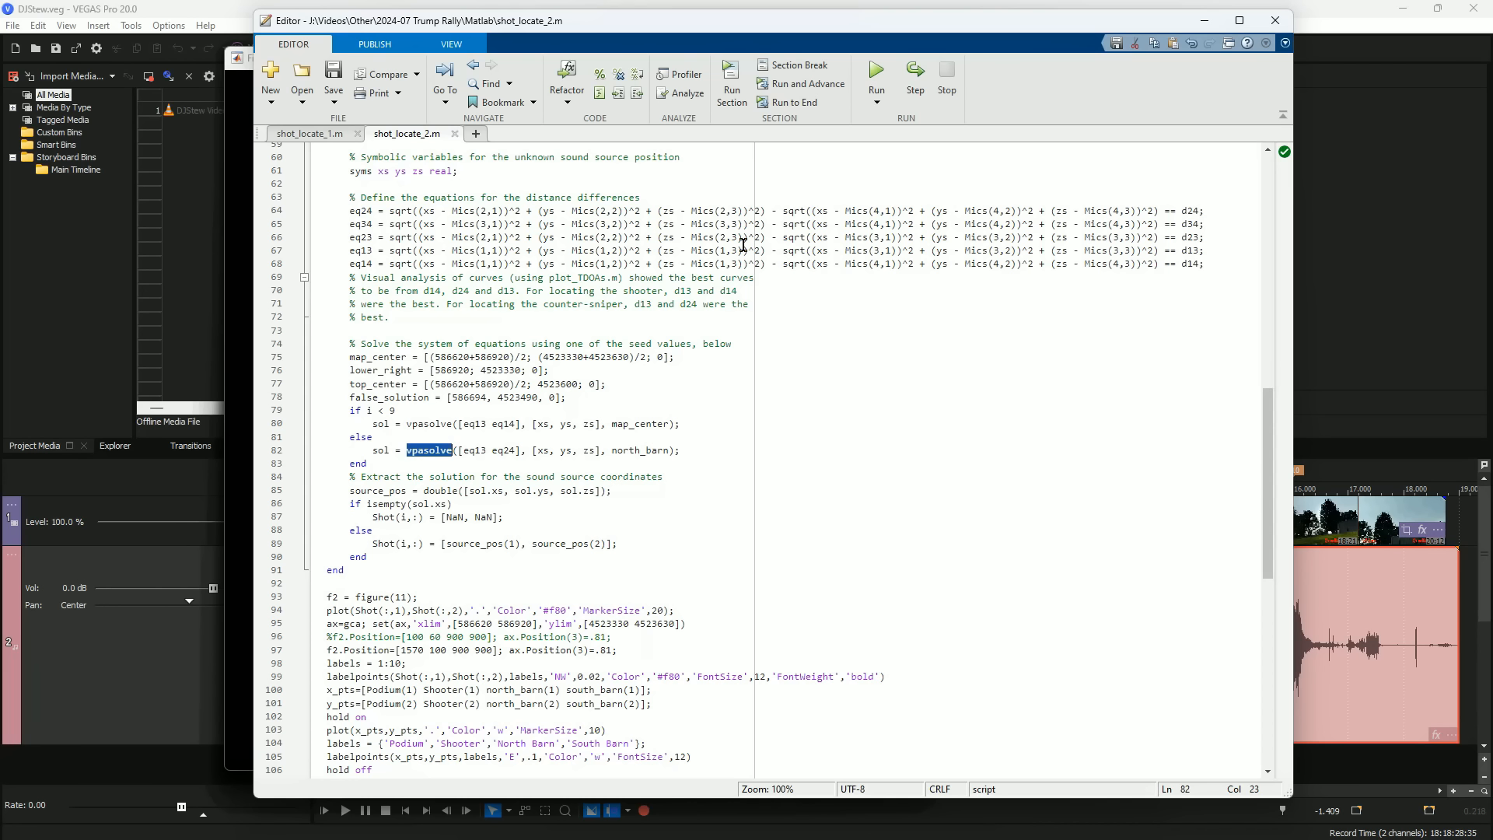
pyautogui.click(874, 78)
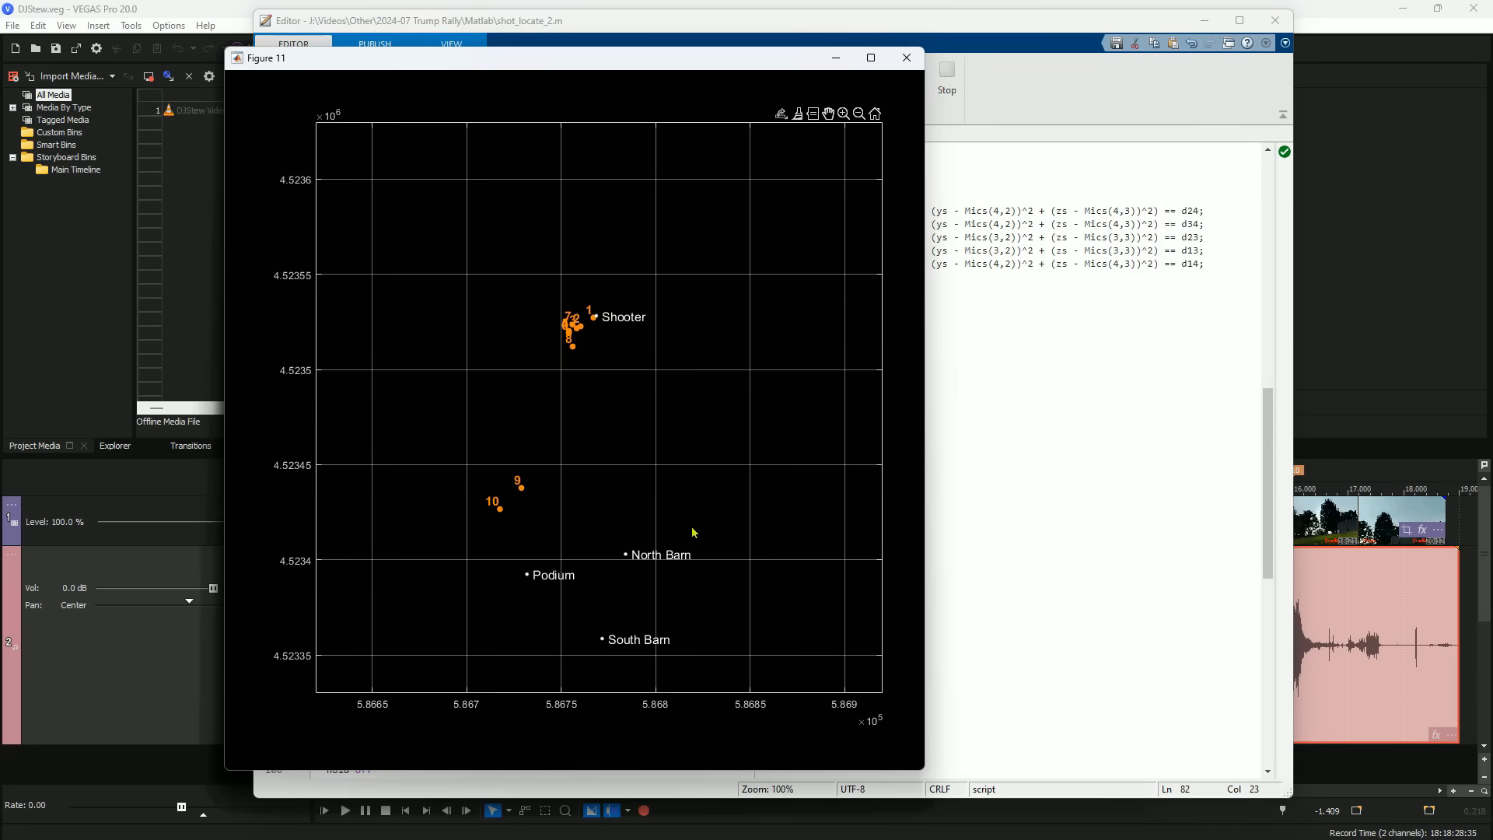
pyautogui.moveTo(518, 512)
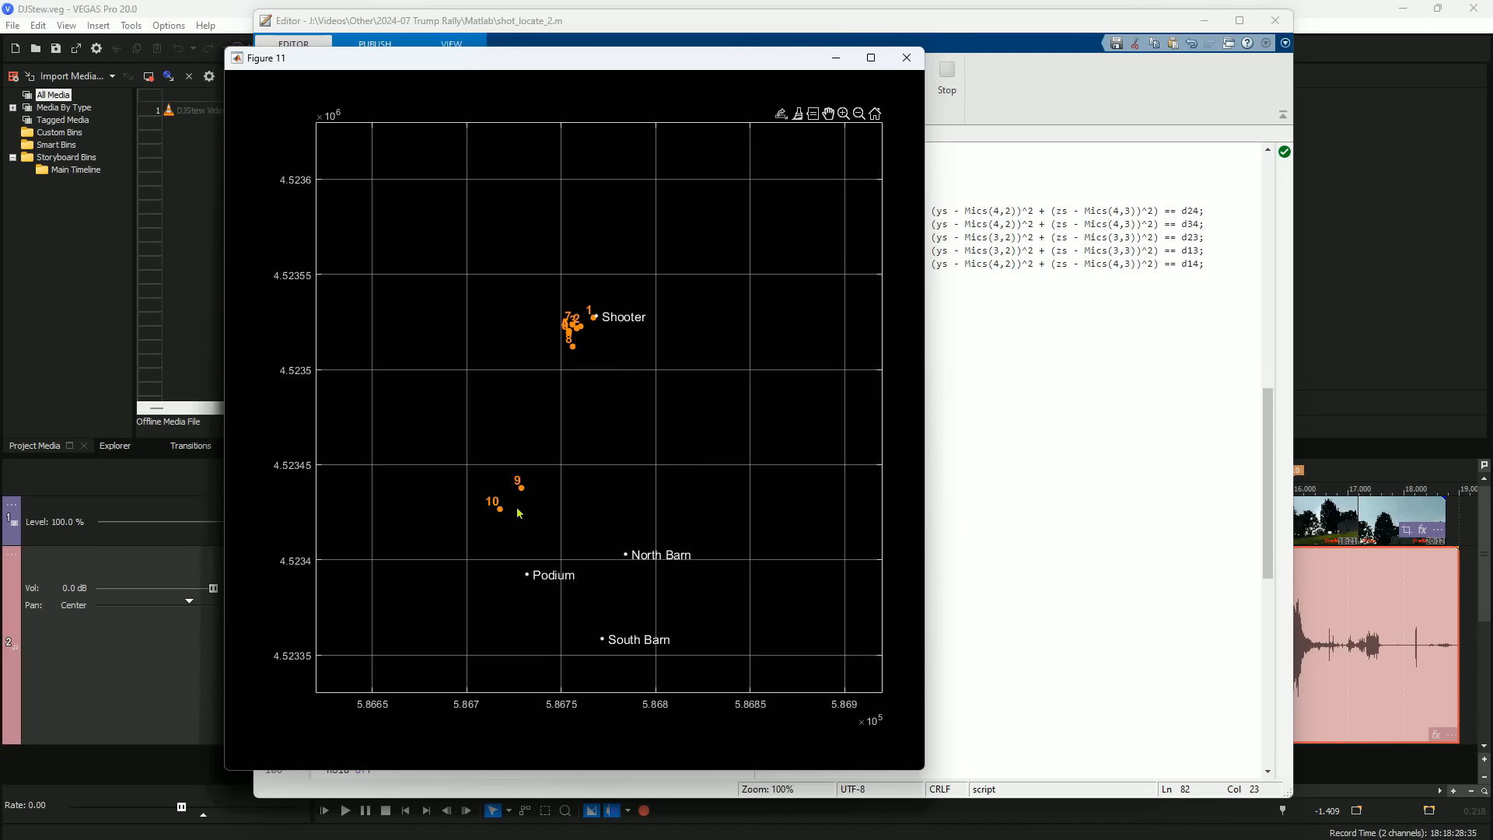
pyautogui.moveTo(595, 353)
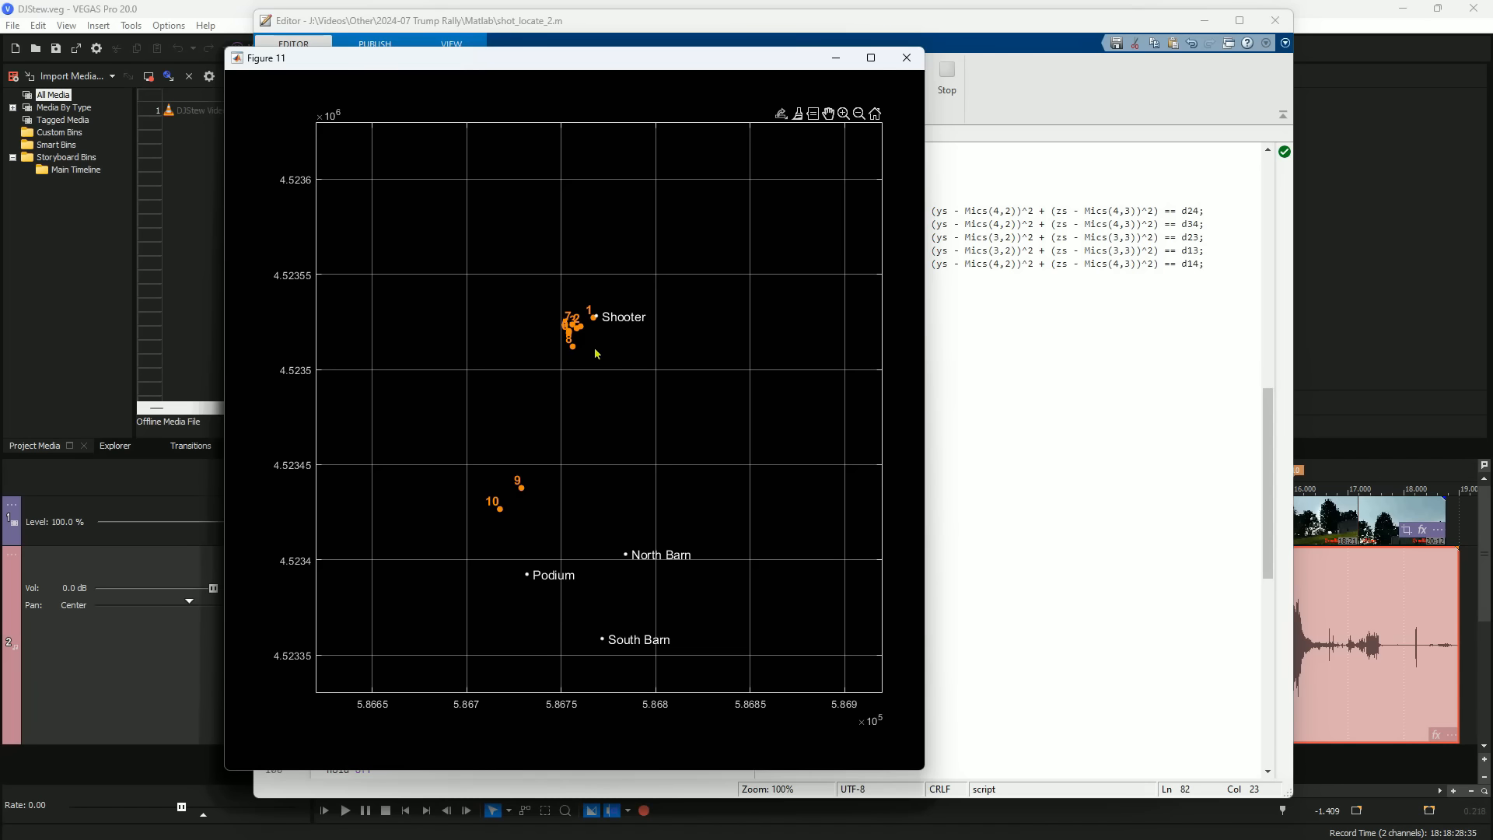
pyautogui.moveTo(521, 377)
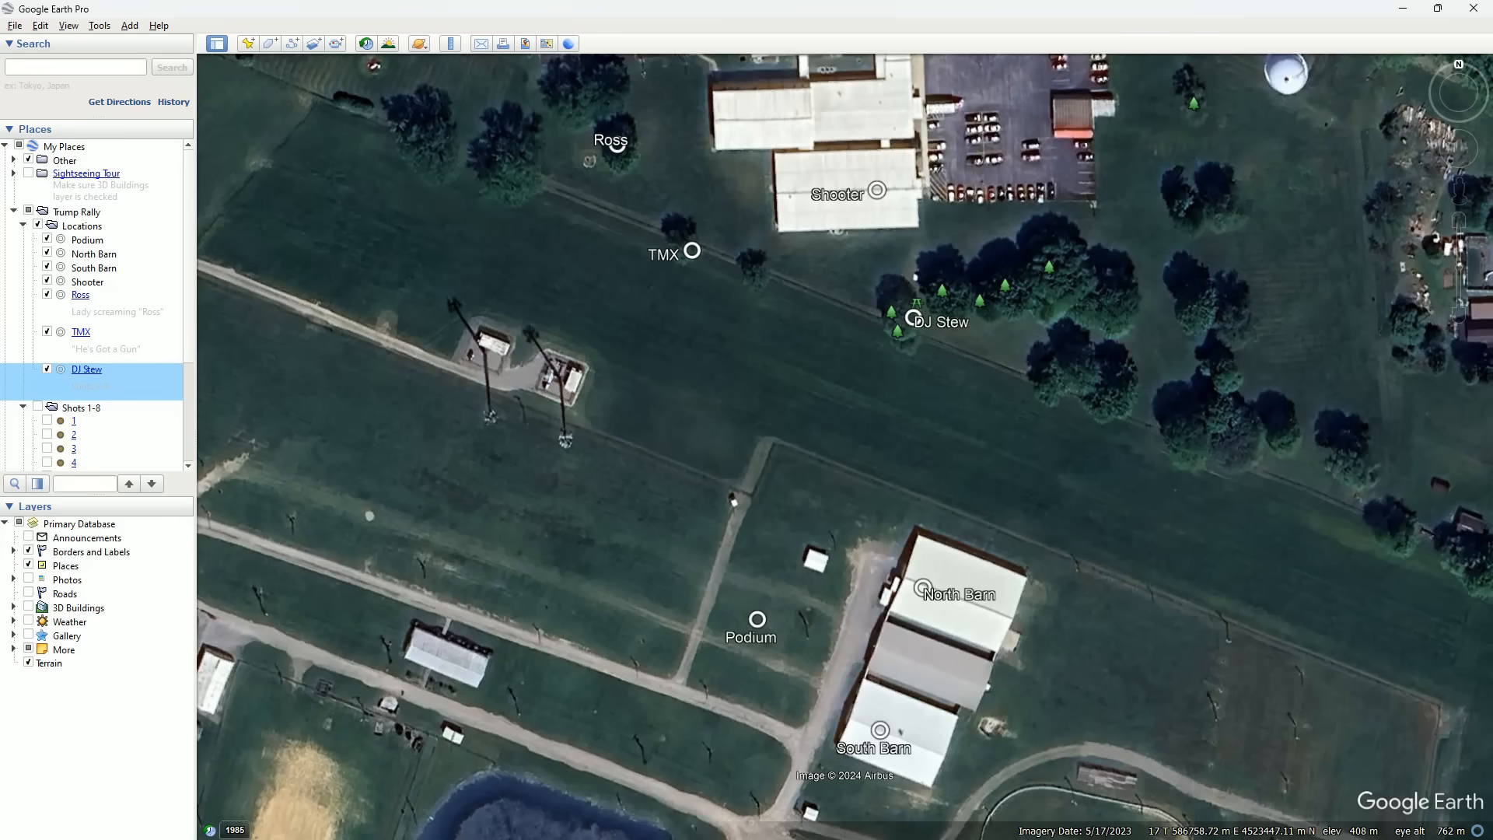
# - Tick the placemarks for shots 3, 5, 7 and 8 in the Places panel
pyautogui.scroll(-3)
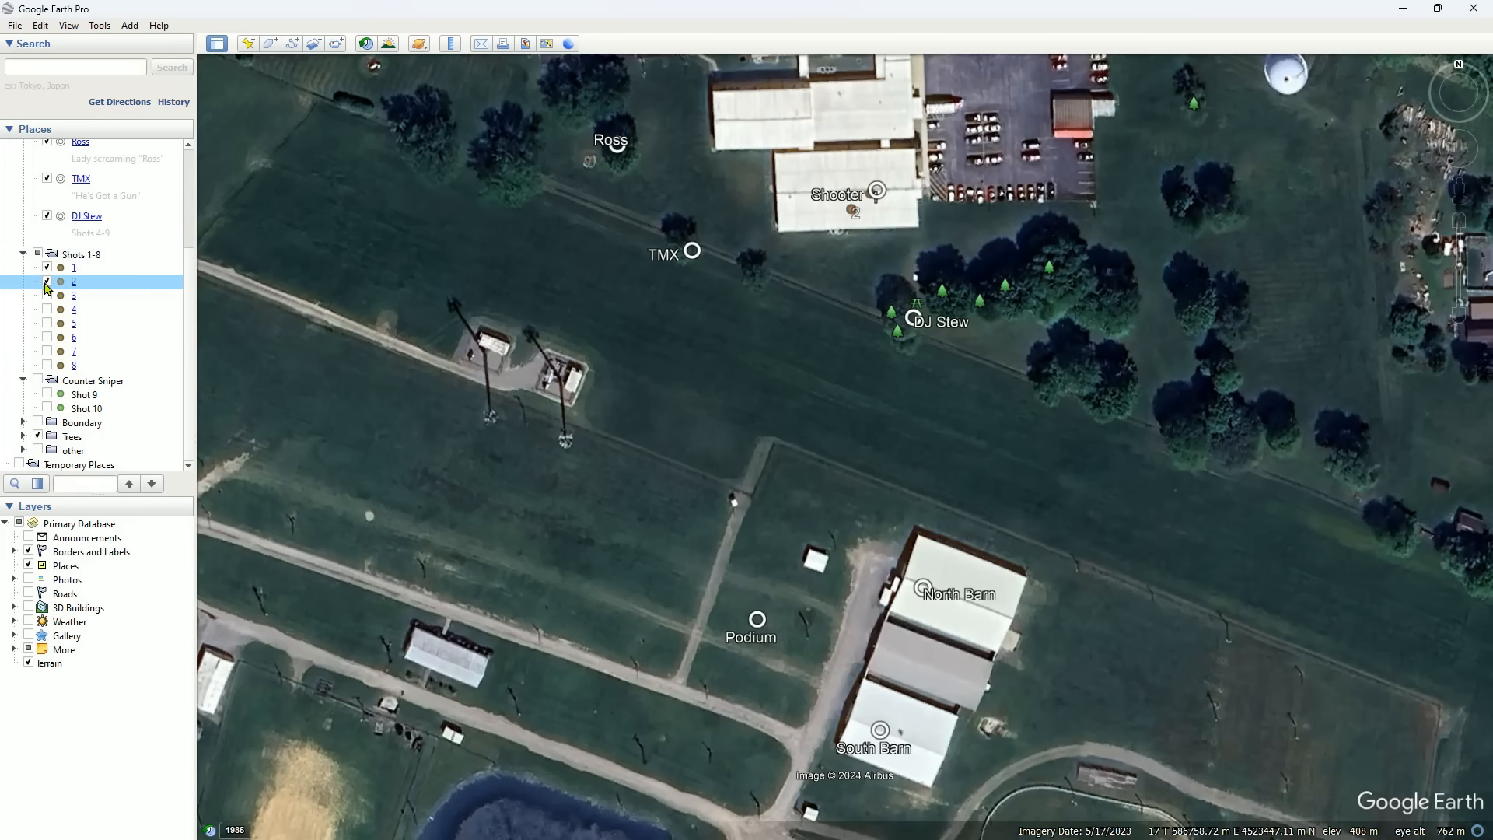
pyautogui.click(47, 296)
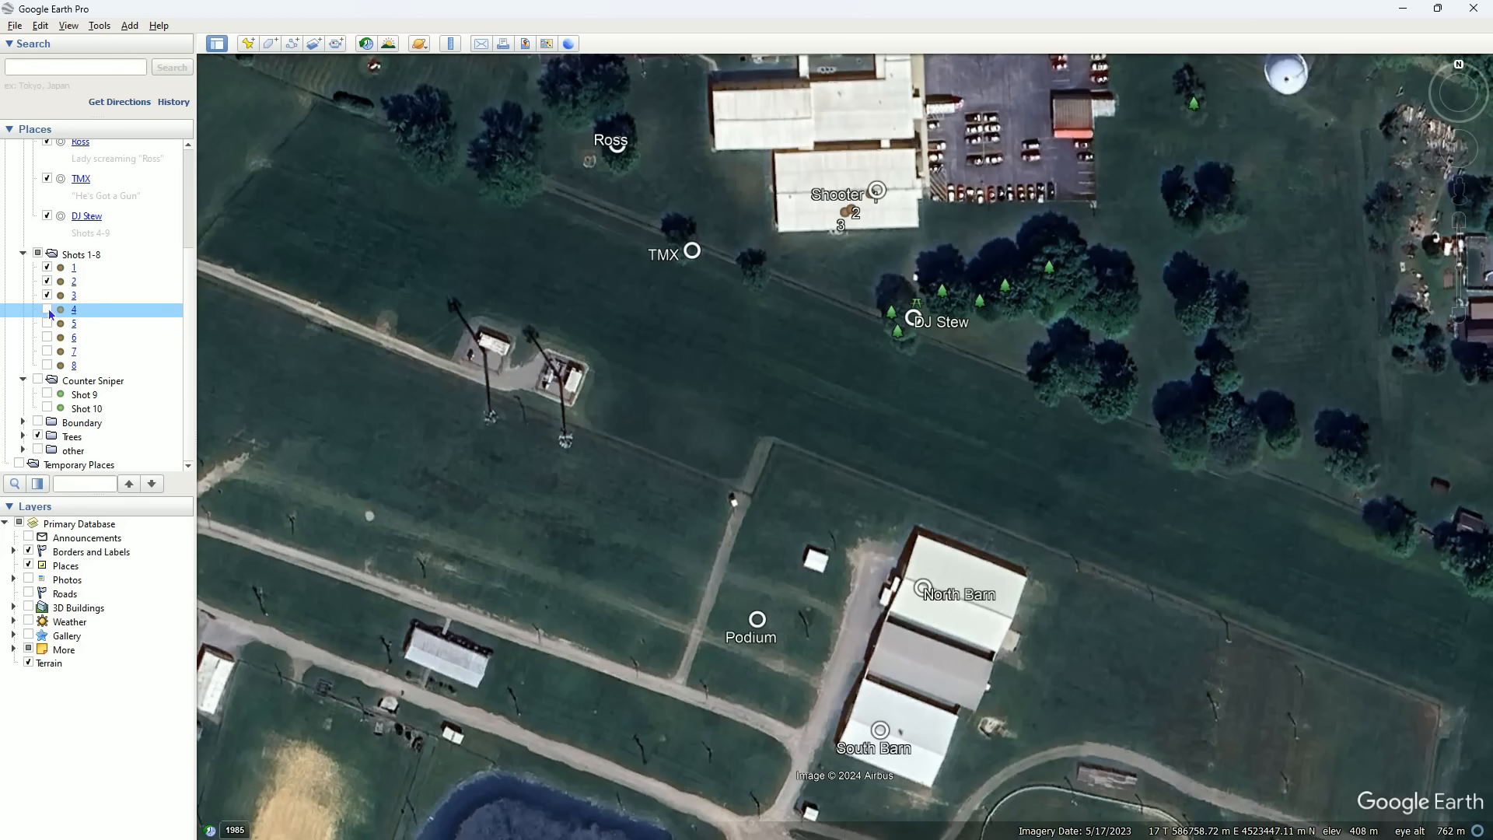
pyautogui.click(46, 323)
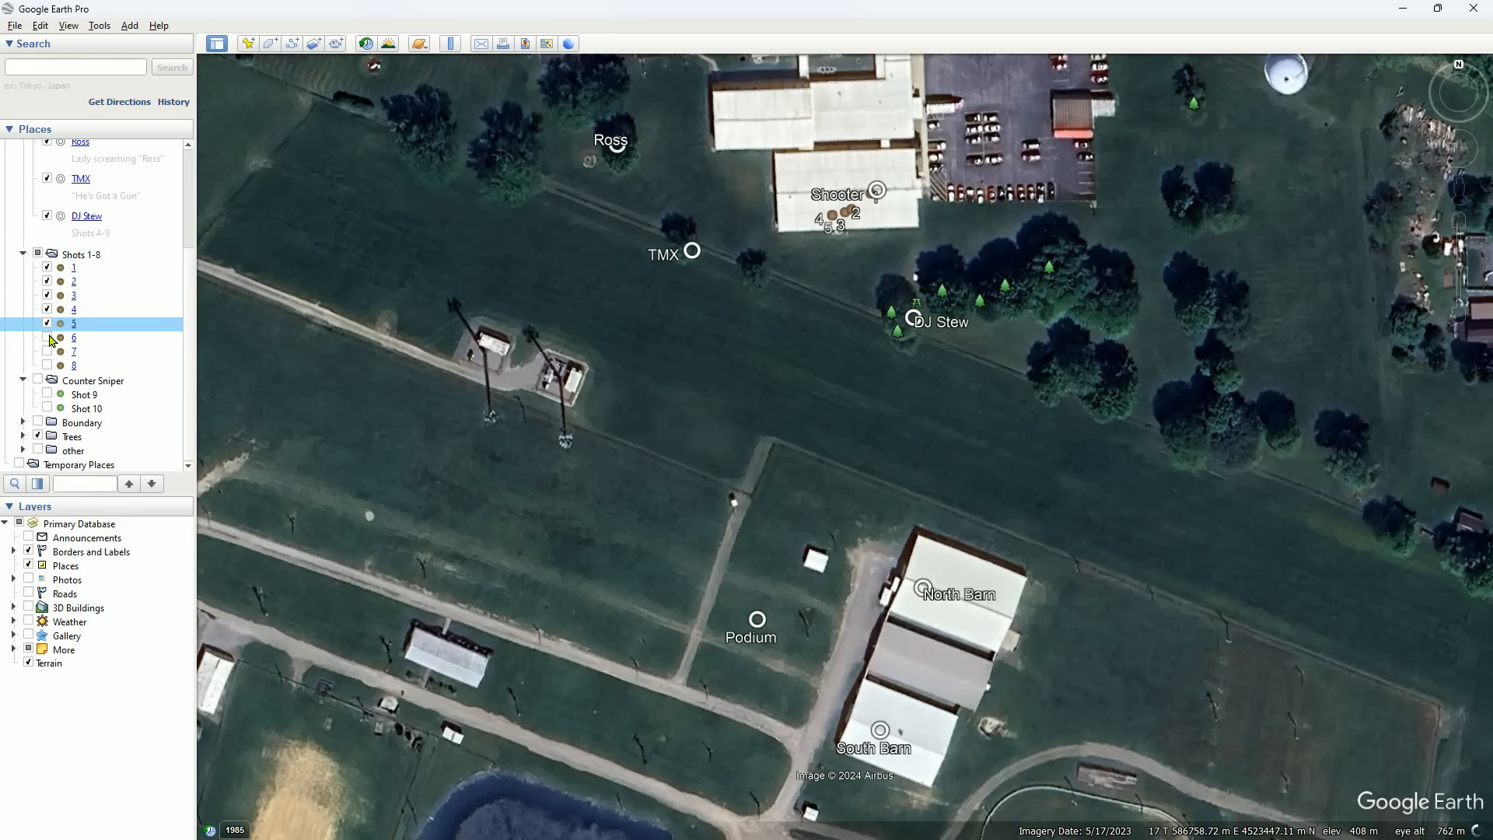
pyautogui.click(46, 337)
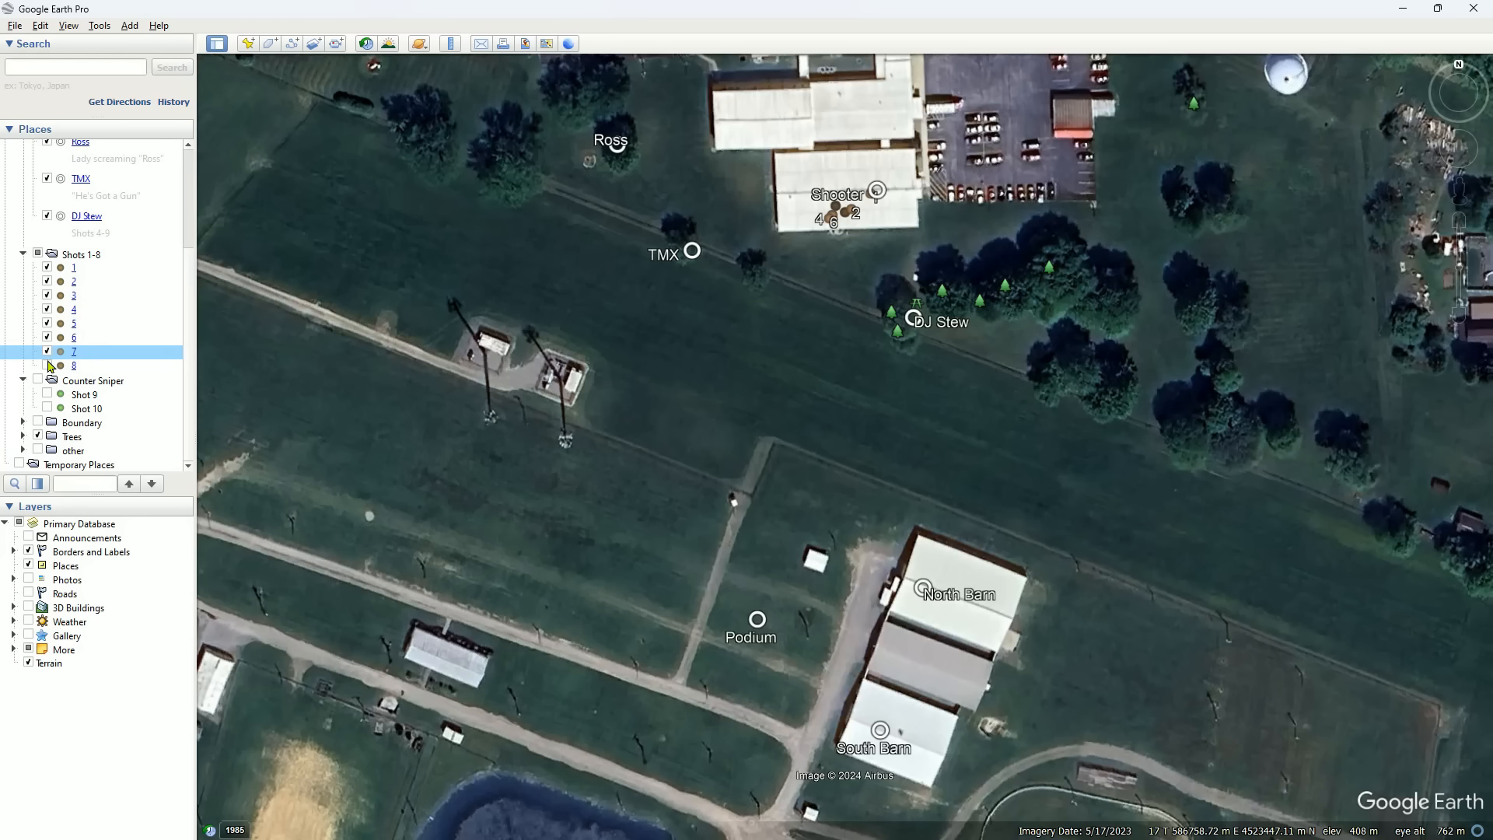
pyautogui.click(47, 364)
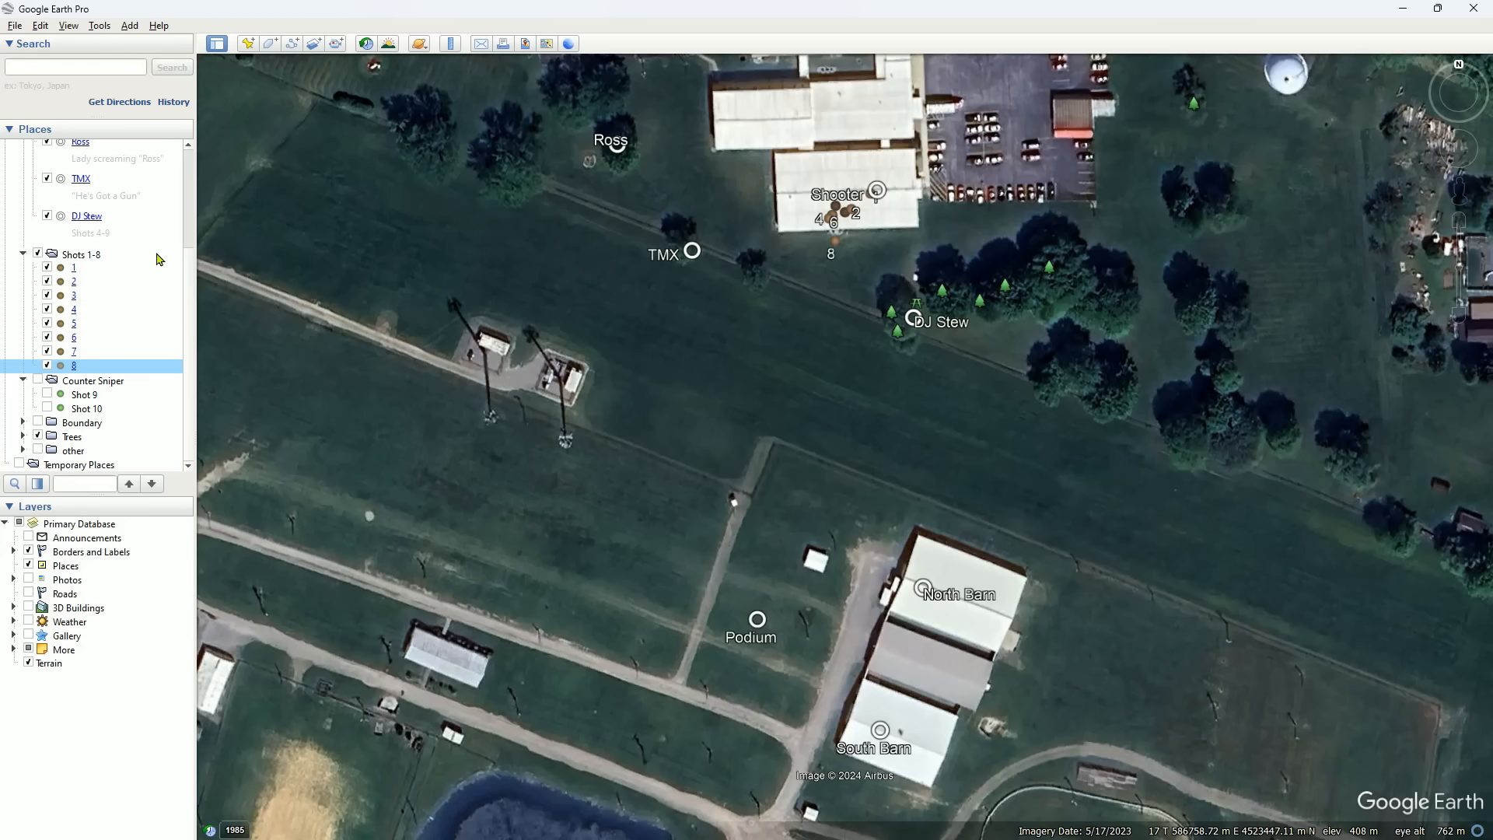